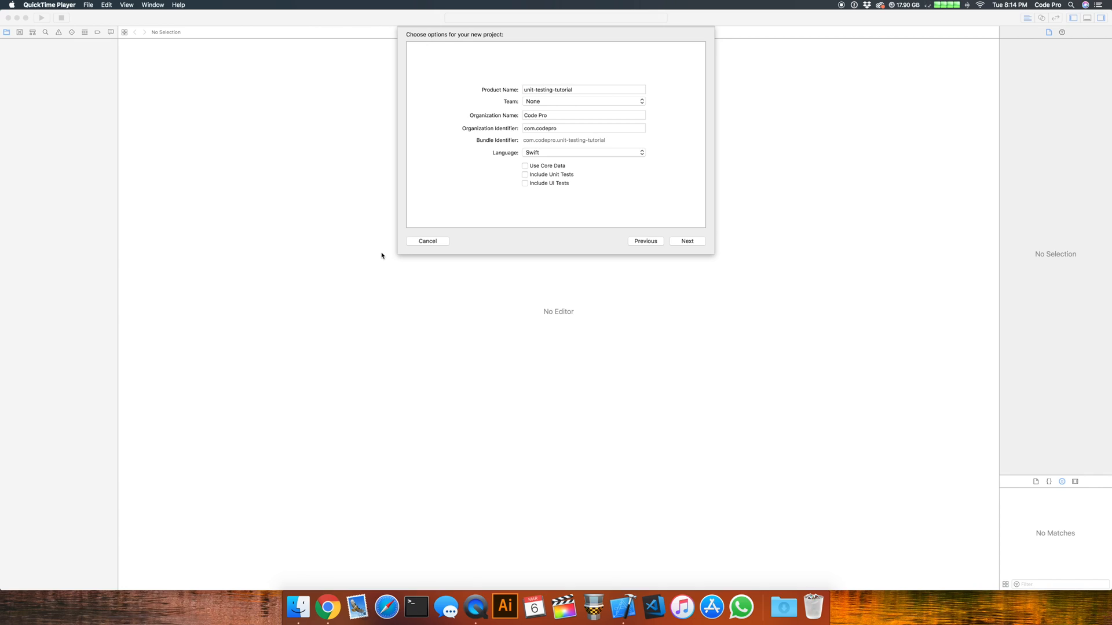
mouse_move(383, 215)
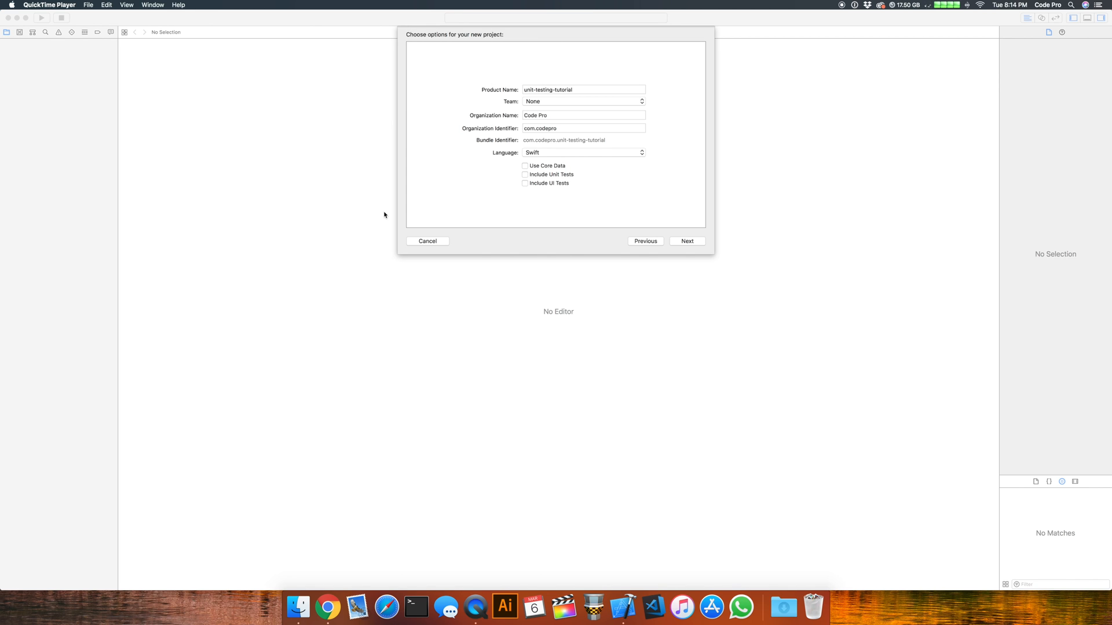
mouse_move(440, 109)
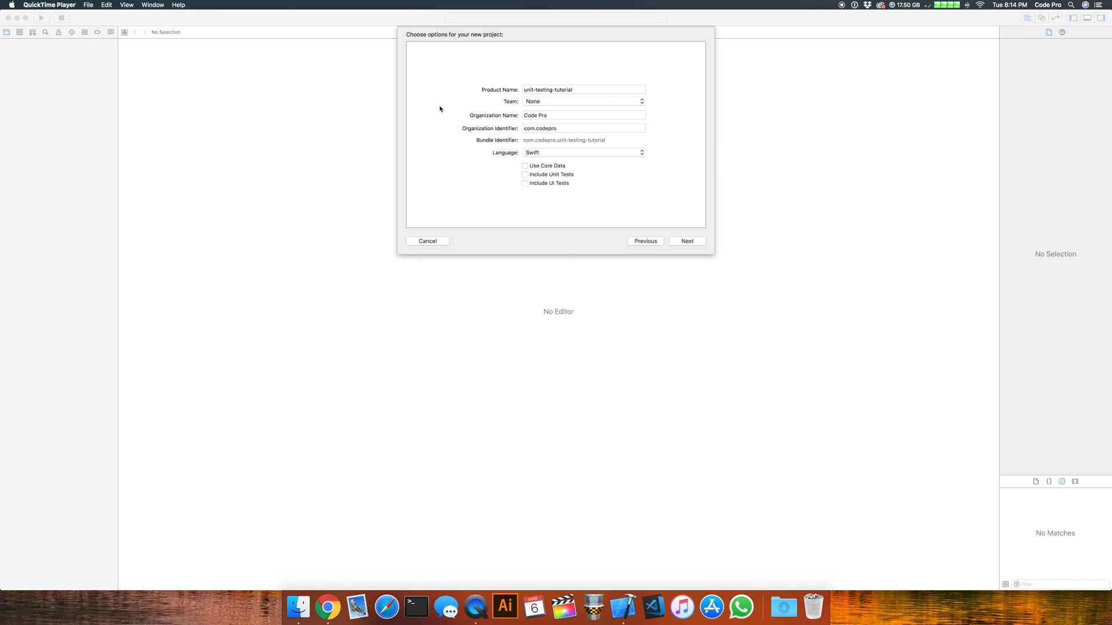
mouse_move(454, 86)
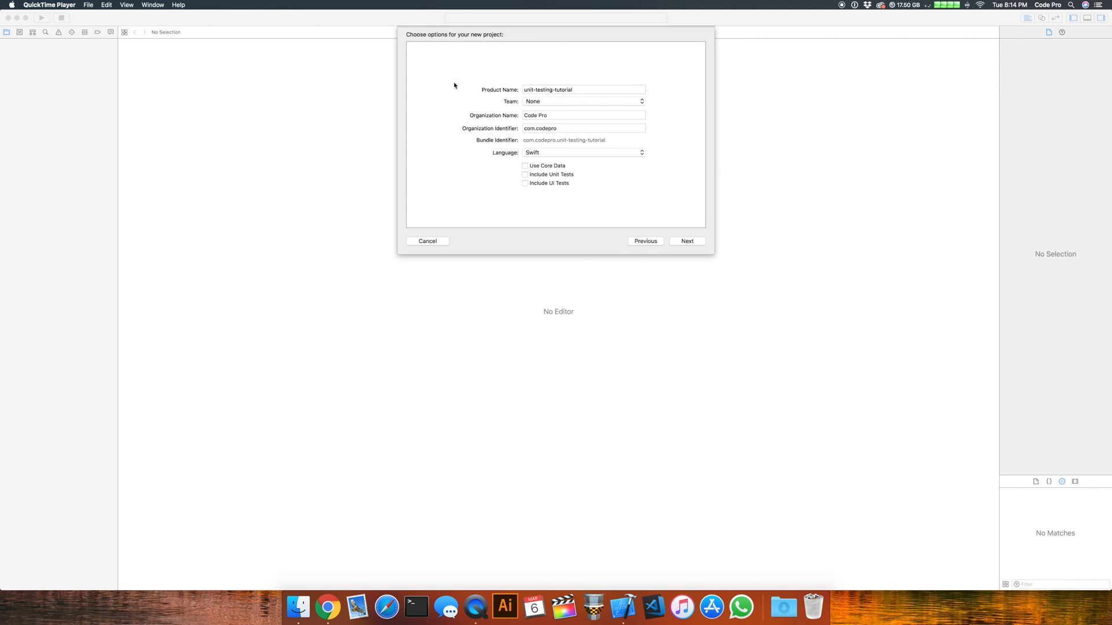
mouse_move(578, 44)
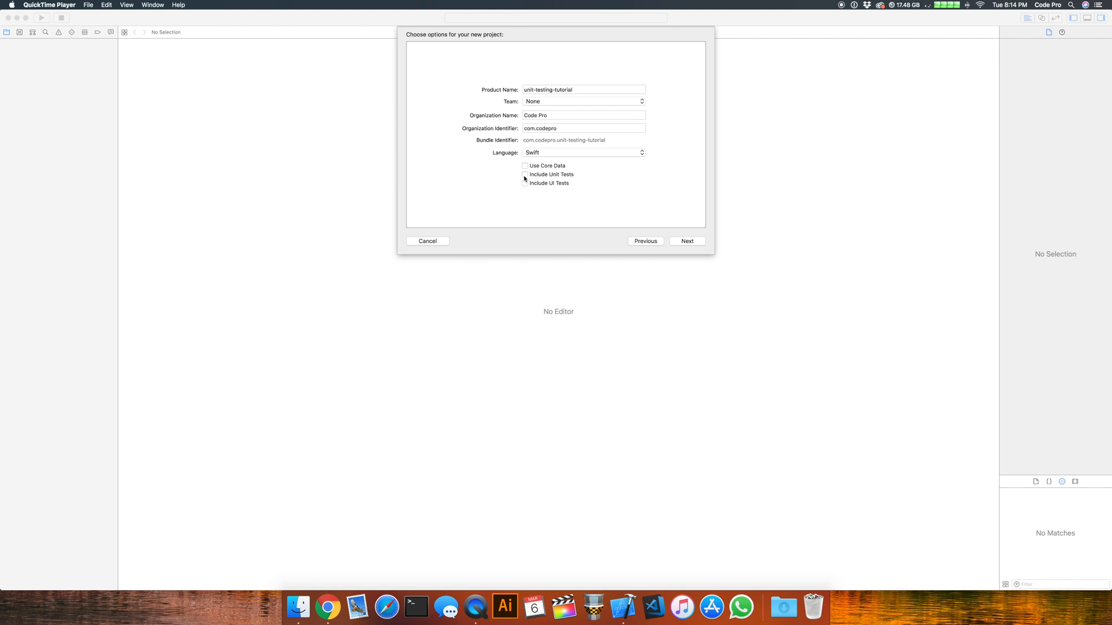
- Include unit tests in the new project and continue to the save location
left_click(524, 175)
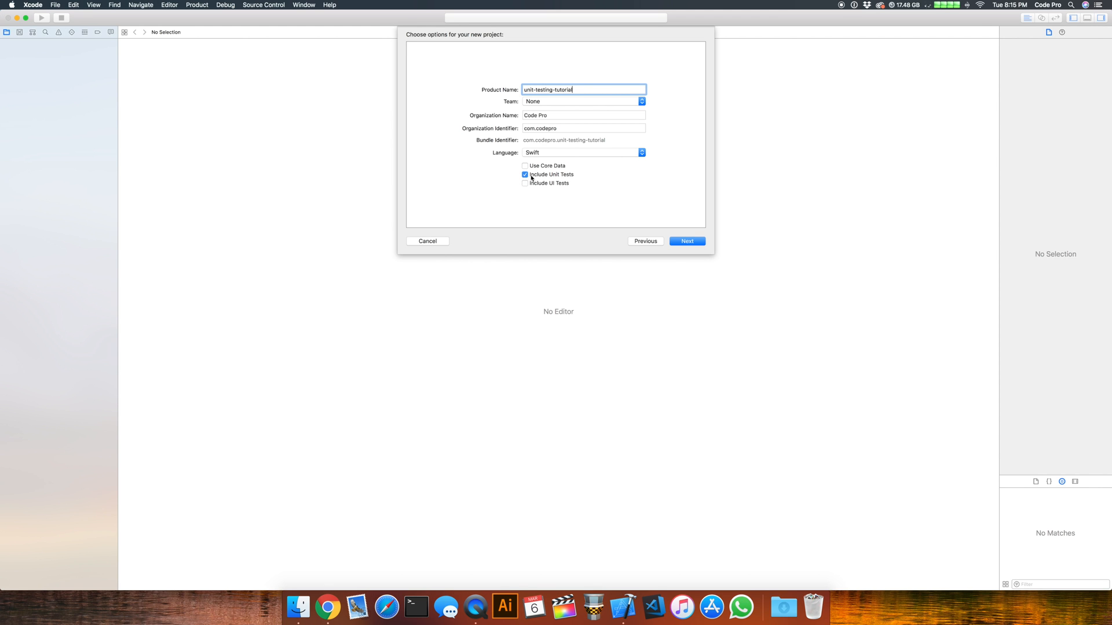
mouse_move(636, 197)
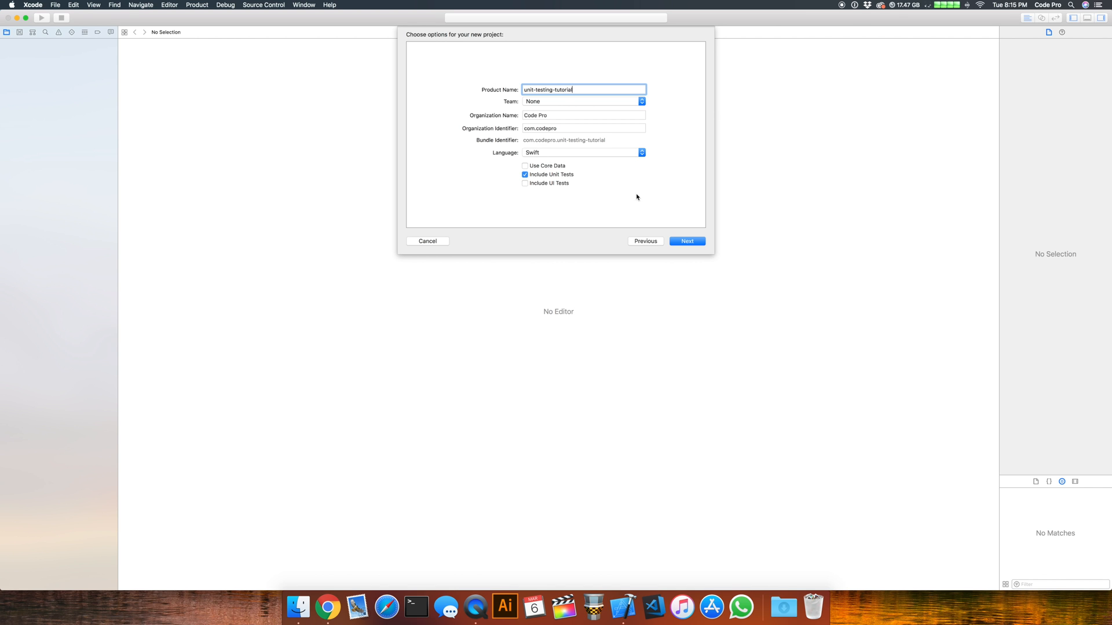
left_click(686, 241)
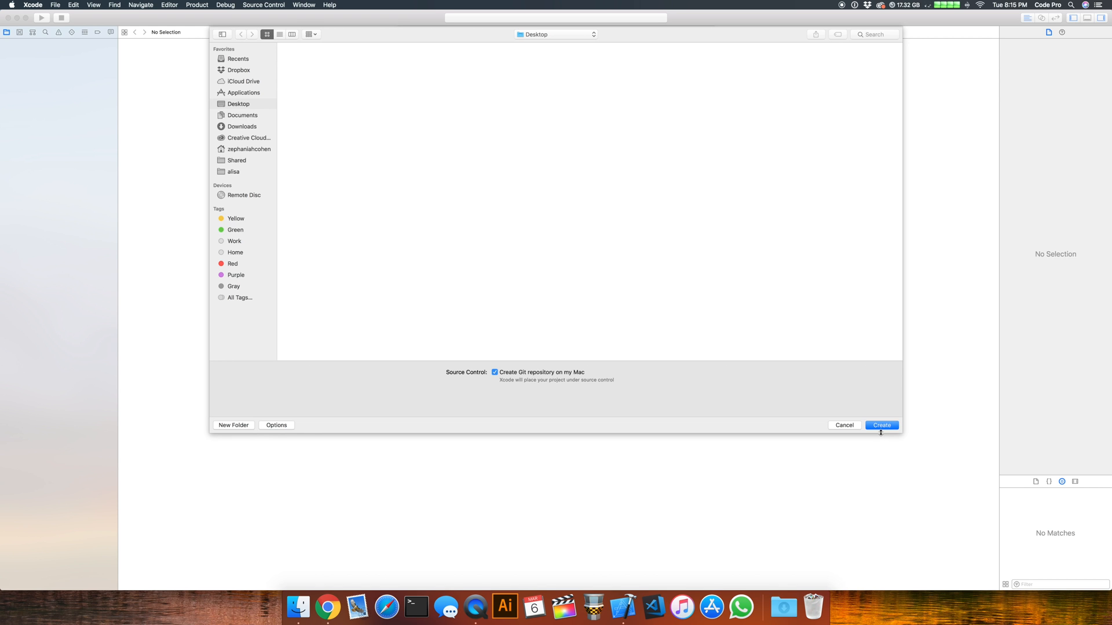
- Create the unit-testing-tutorial project on the Desktop
left_click(882, 425)
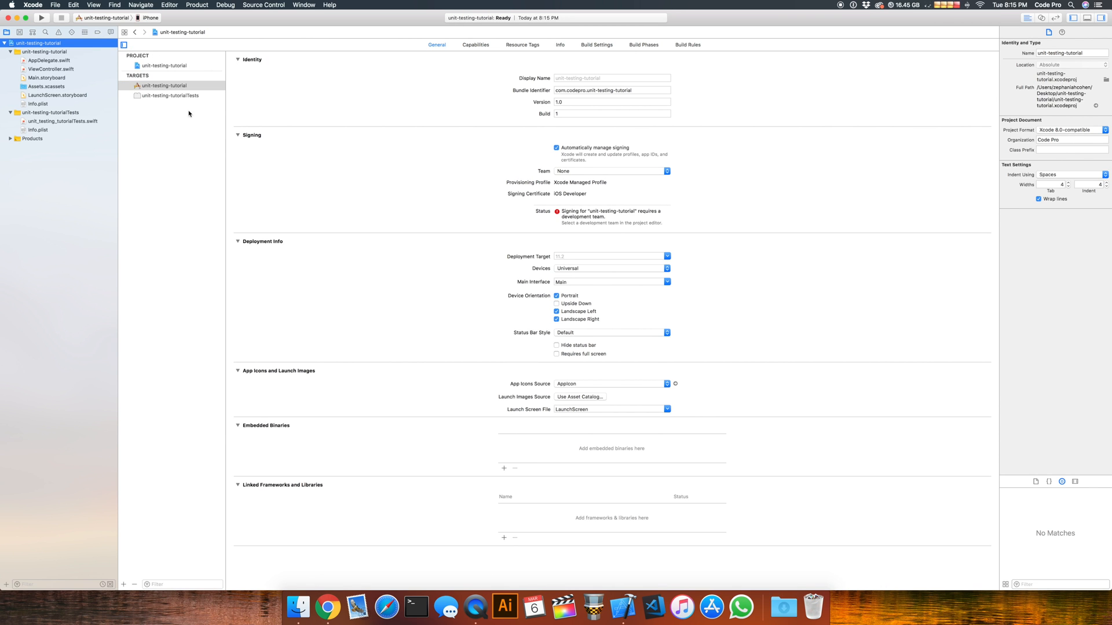
- Review the app and test targets, then show unit_testing_tutorialTests.swift in the editor
left_click(167, 84)
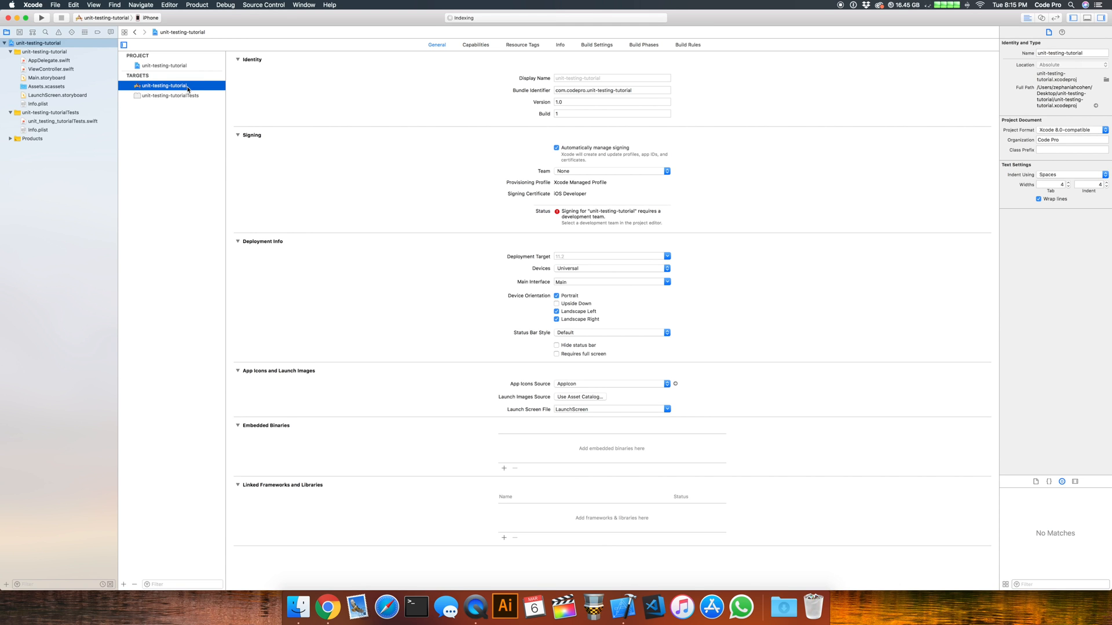
left_click(170, 95)
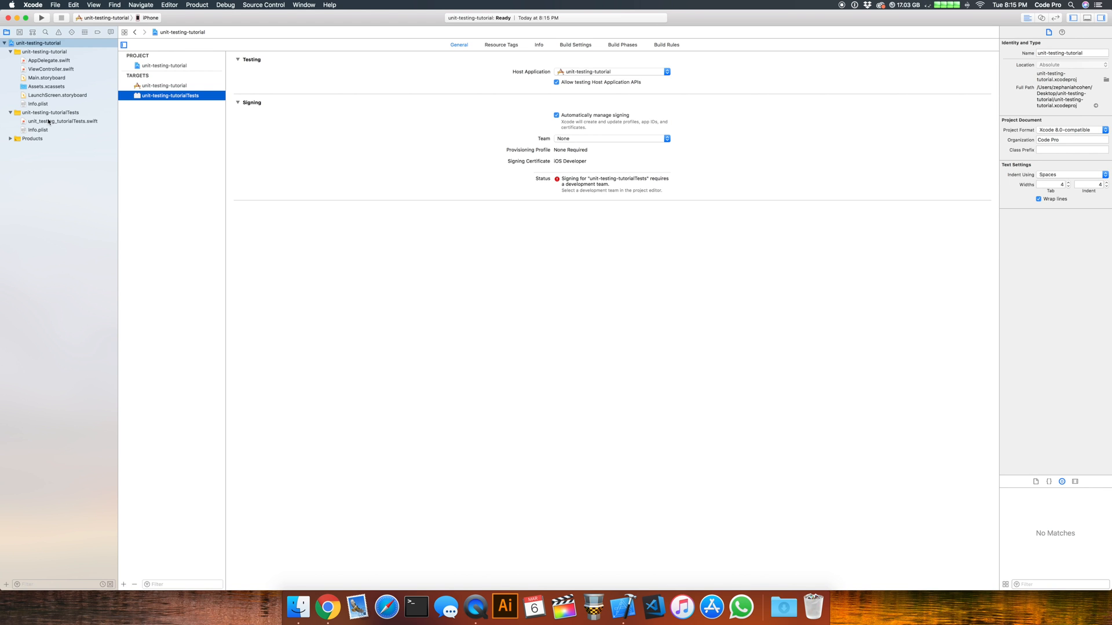
left_click(63, 122)
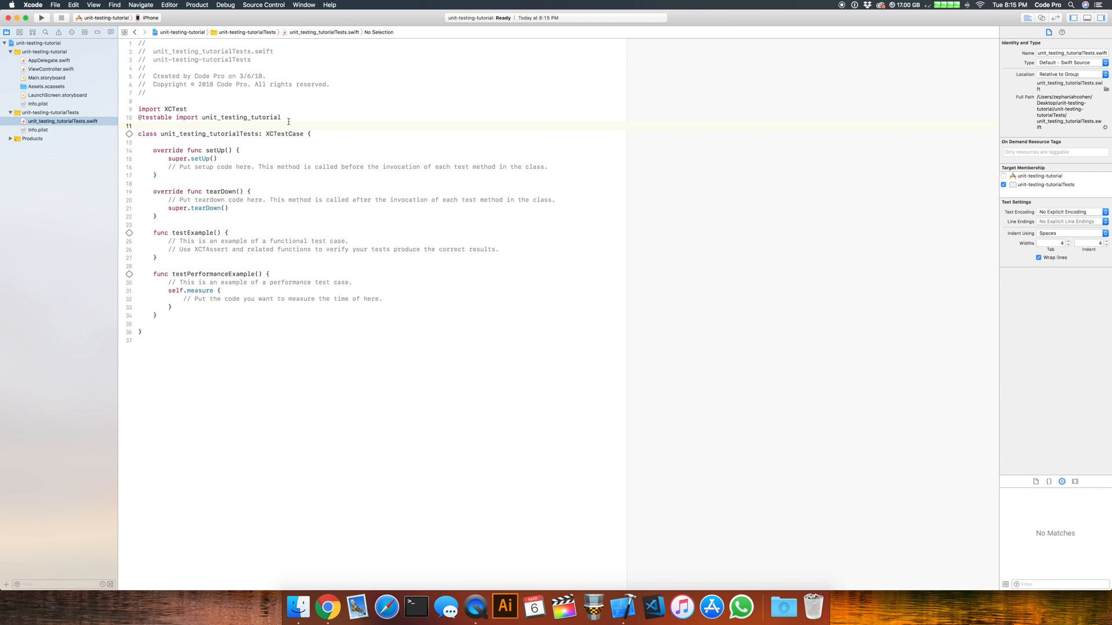
triple_click(209, 117)
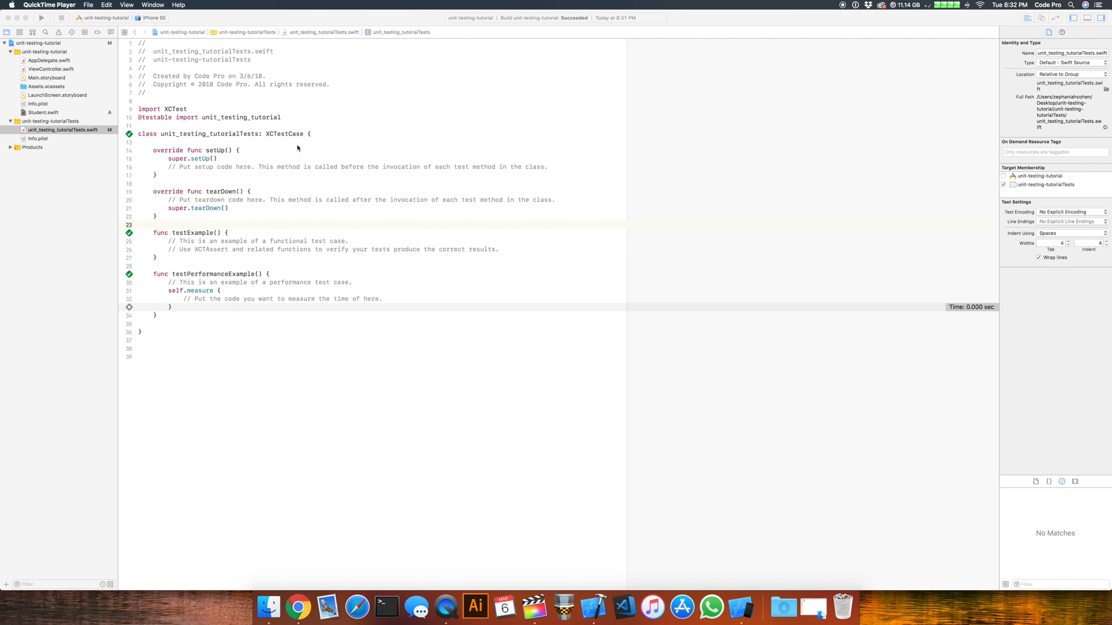
mouse_move(38, 132)
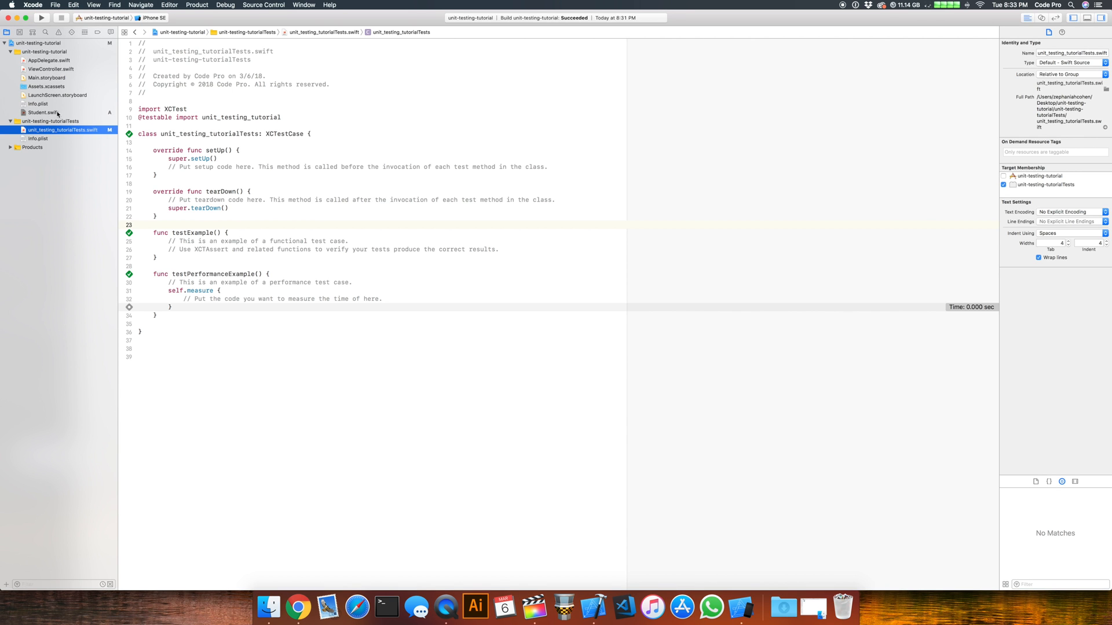
- Review the Student class with its addFriend and name-validation methods in Student.swift
left_click(42, 113)
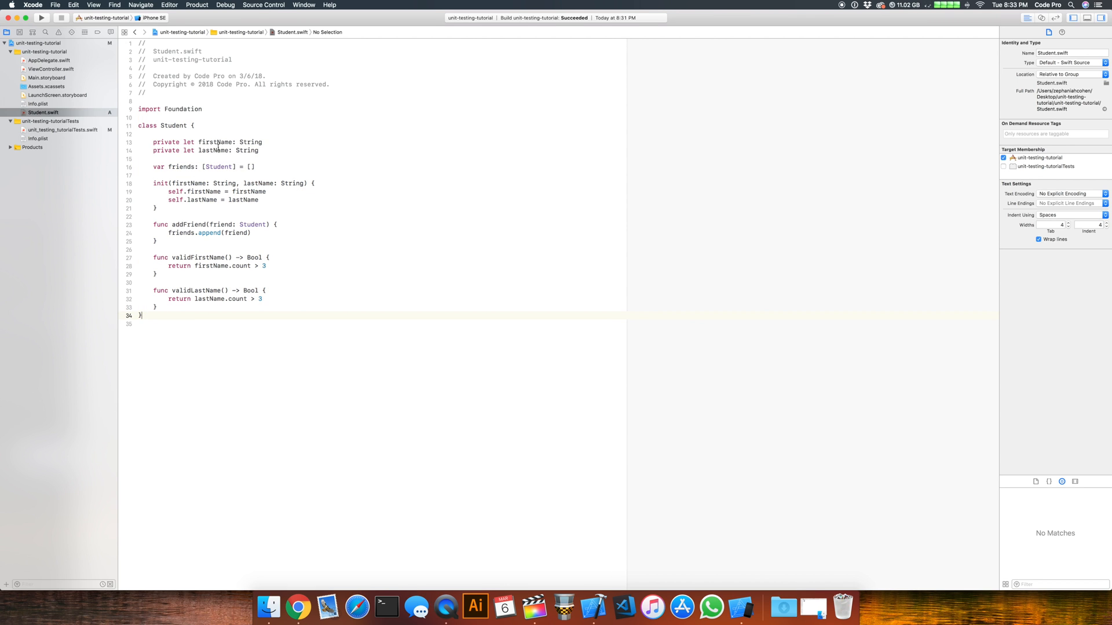
mouse_move(275, 156)
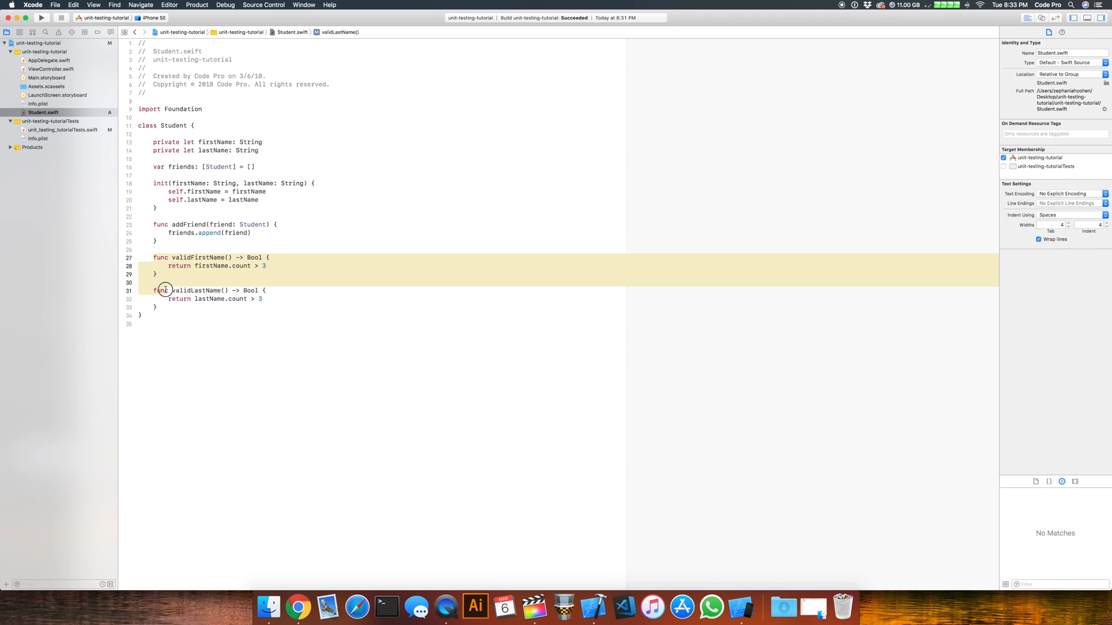
left_click(227, 191)
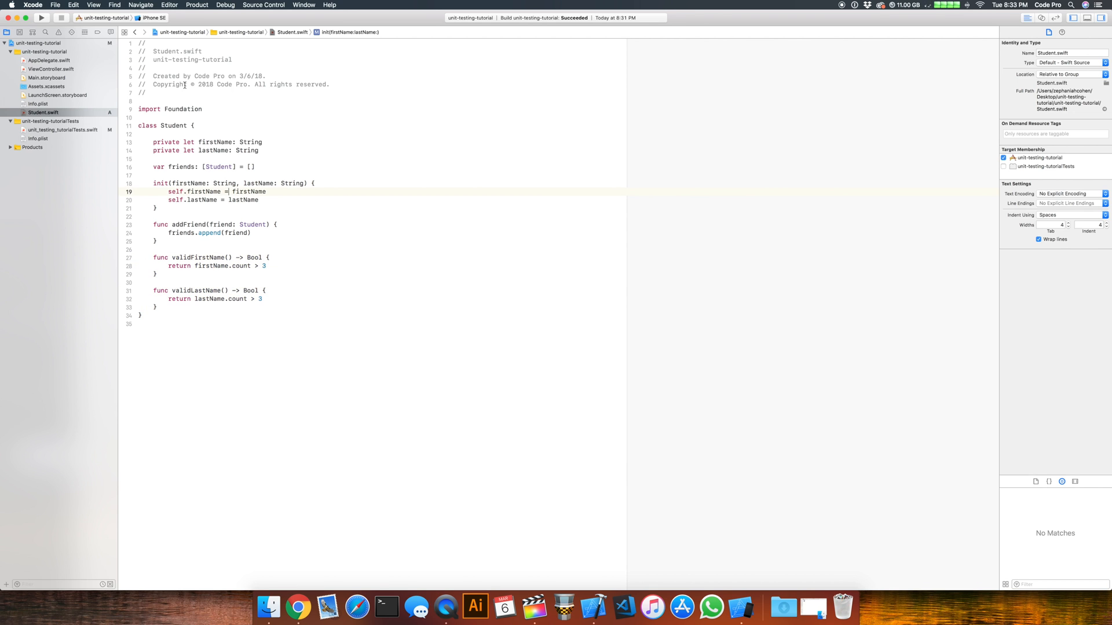
left_click(178, 316)
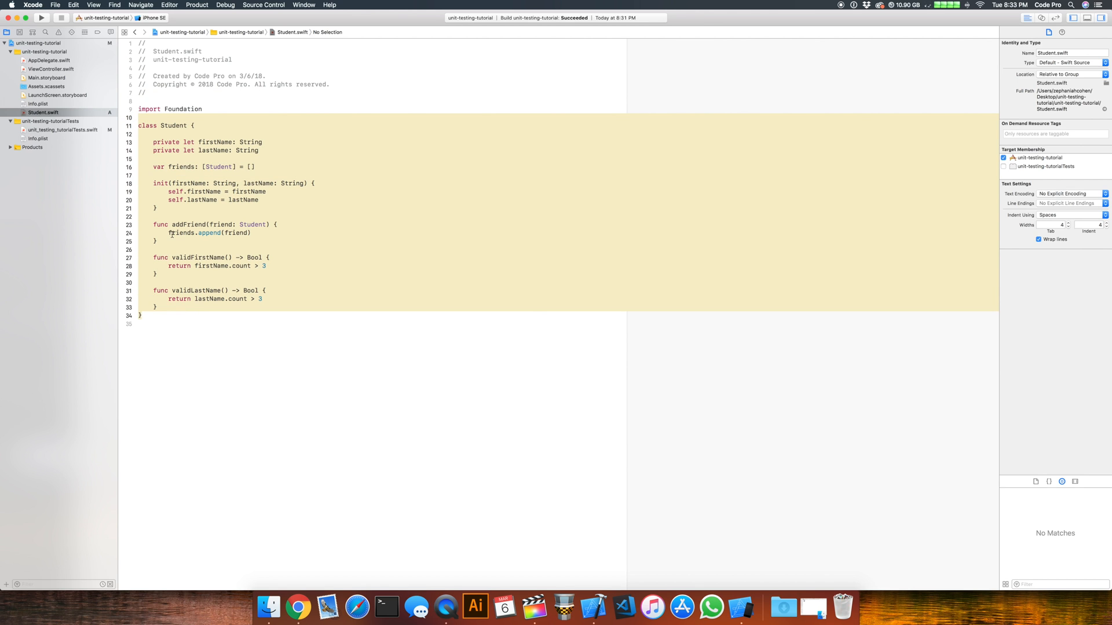
mouse_move(116, 97)
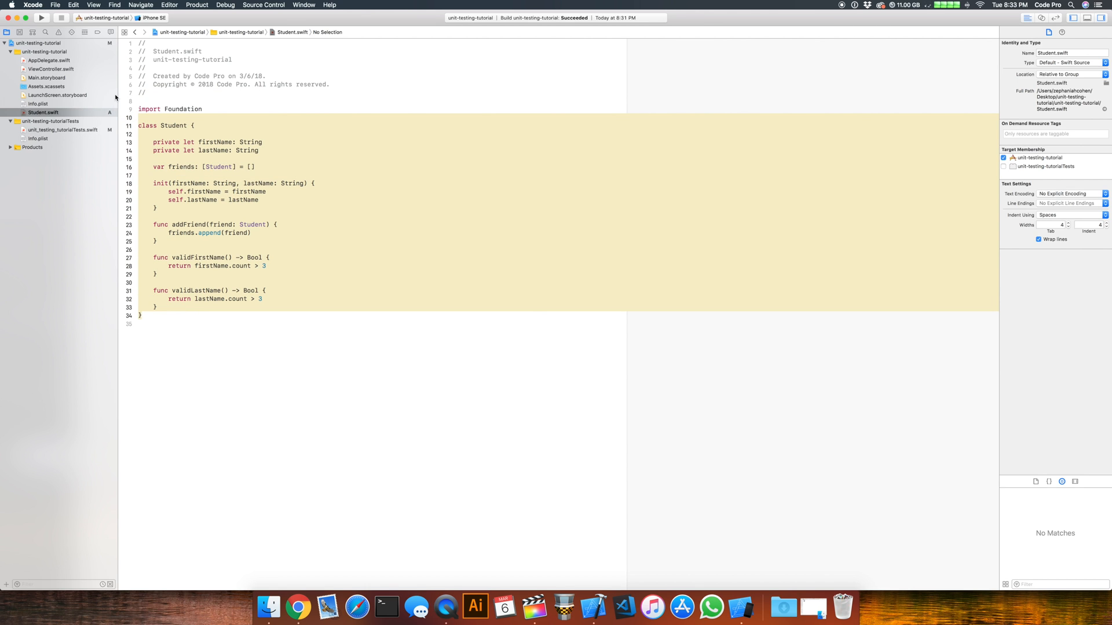
- Return to unit_testing_tutorialTests.swift and highlight the XCTest import
left_click(62, 129)
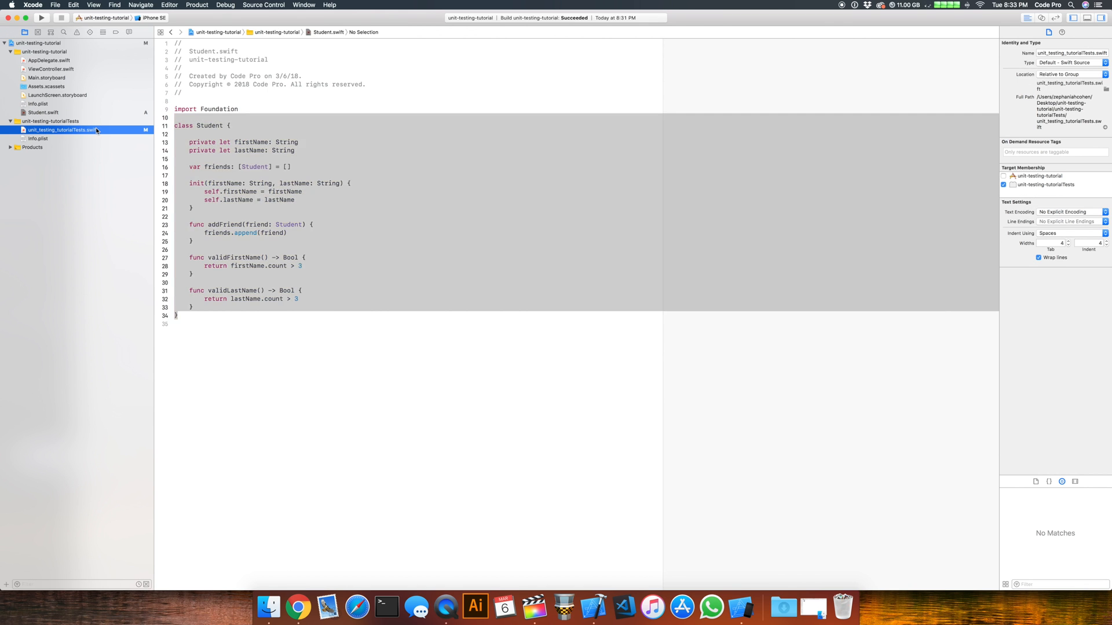
left_click(60, 131)
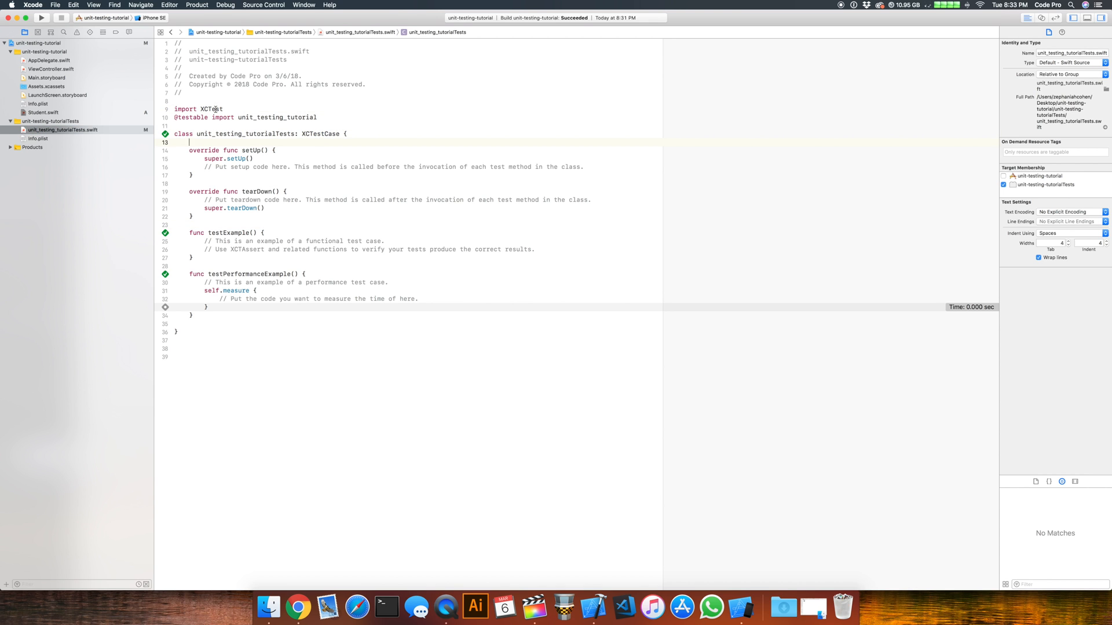
double_click(211, 109)
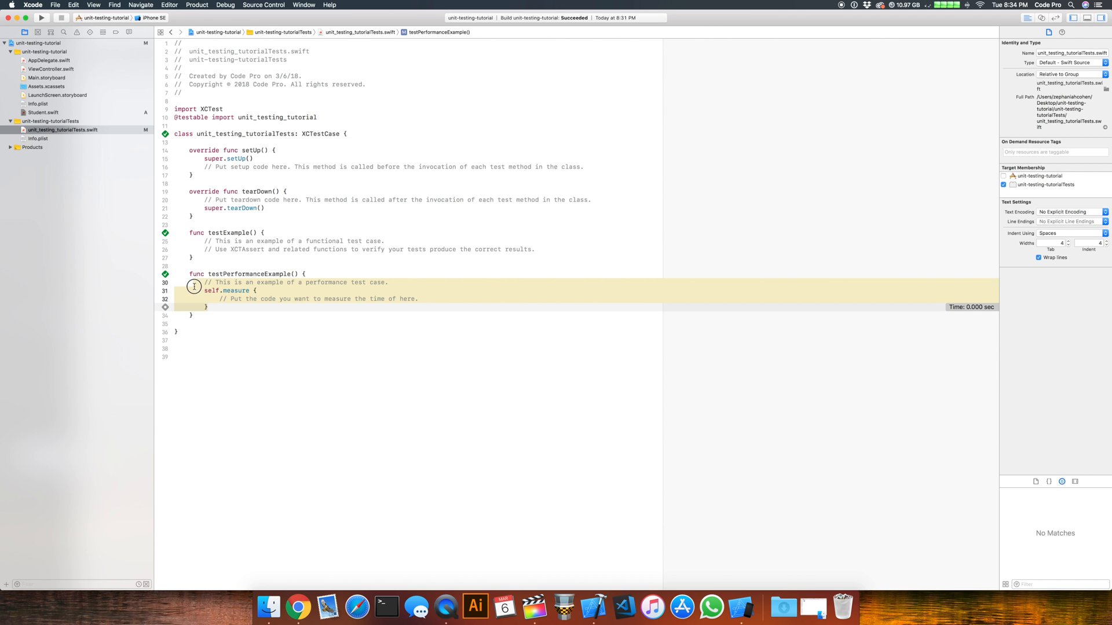
mouse_move(201, 265)
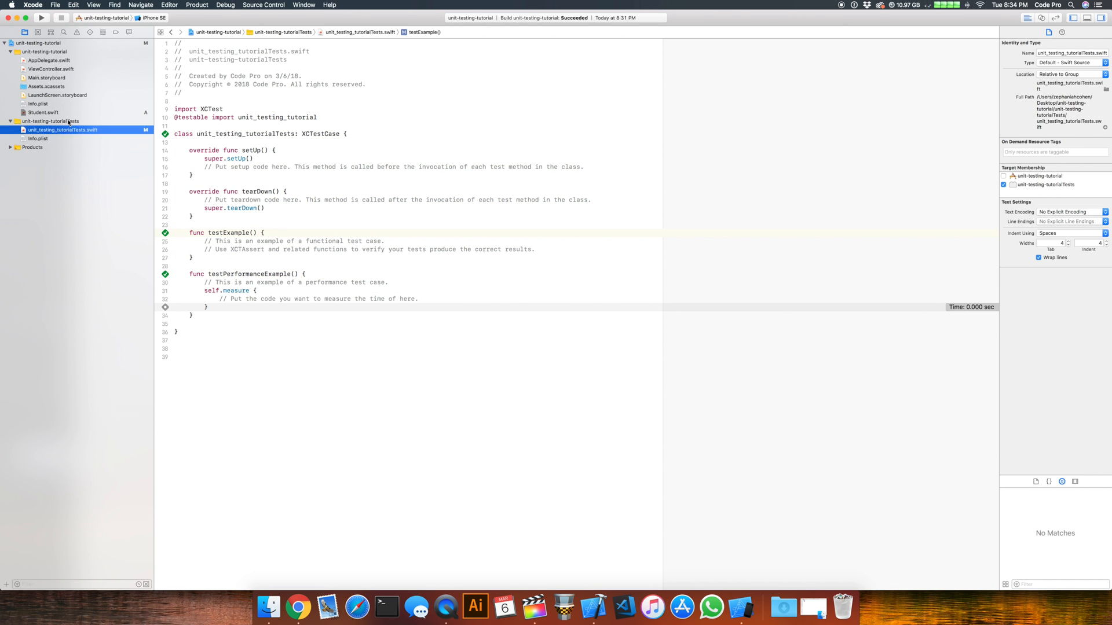
- Add a new Swift file named StudentTests to the unit-testing-tutorialTests group
left_click(50, 120)
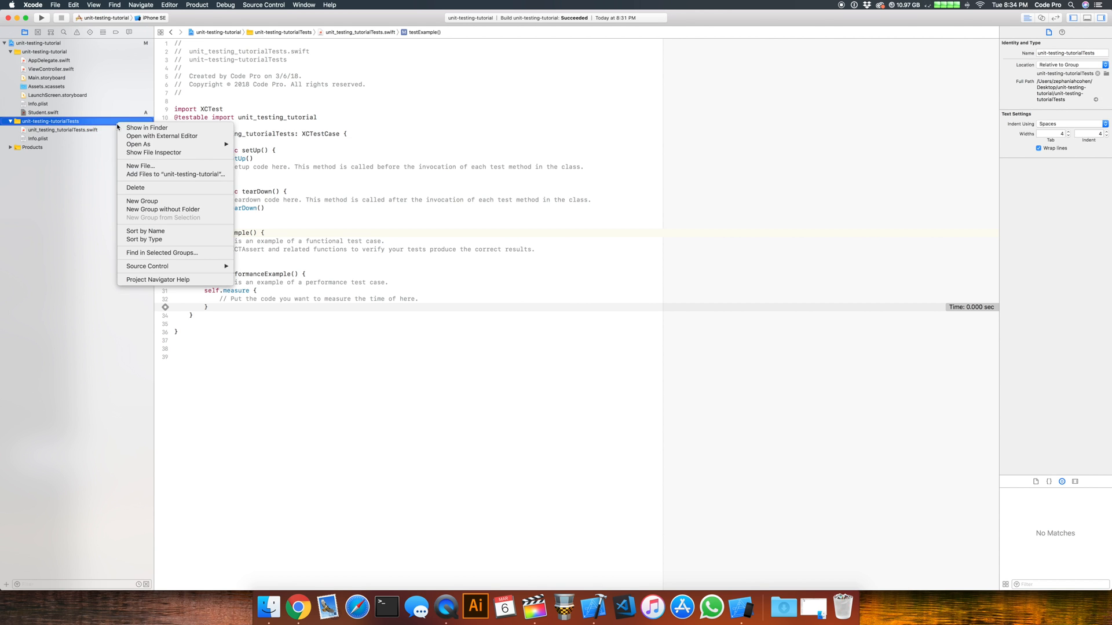
left_click(140, 166)
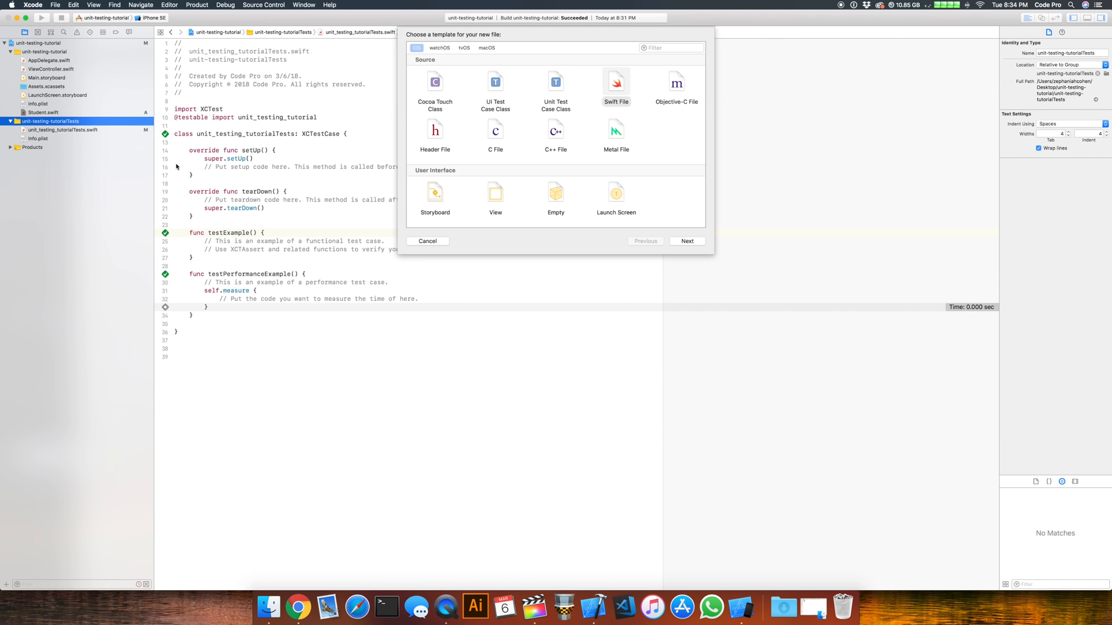
left_click(685, 241)
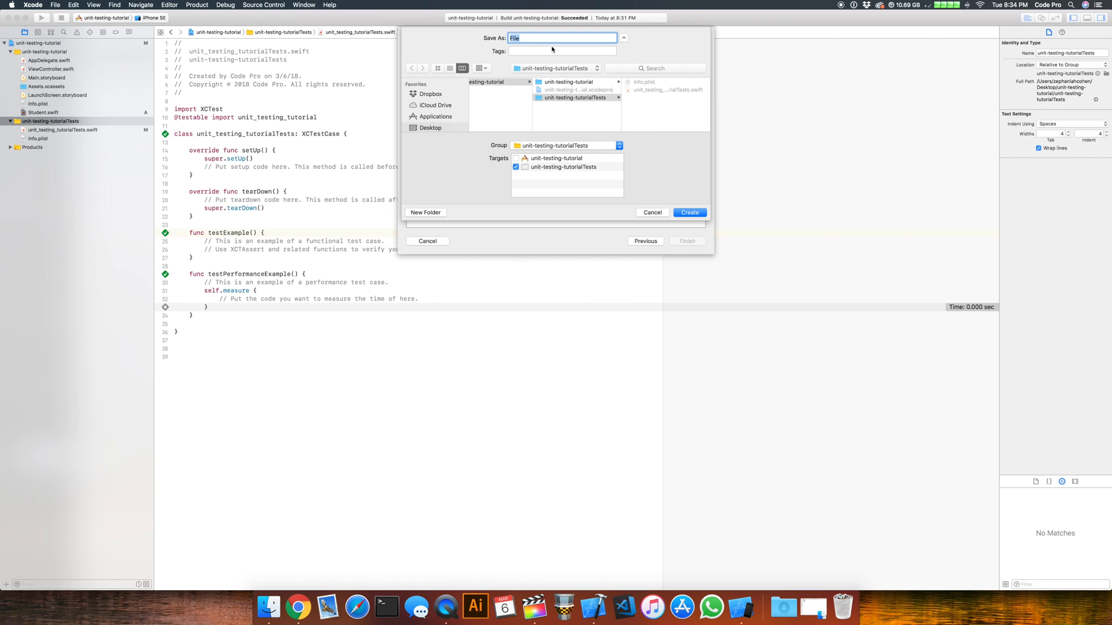
type("StudentTests")
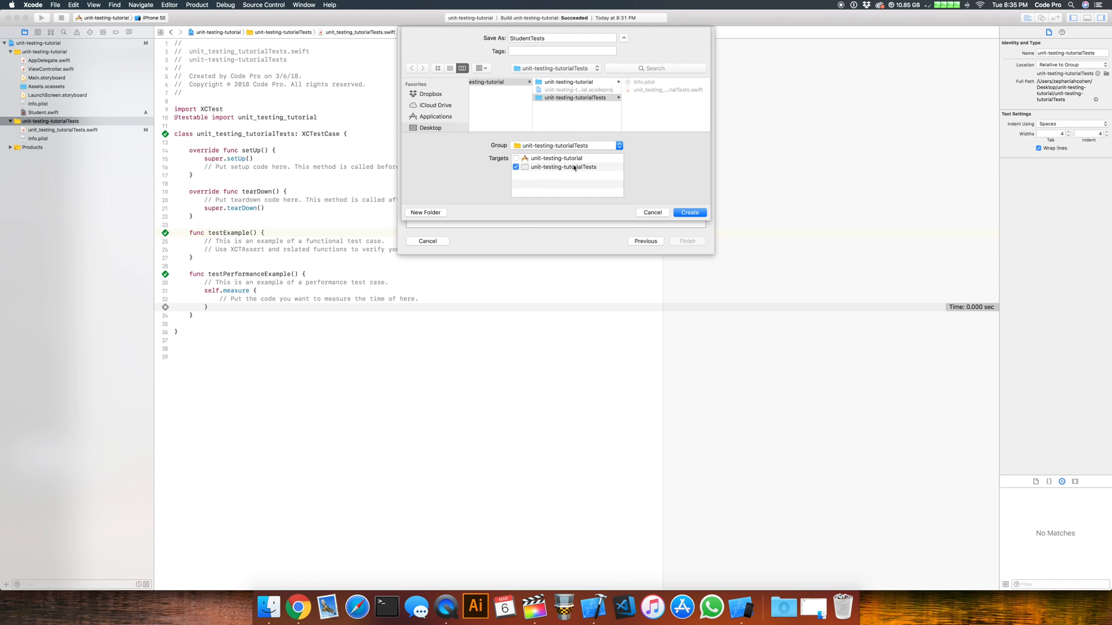
mouse_move(574, 167)
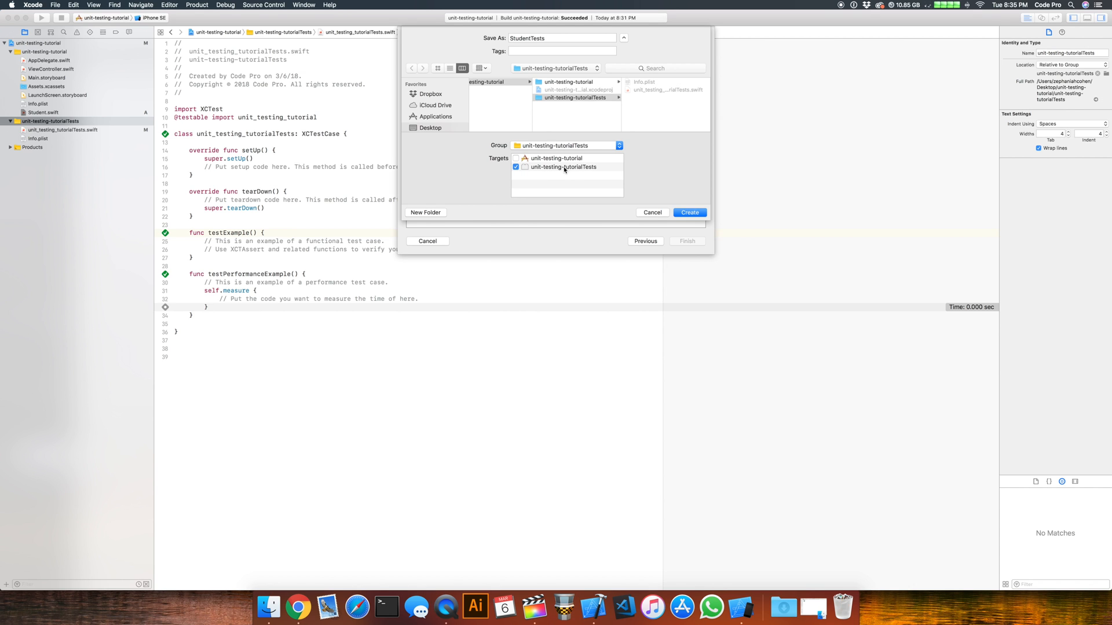
mouse_move(572, 174)
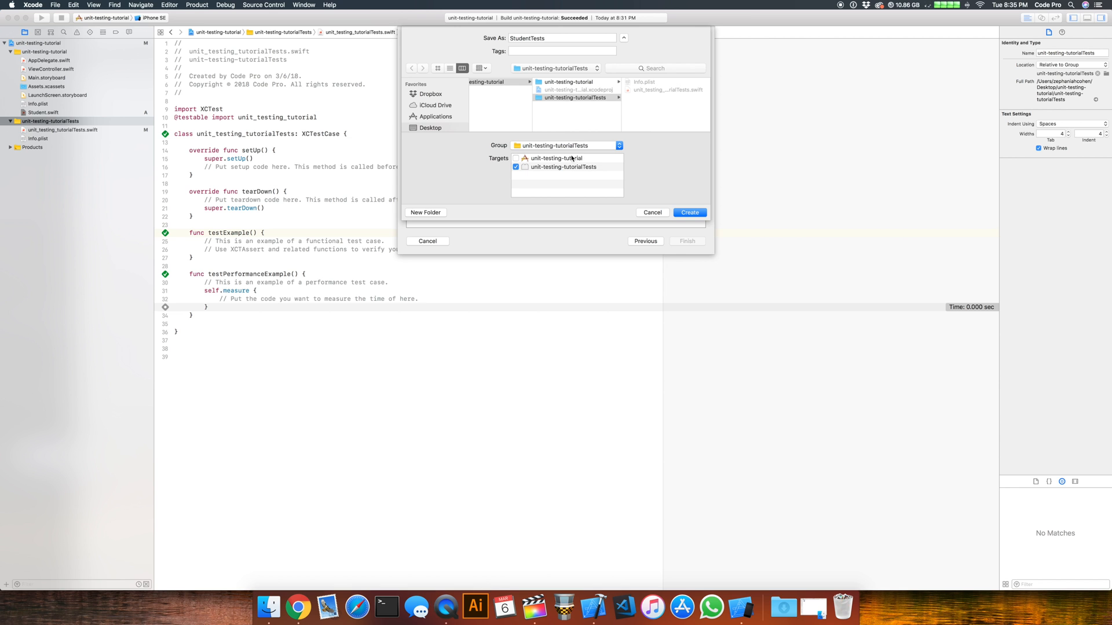
mouse_move(607, 168)
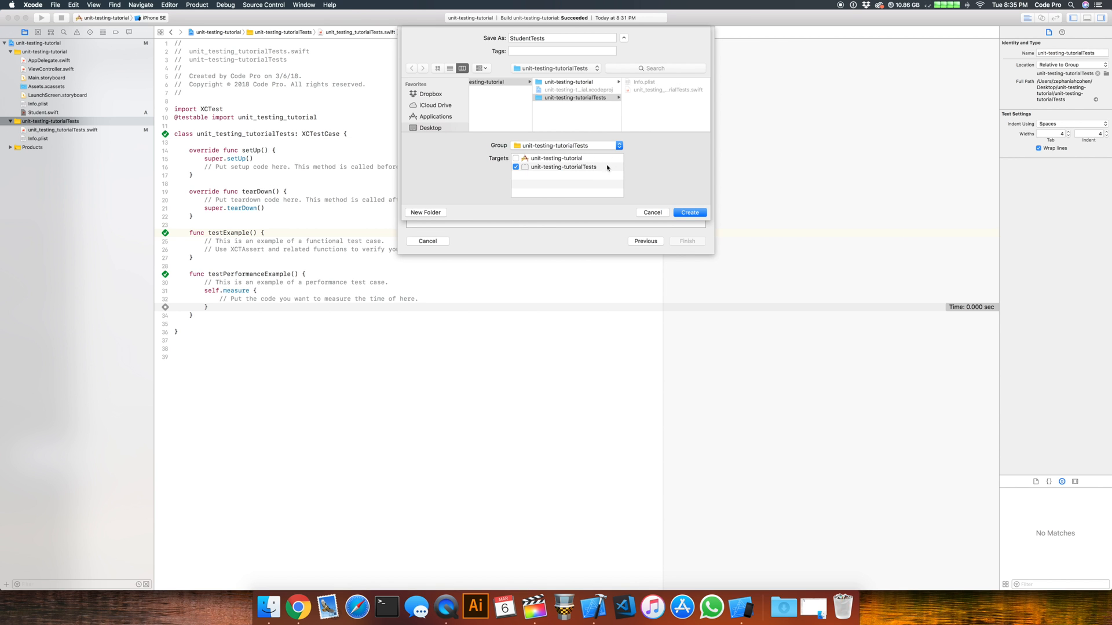
left_click(645, 241)
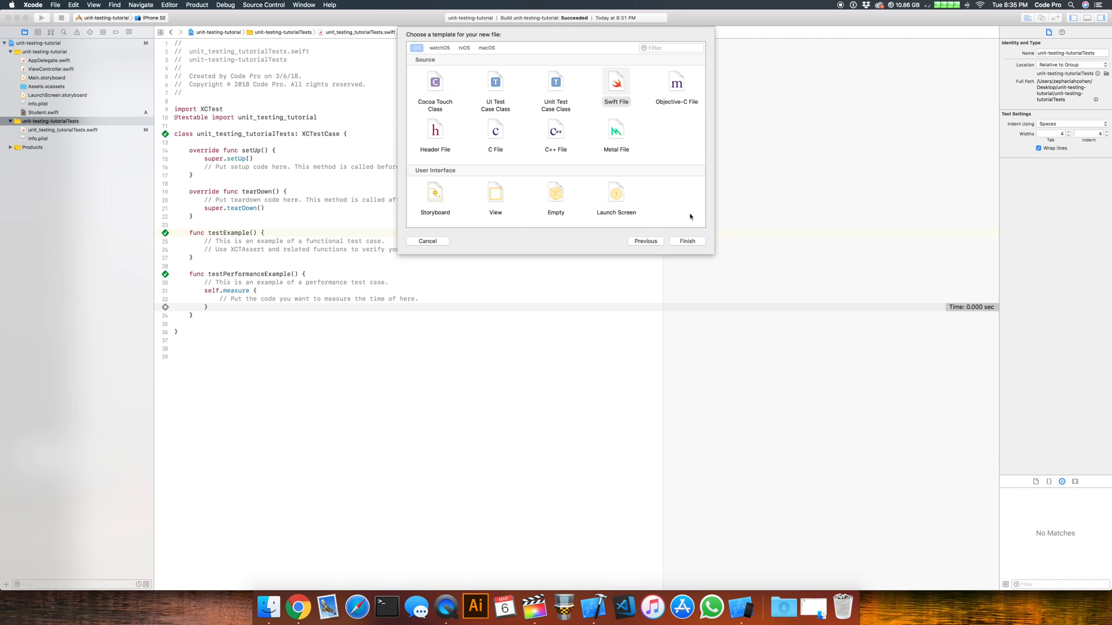
- Show the template unit_testing_tutorialTests.swift beside StudentTests.swift in the Assistant editor
left_click(686, 241)
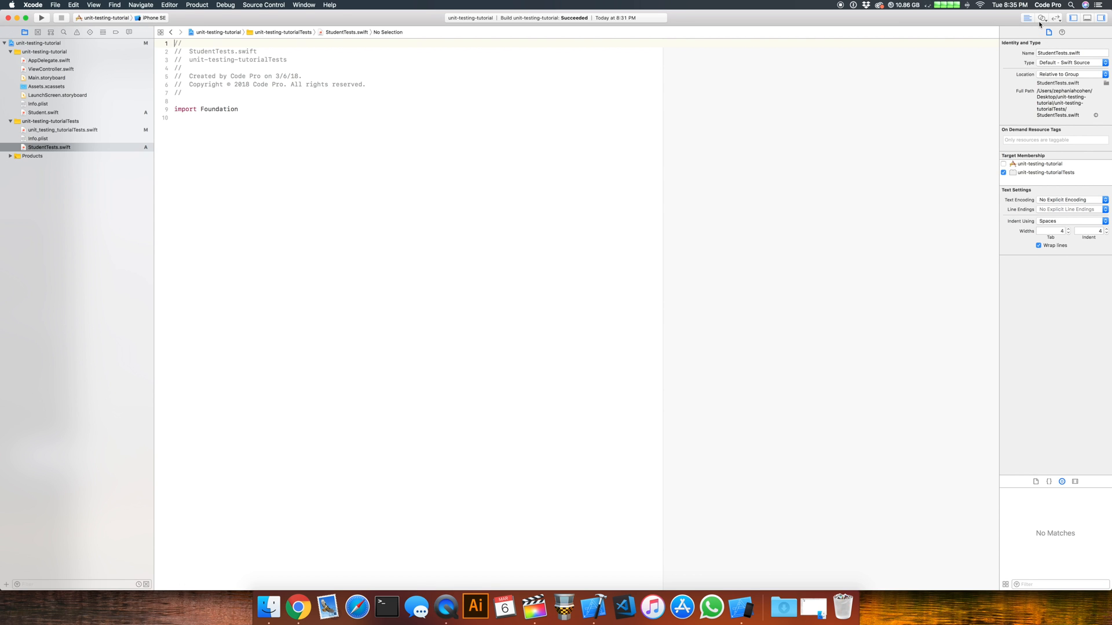
mouse_move(1042, 18)
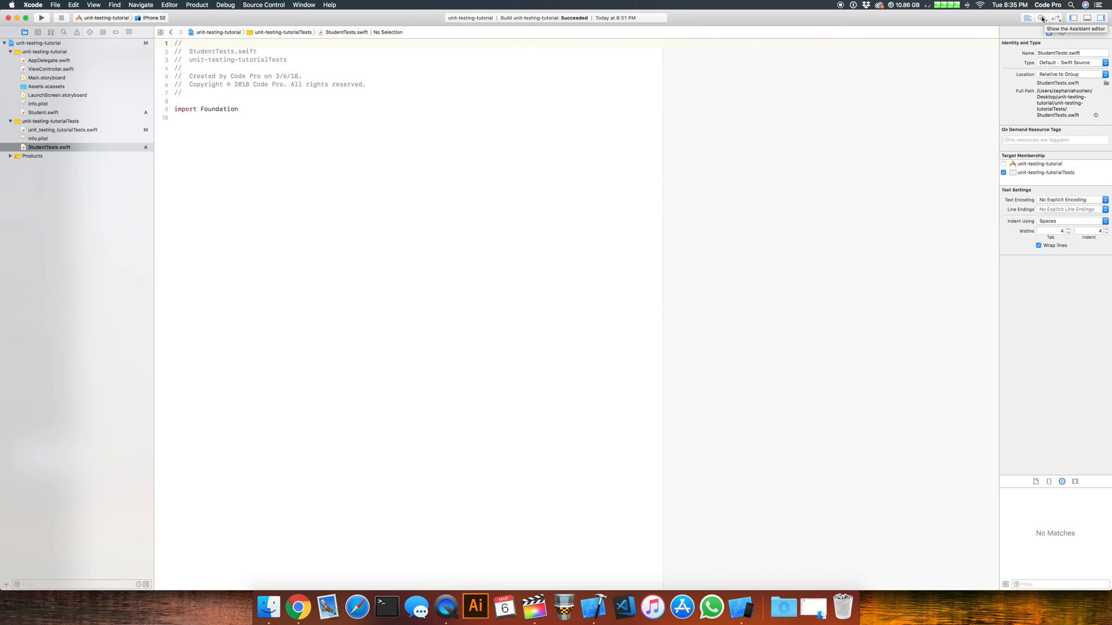
left_click(1042, 17)
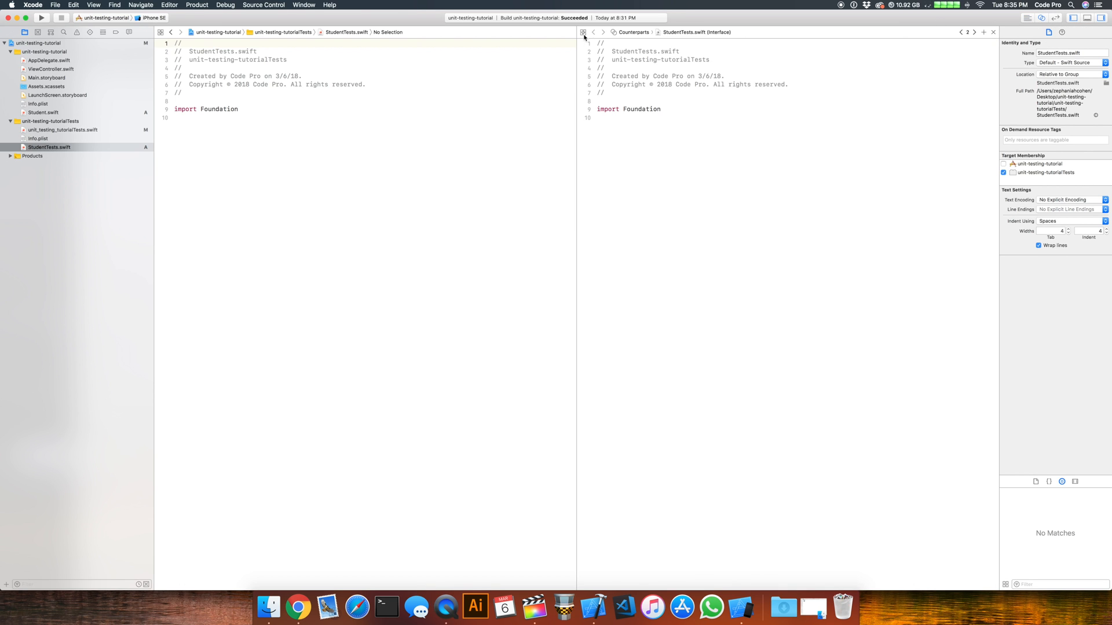
left_click(582, 33)
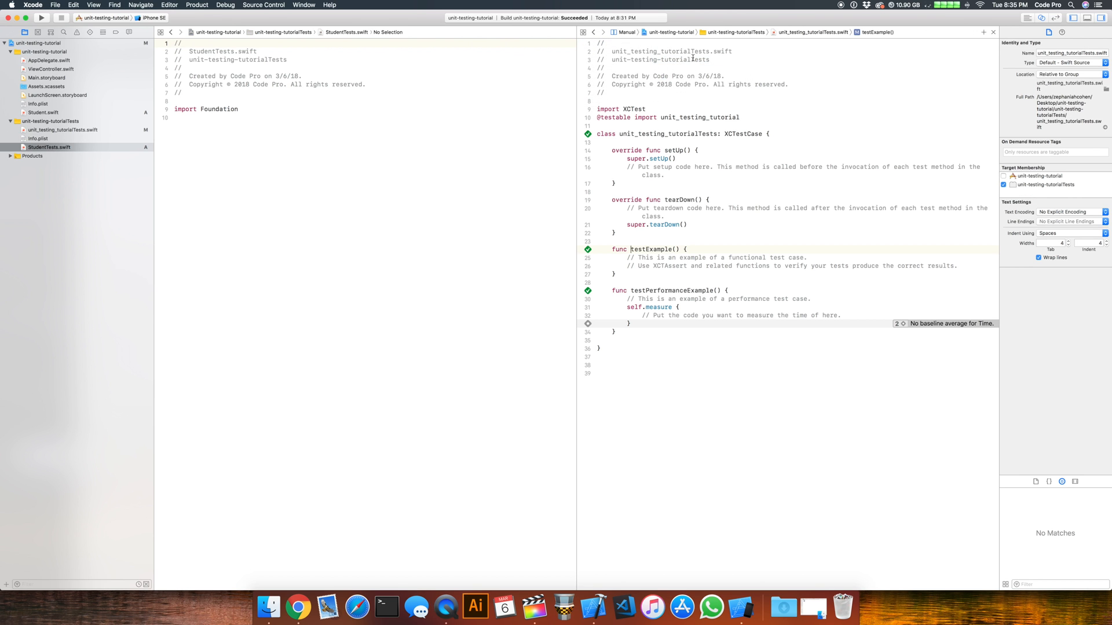
mouse_move(80, 153)
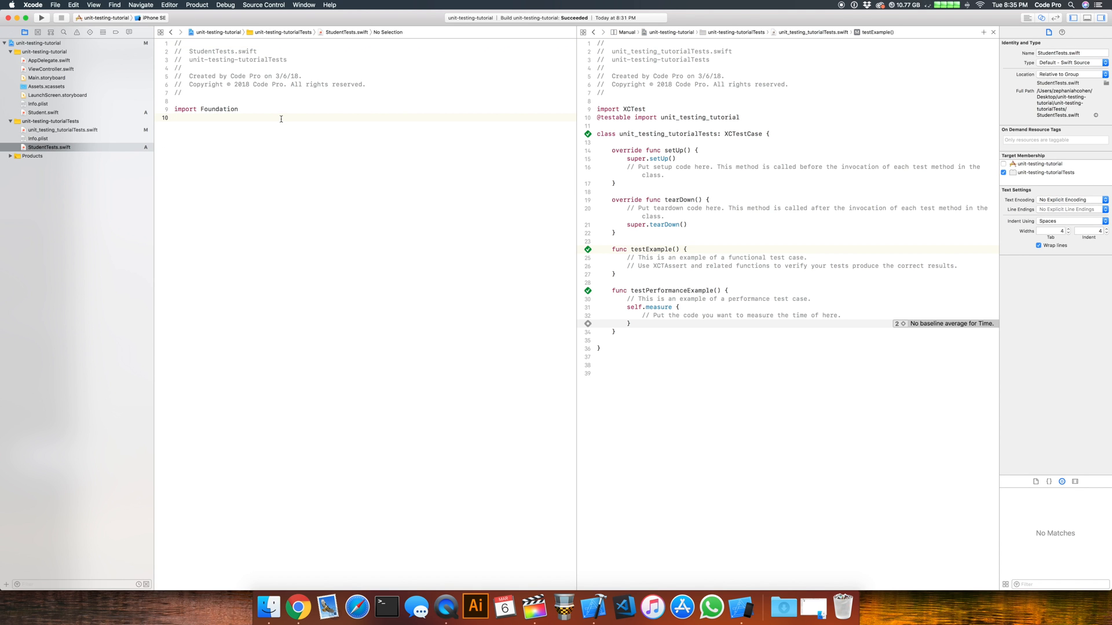
- Import XCTest and declare class StudentTests: XCTestCase in StudentTests.swift
type("imp")
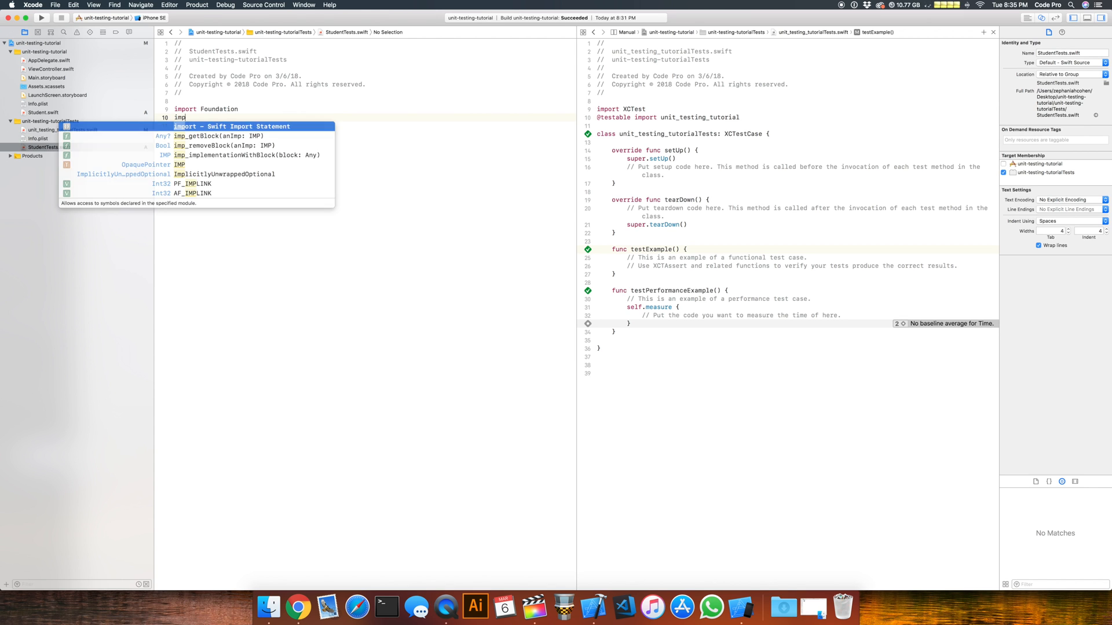
type("XCTest")
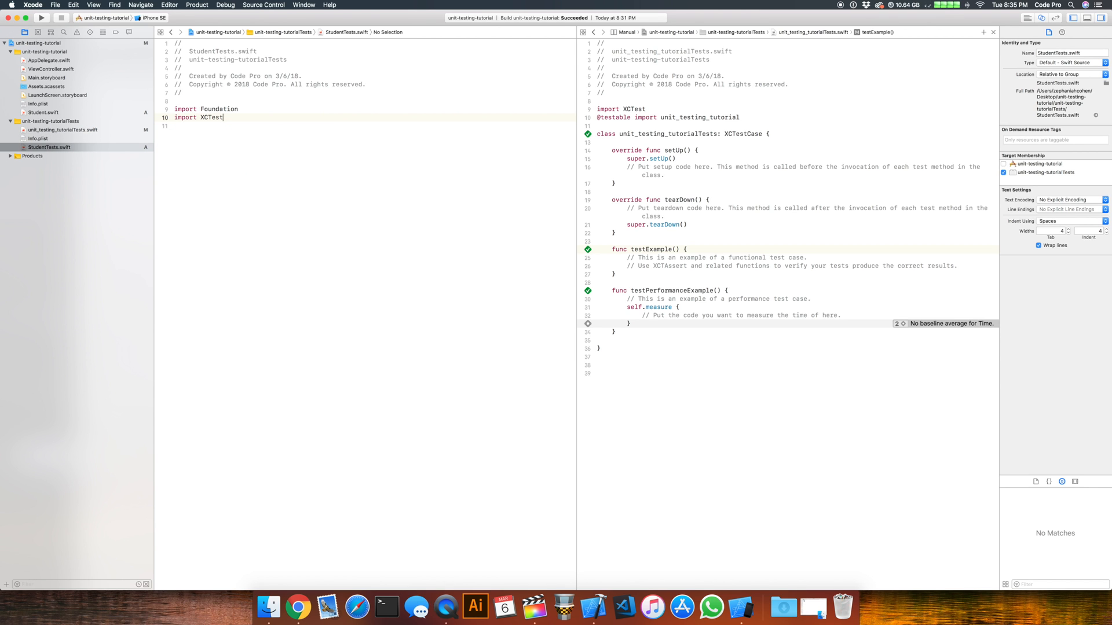
key("Return")
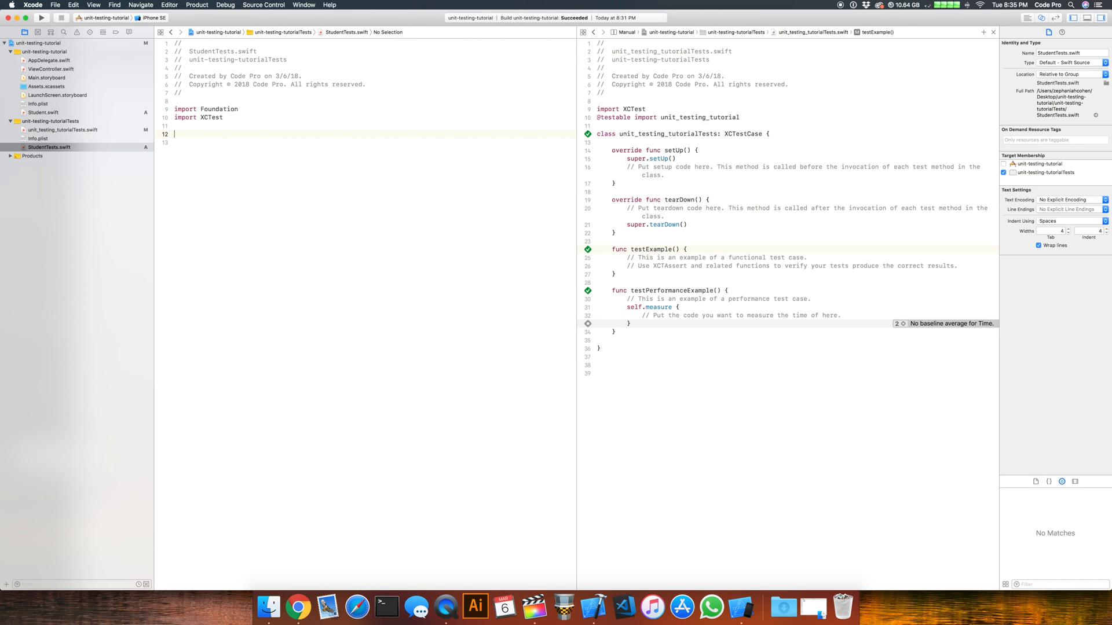
mouse_move(485, 154)
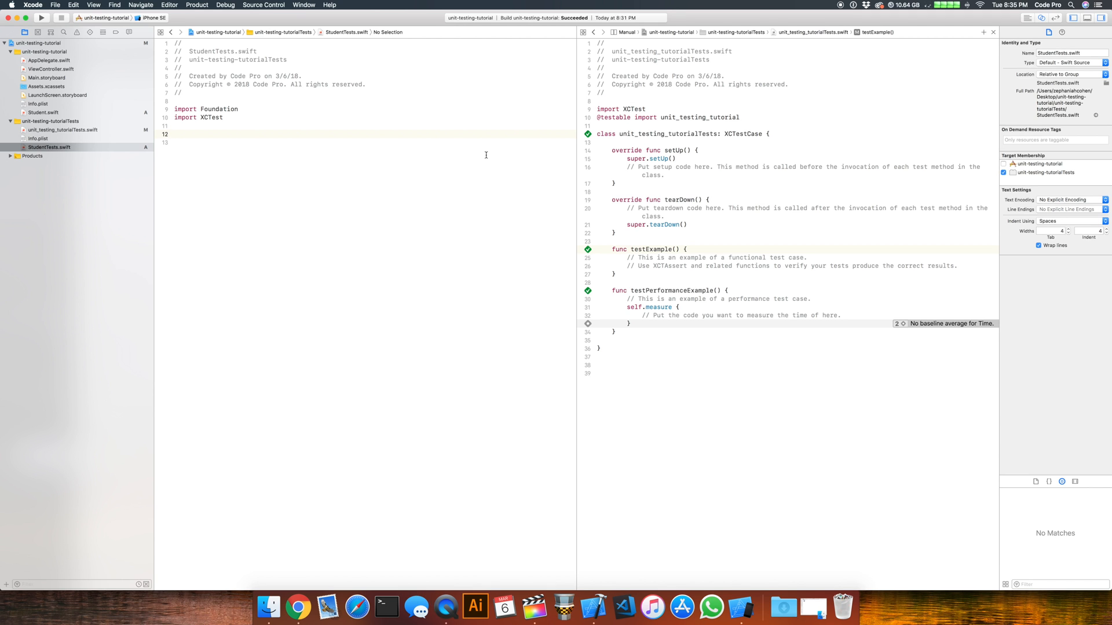
type("class Studen")
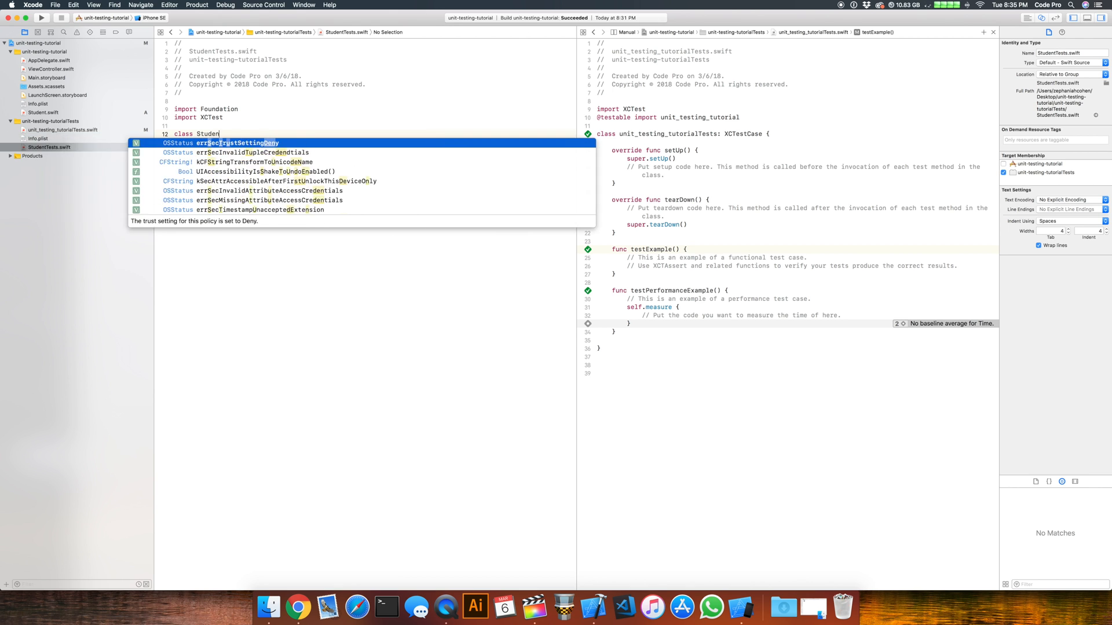
type("tTests")
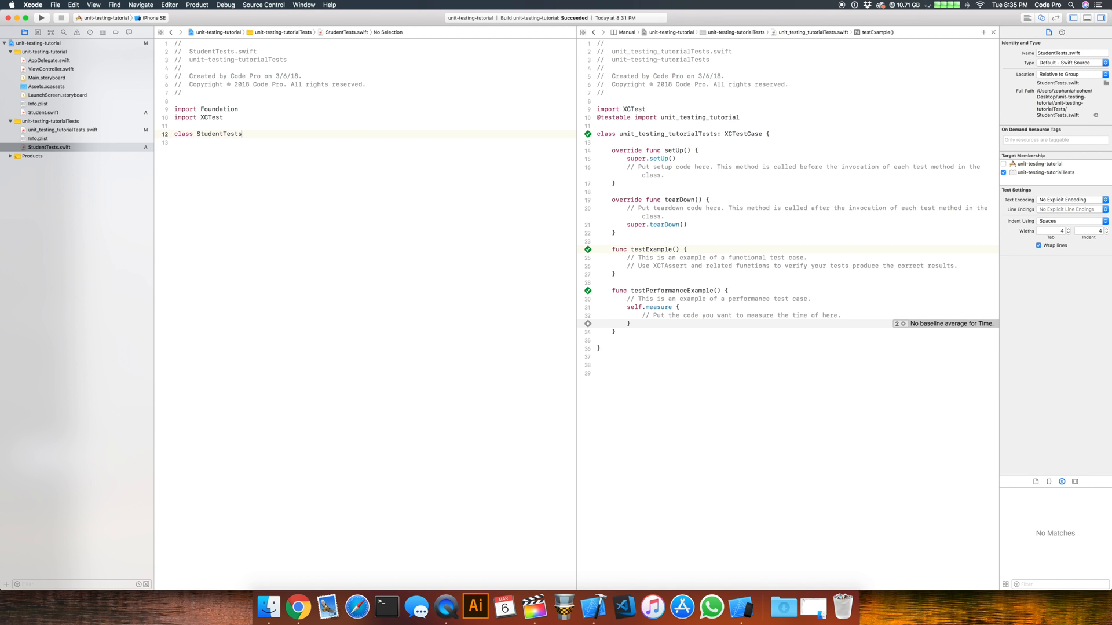
type(":")
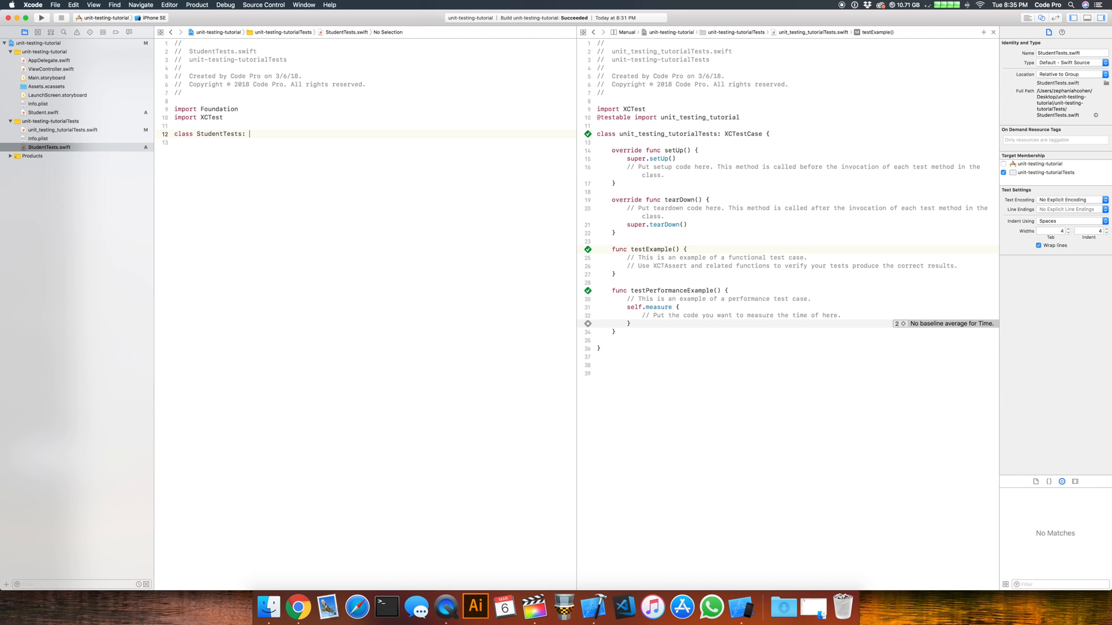
type("XCTestCase")
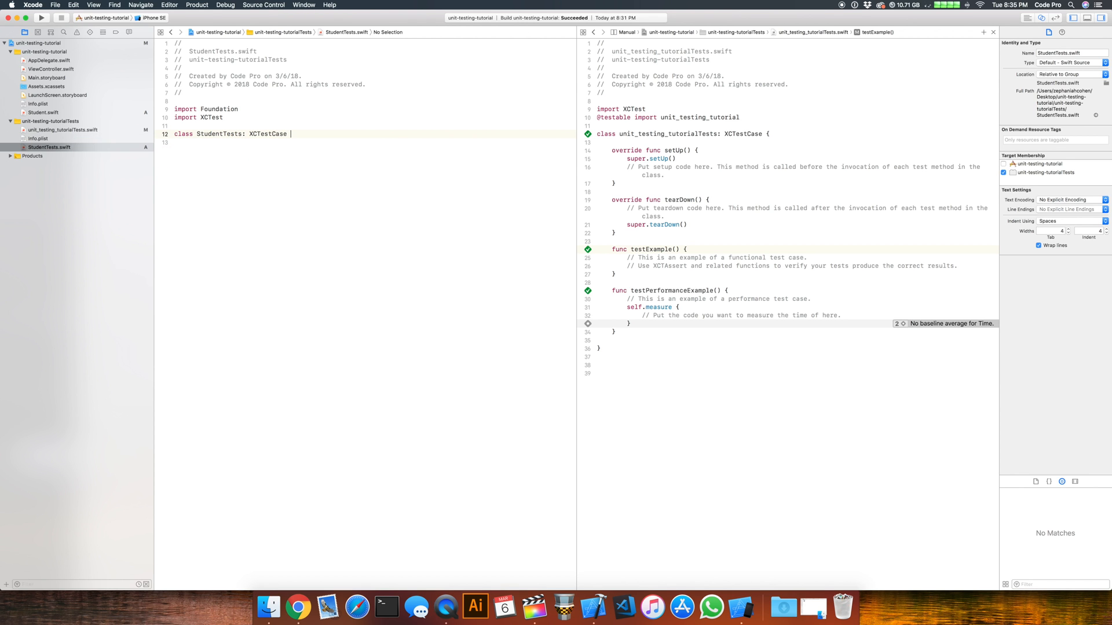
type("{")
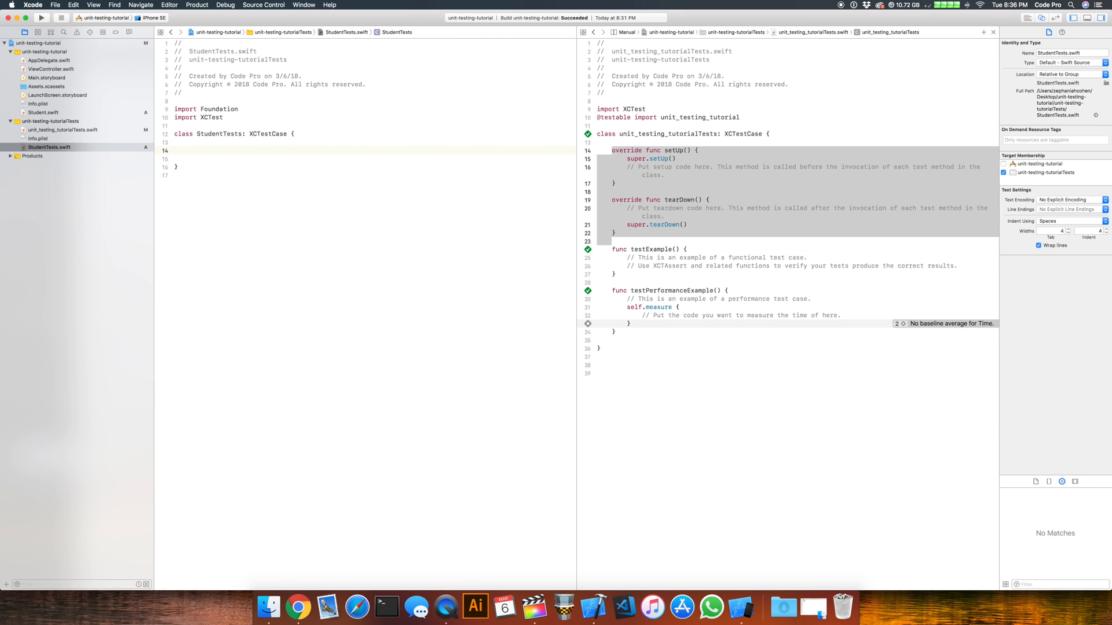
- Add an empty func testValidFirstName() { } inside the StudentTests class
type("func test")
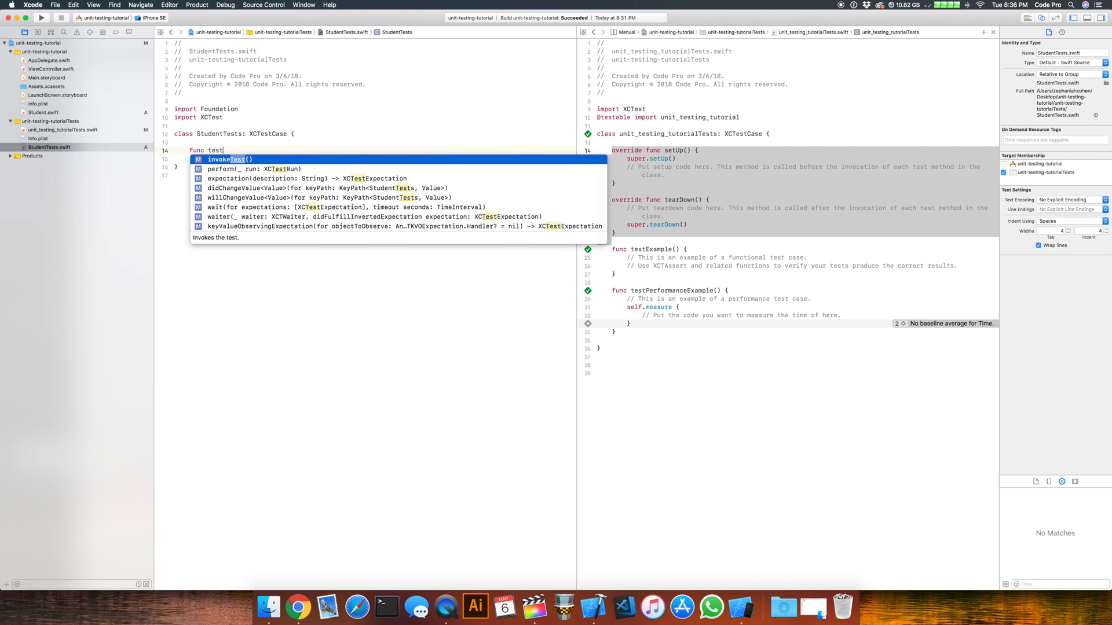
type("ValidFirst")
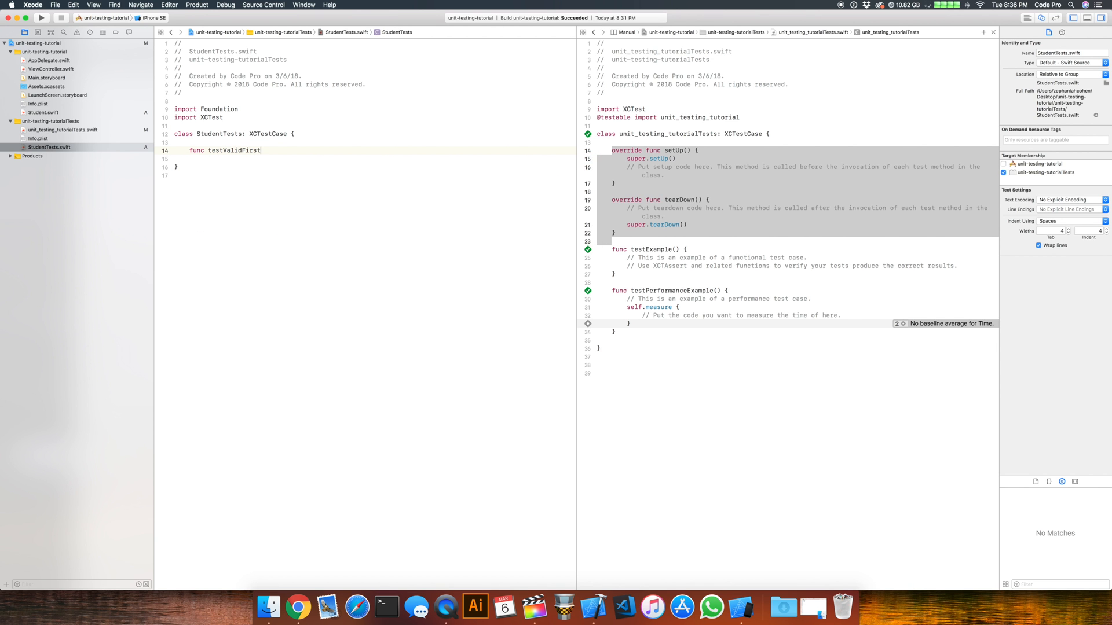
type("Name()")
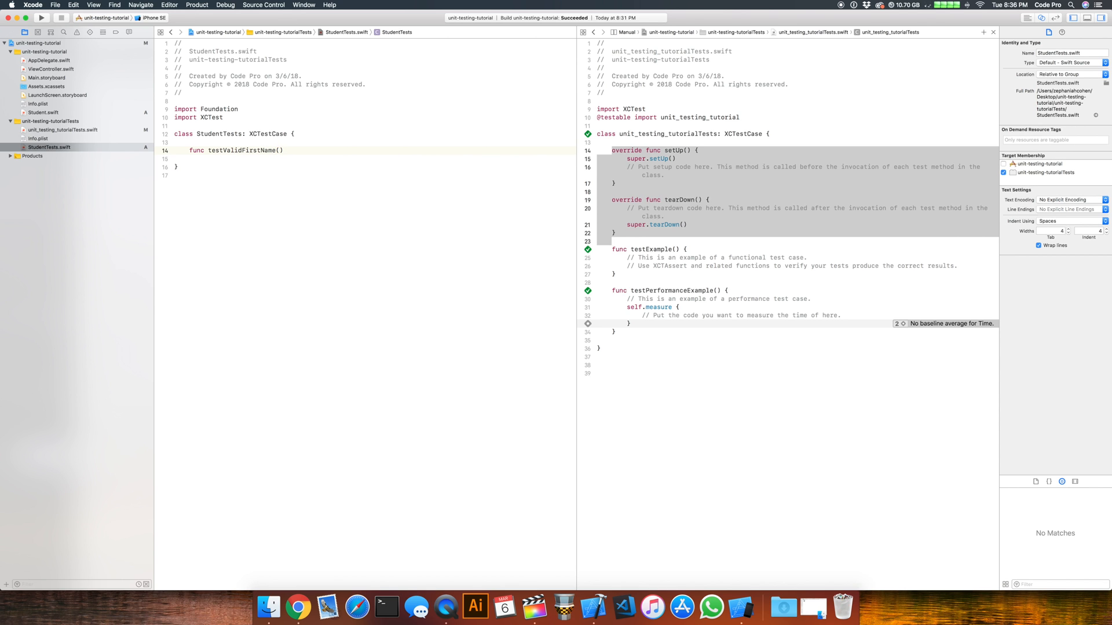
type("{")
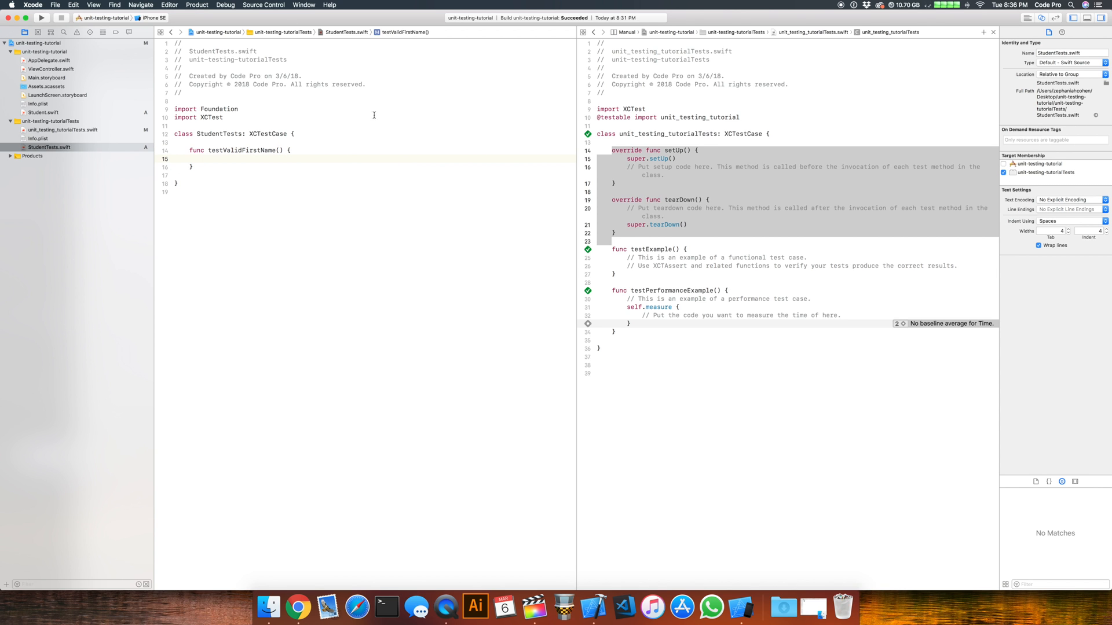
left_click(742, 125)
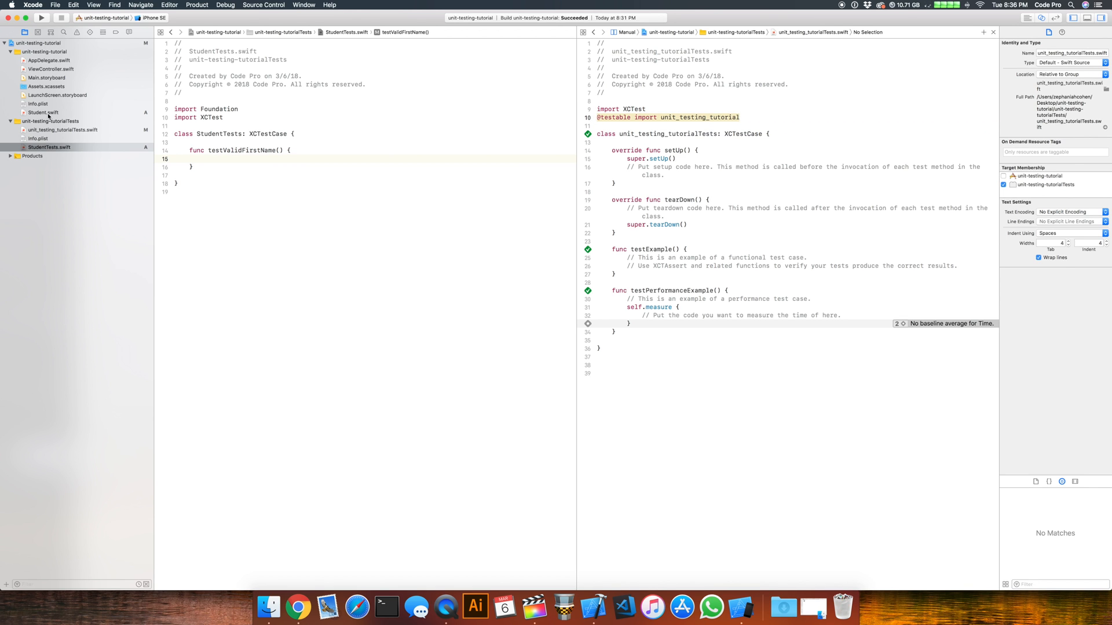
left_click(43, 112)
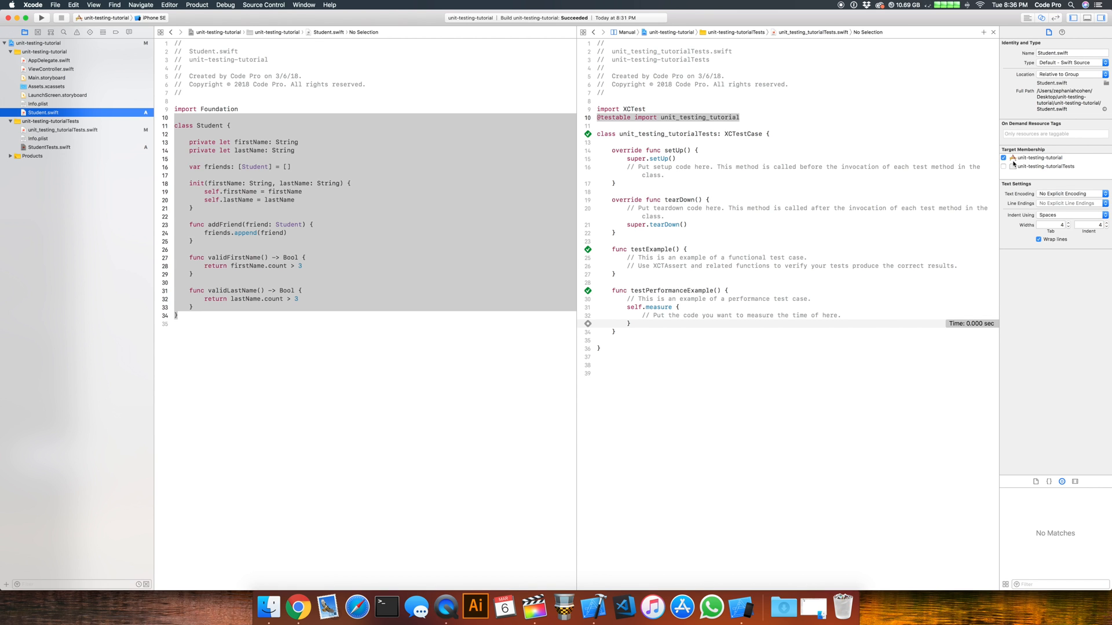
left_click(1003, 157)
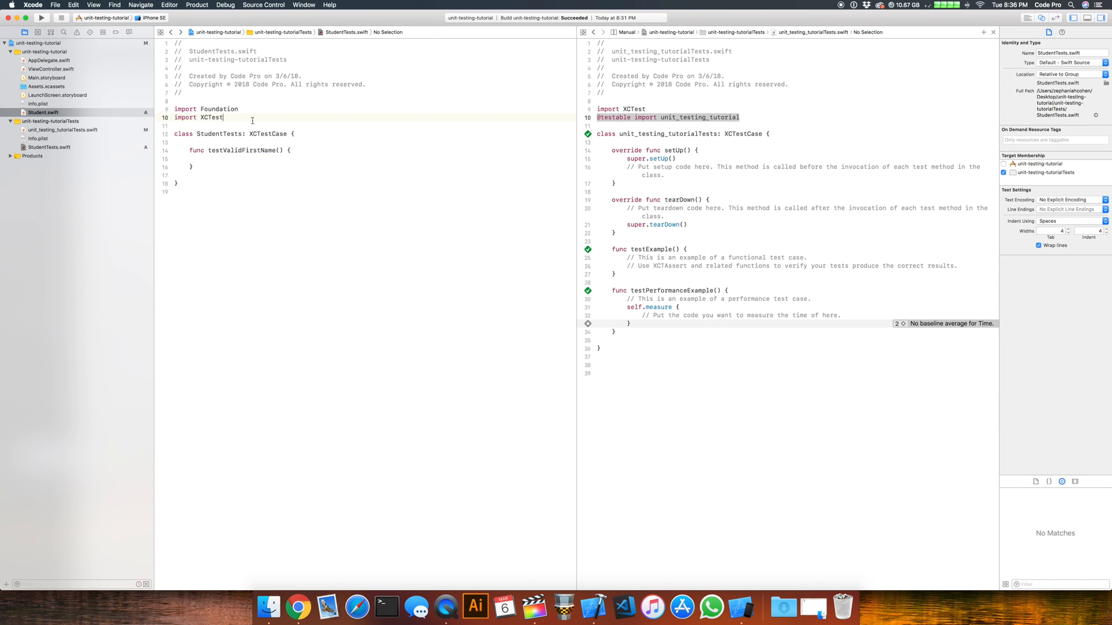
key("enter")
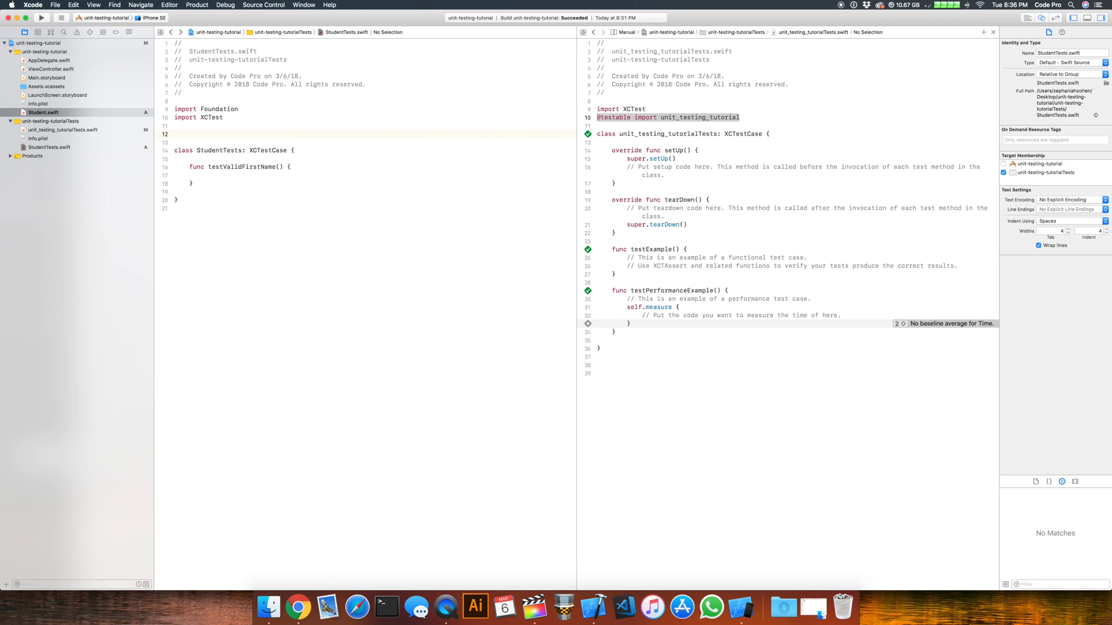
left_click(174, 134)
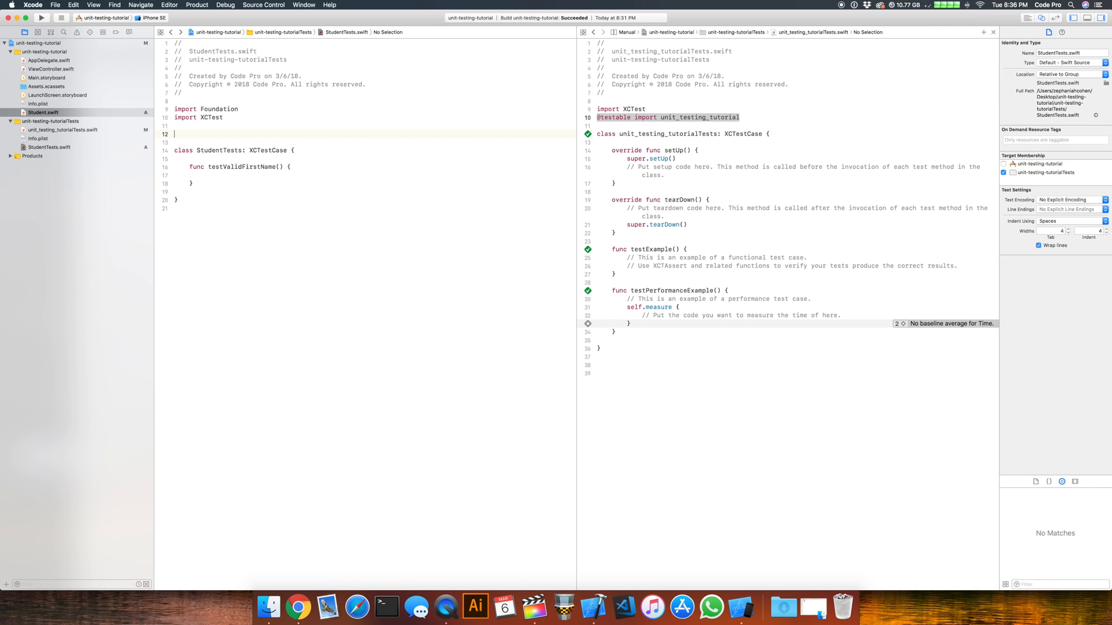
type("@testable import")
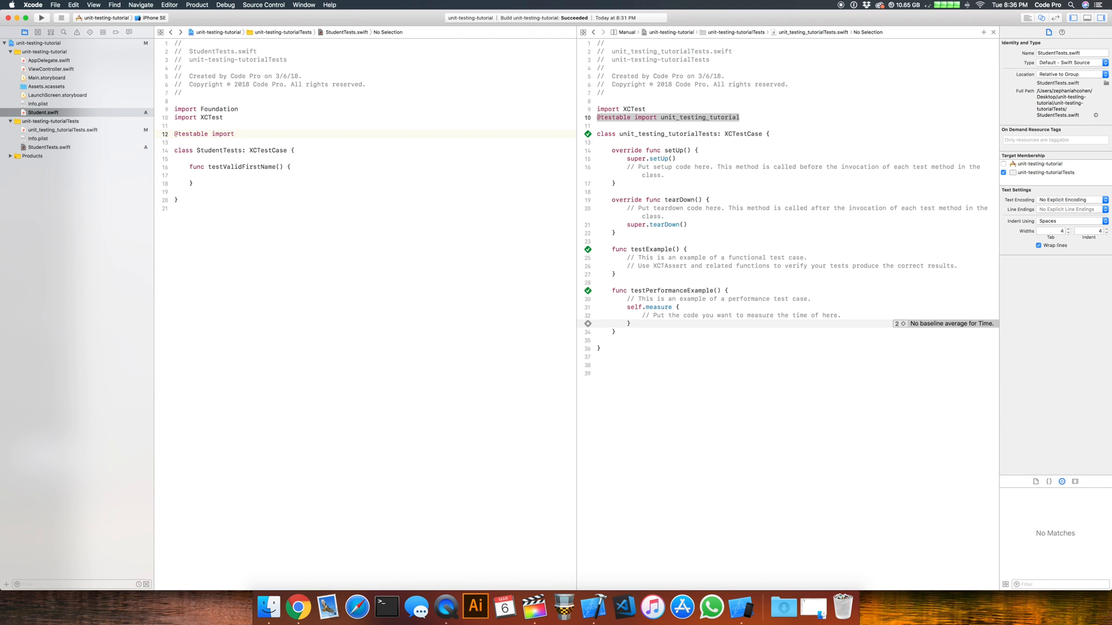
type("unit_testing_tutorial")
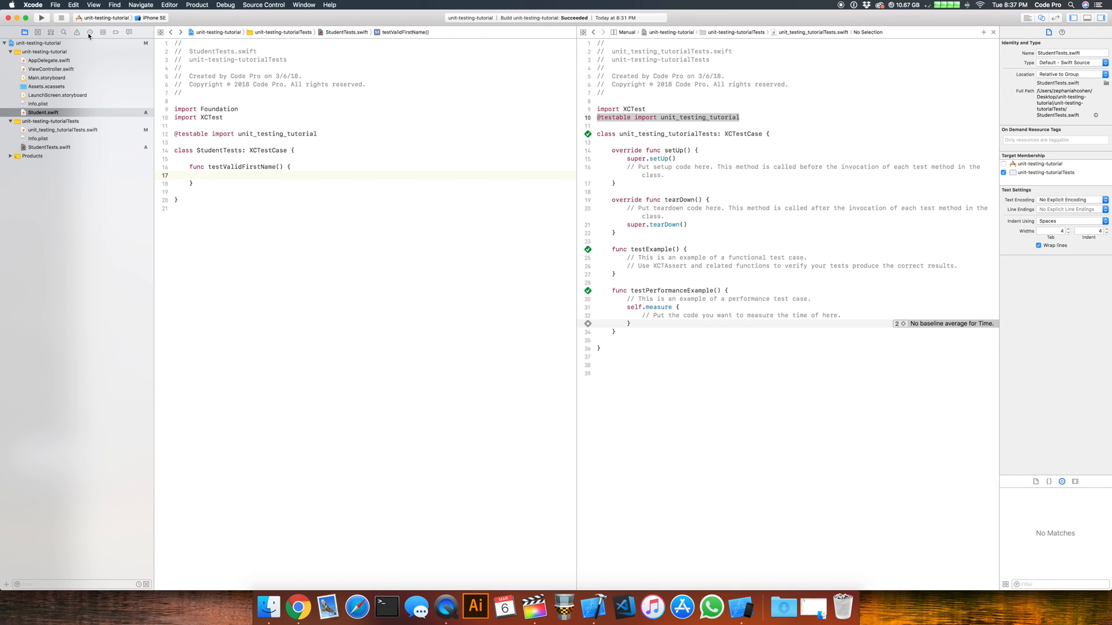
mouse_move(89, 34)
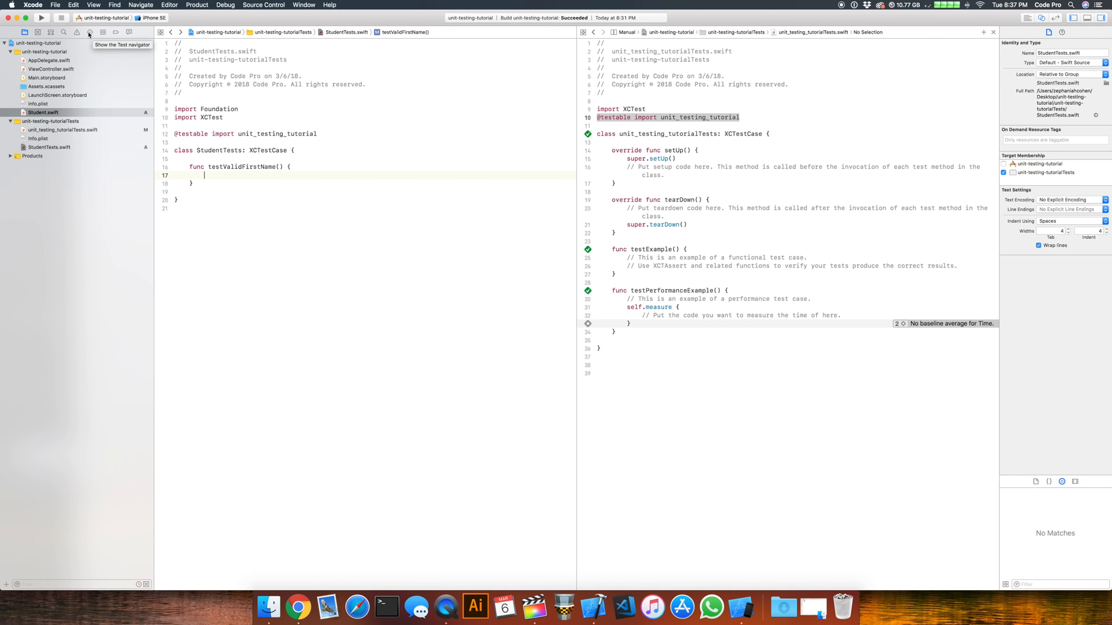
- Run StudentTests from the Test navigator so testValidFirstName passes with a green check
left_click(89, 32)
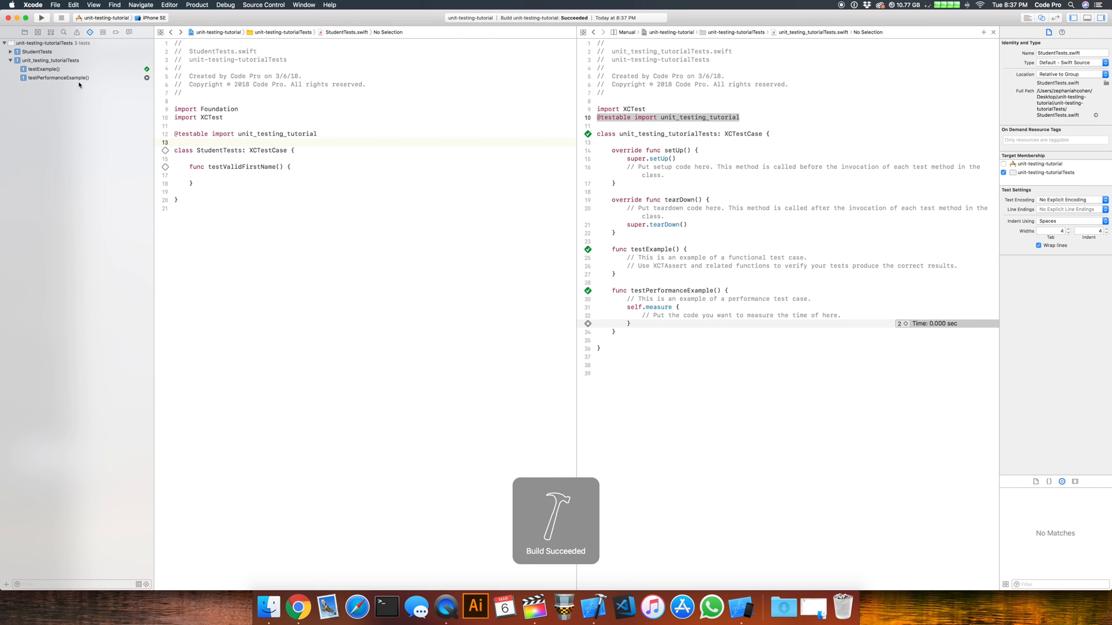
left_click(37, 51)
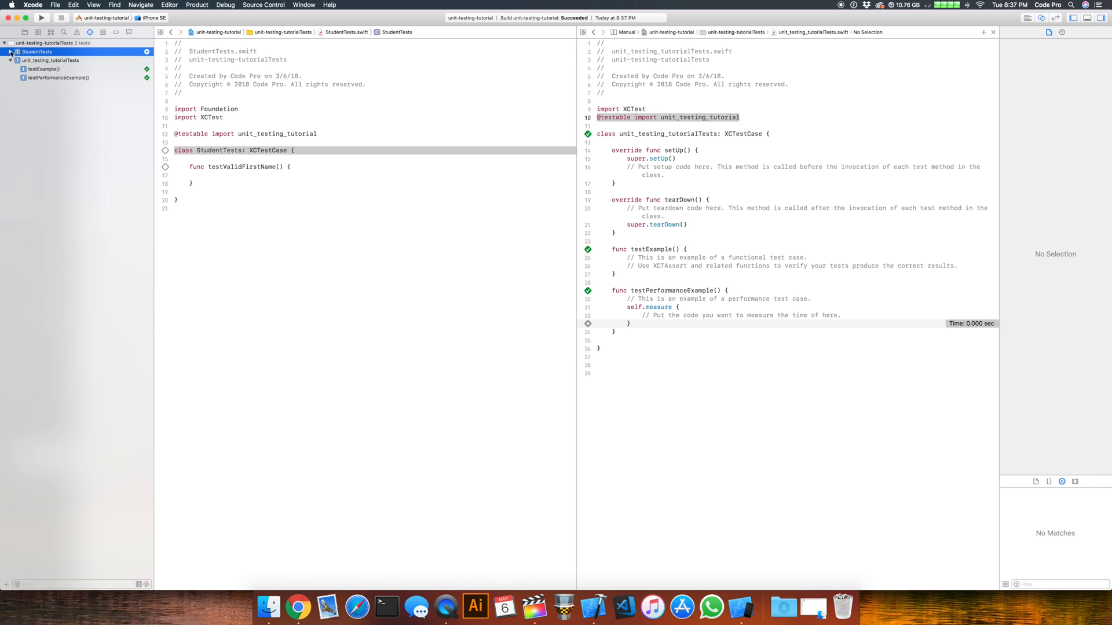
left_click(50, 60)
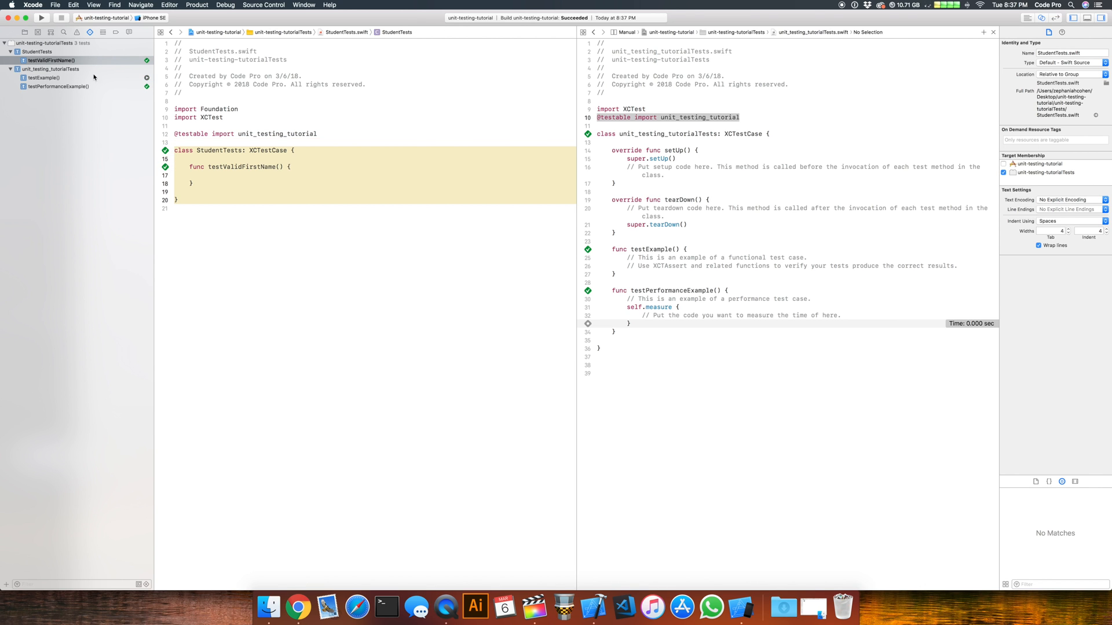
left_click(37, 50)
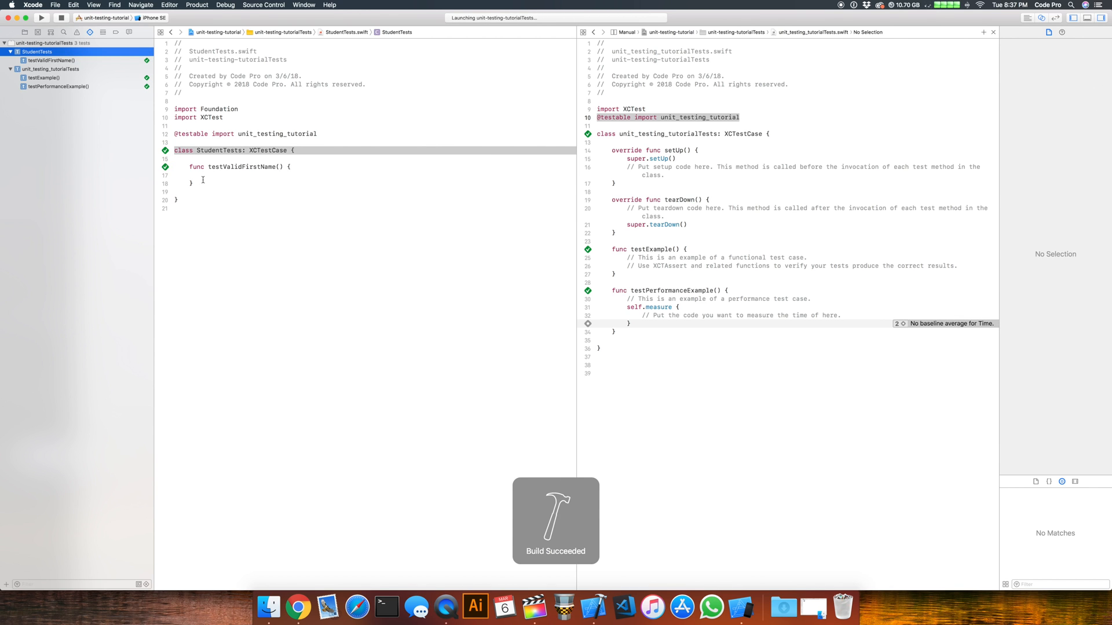
type("func testValidLastName() {")
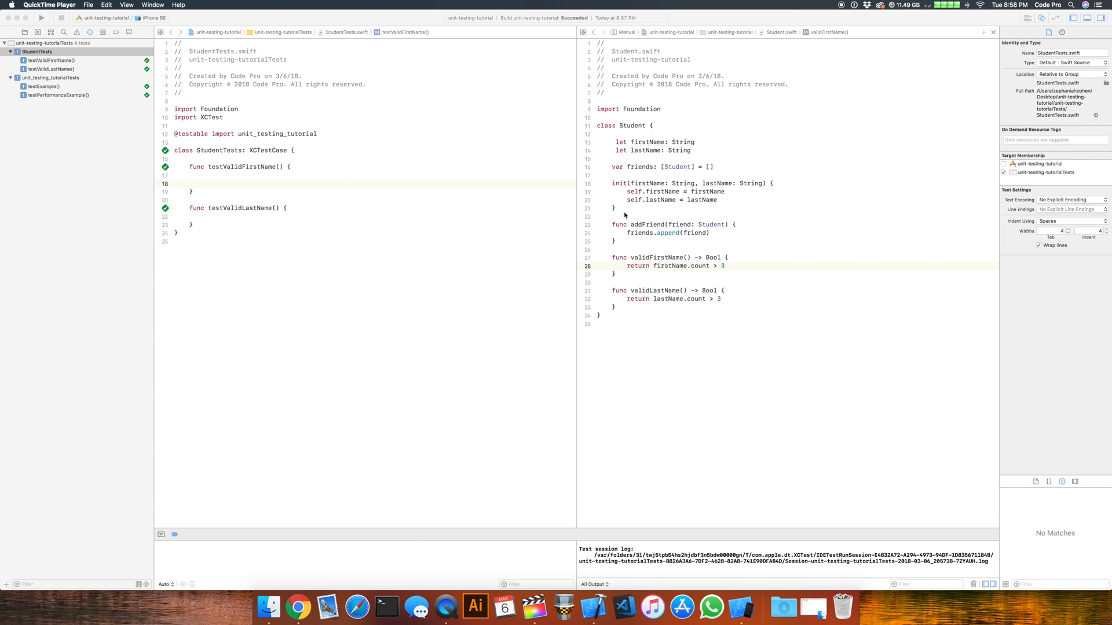
mouse_move(644, 183)
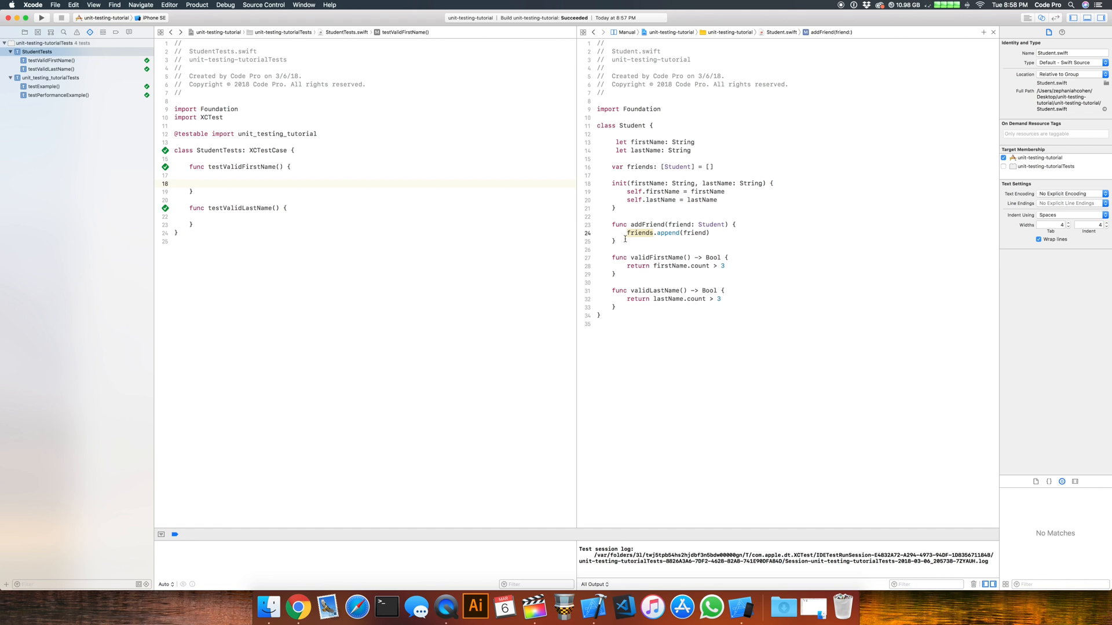
mouse_move(370, 208)
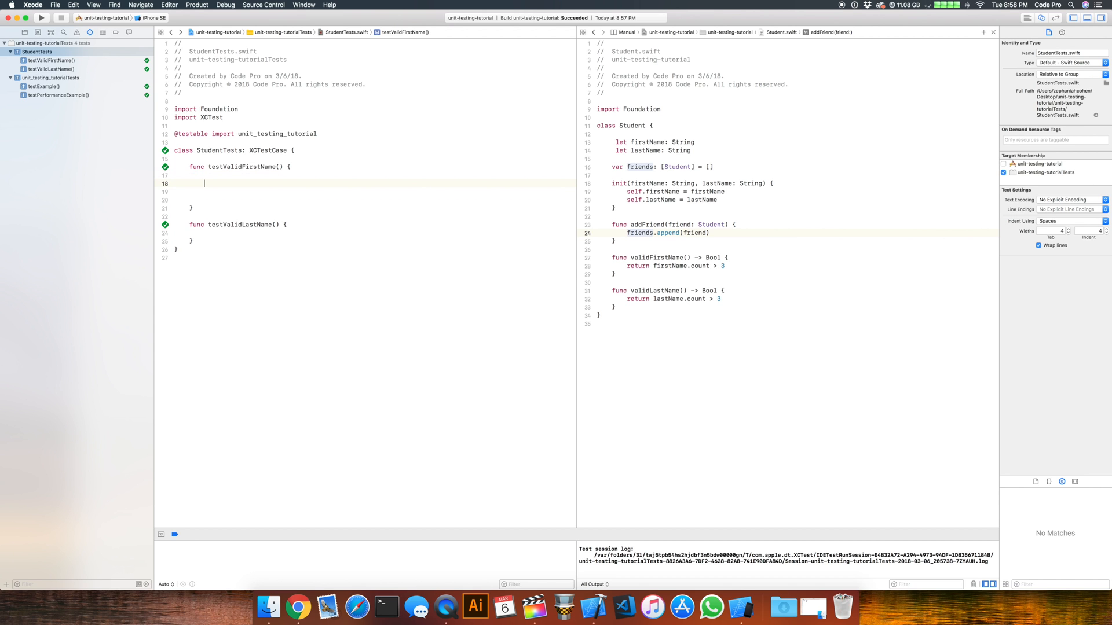
- Create a Student with first name "AJ" and last name "Test" inside testValidFirstName
type("let")
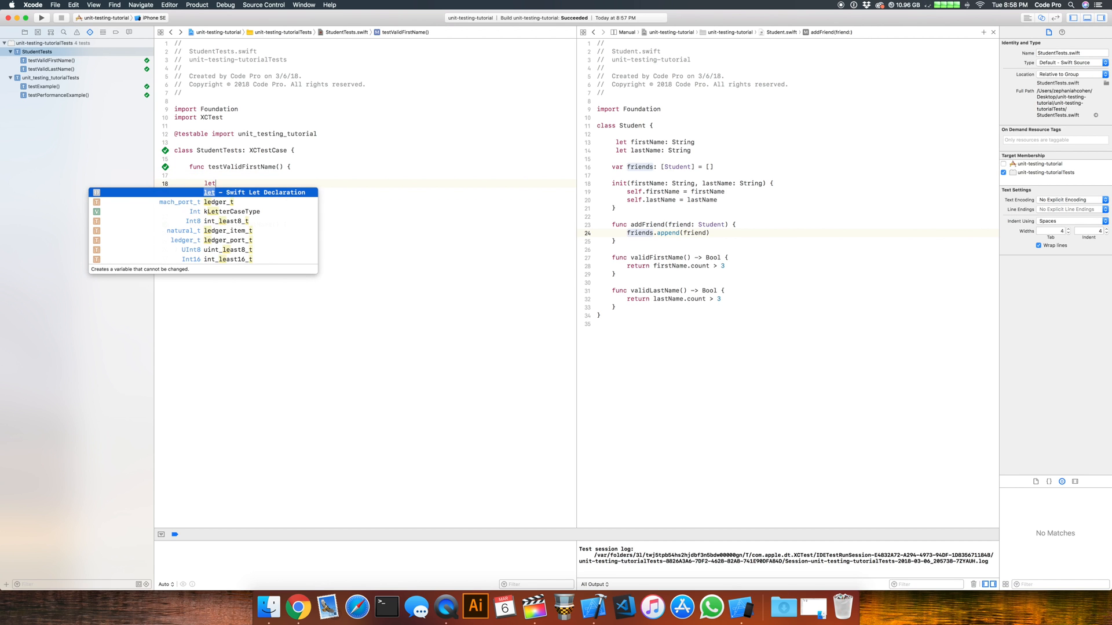
type("student")
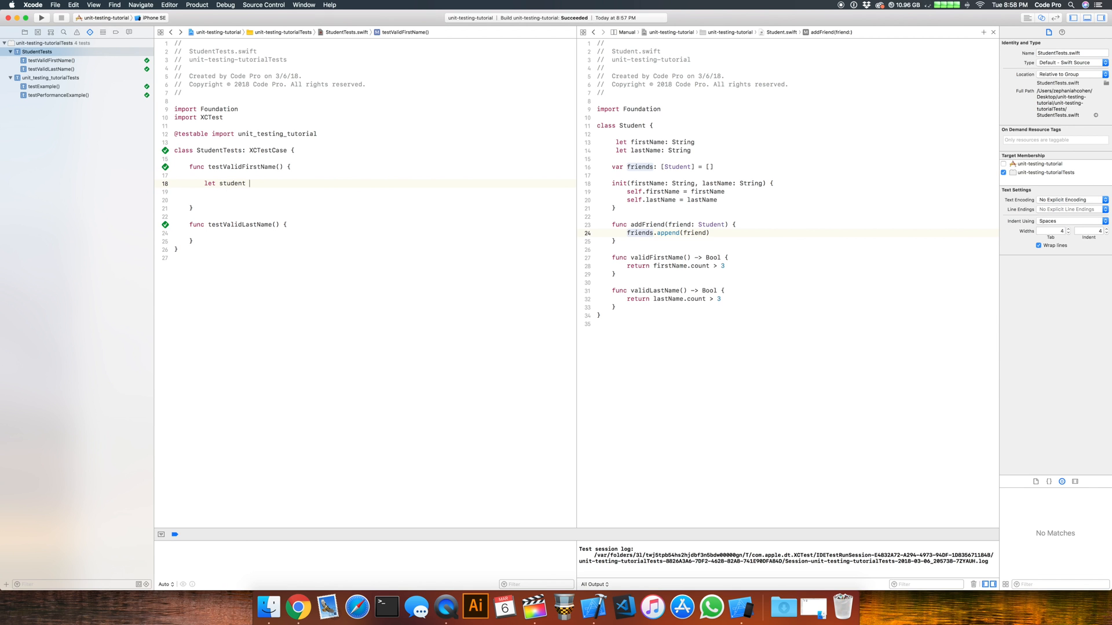
type("= Student(firstName: \"AJ\", lastName: \"Test")
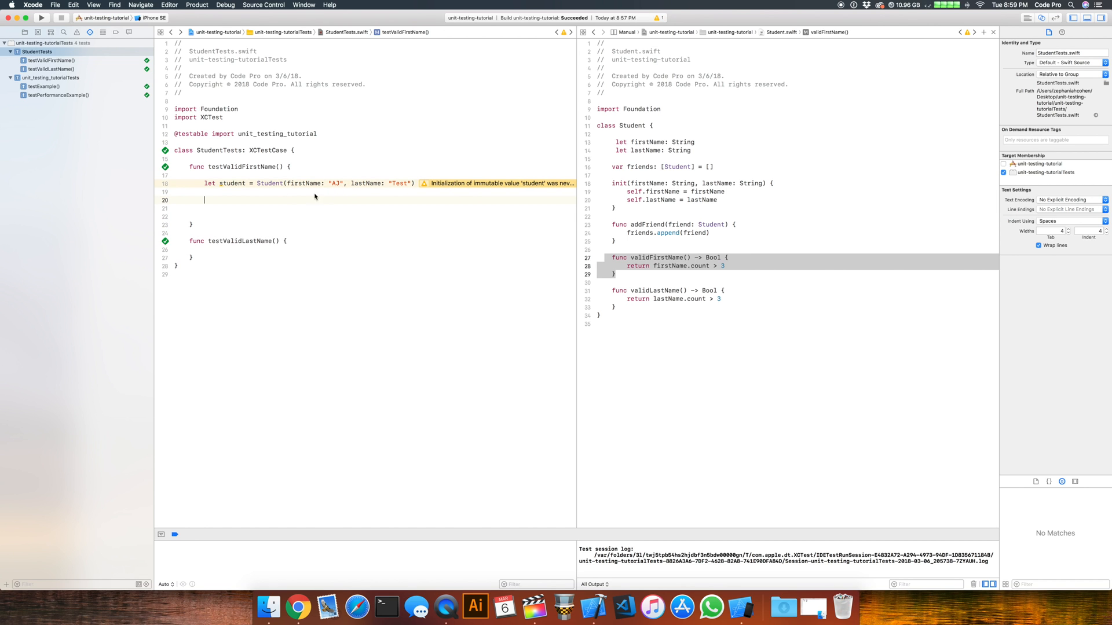
mouse_move(636, 276)
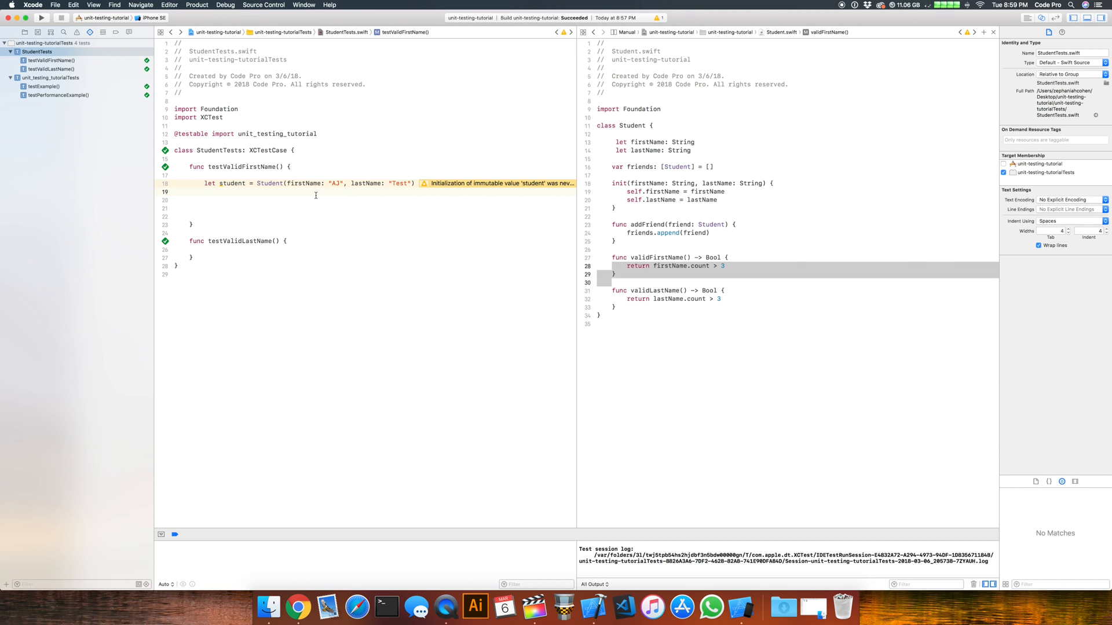
- Assert XCTAssertTrue(student.validFirstName()) and run the test, which fails
type("XCTAssertTrue(expression: Bool")
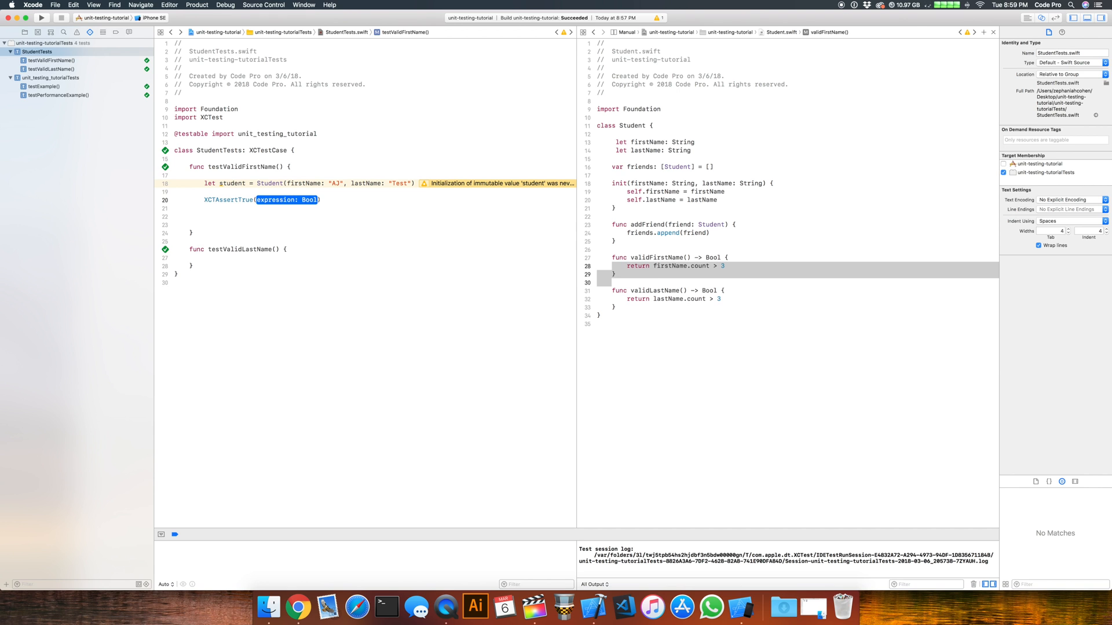
type("student.validFirstName(")
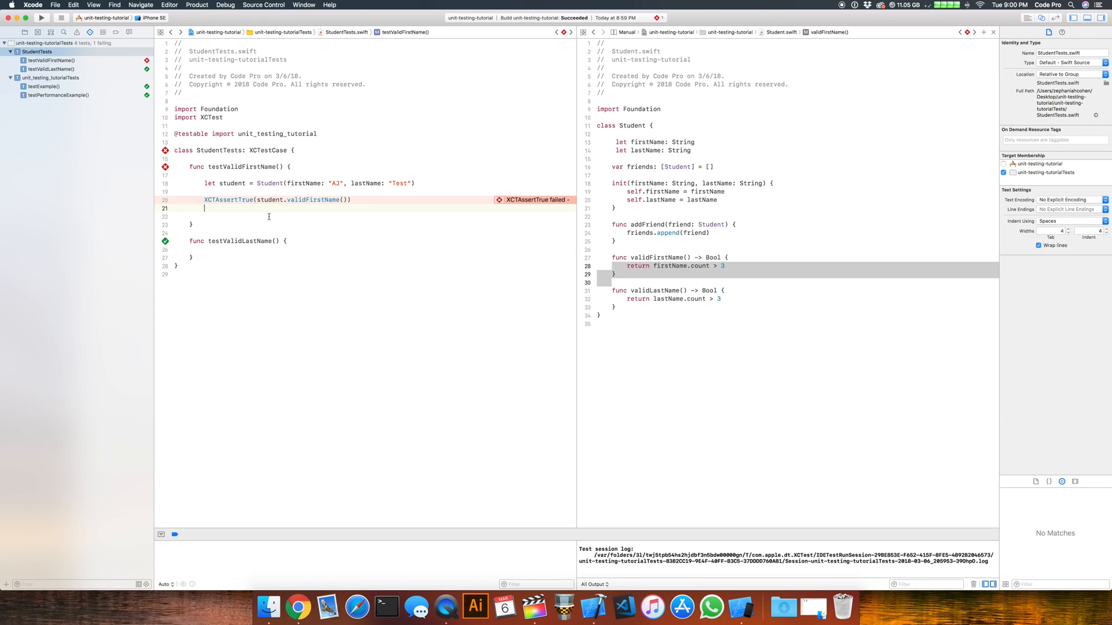
mouse_move(364, 277)
type("Fals")
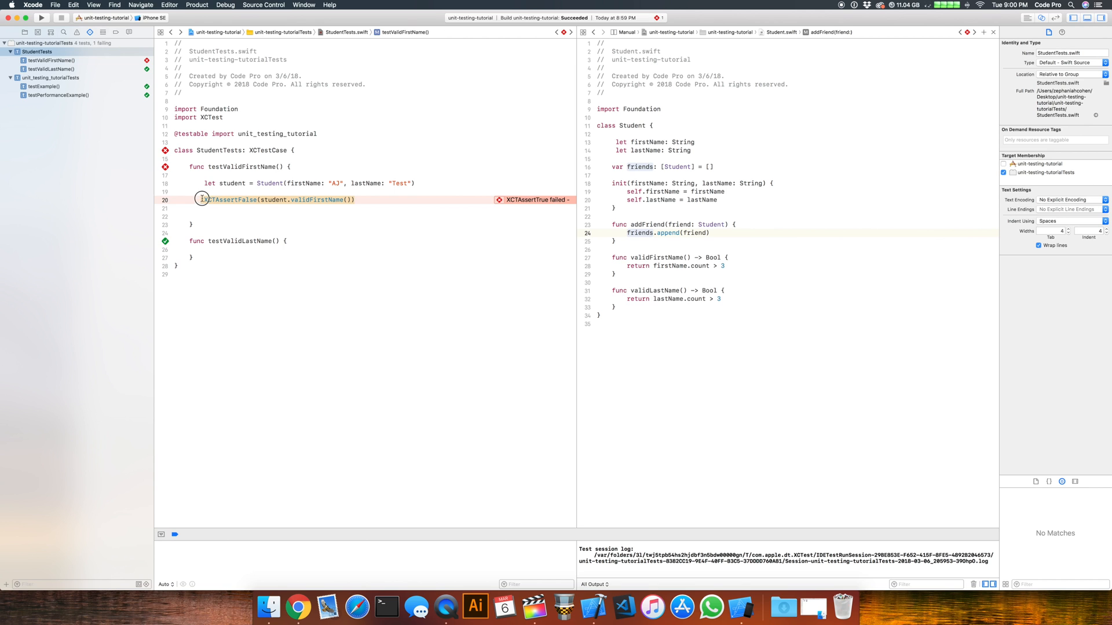
mouse_move(317, 200)
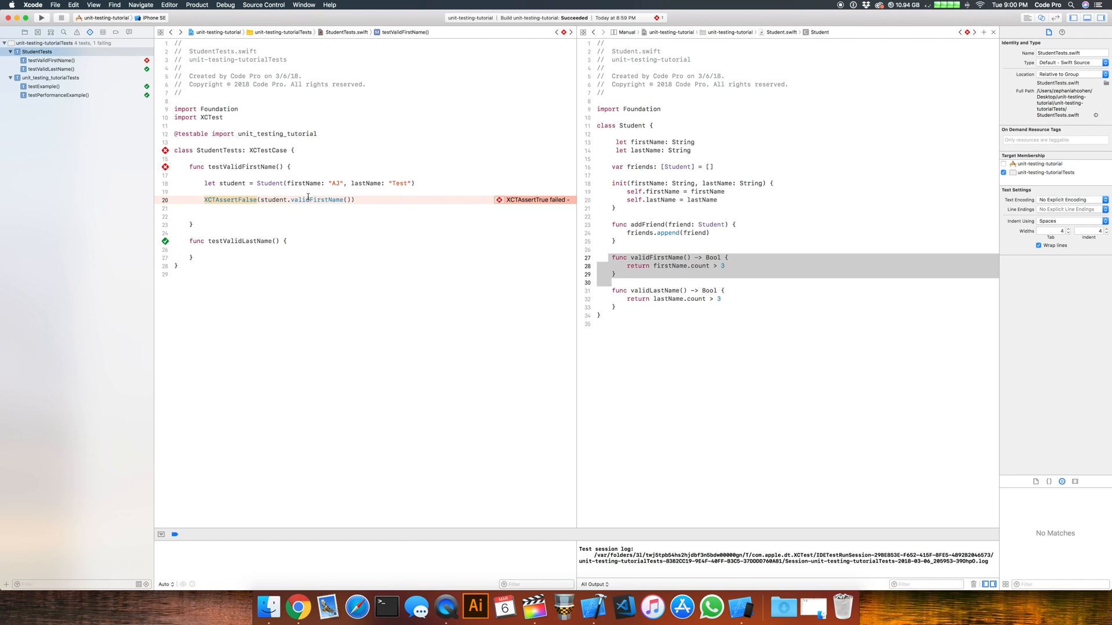
- Switch the assertion to XCTAssertFalse on validFirstName and rerun so the test passes
double_click(318, 200)
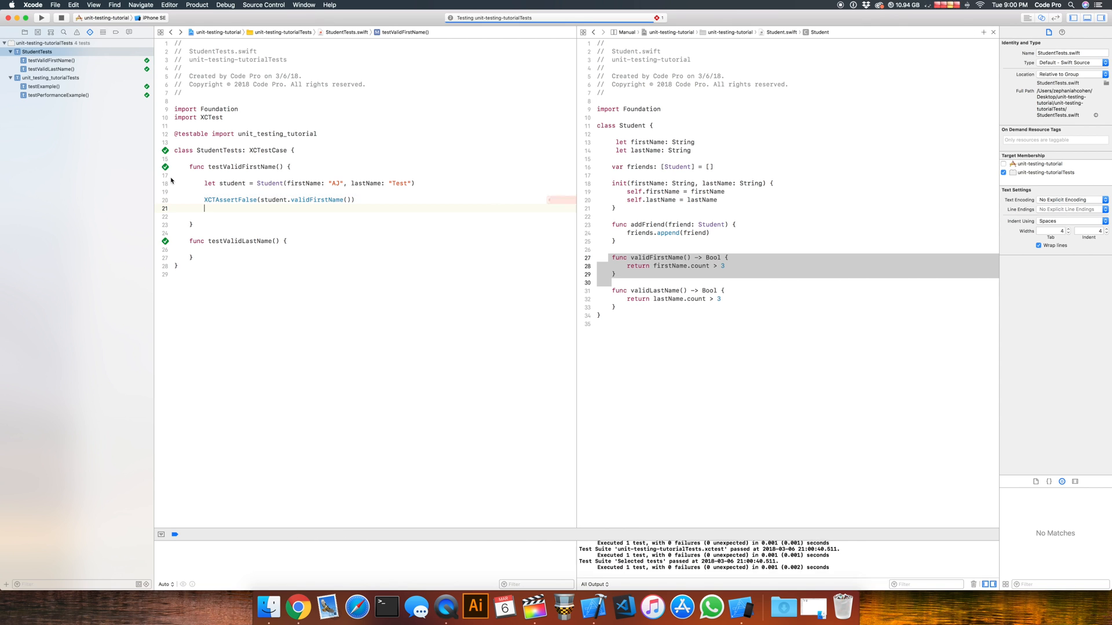
left_click(165, 167)
type("Inv")
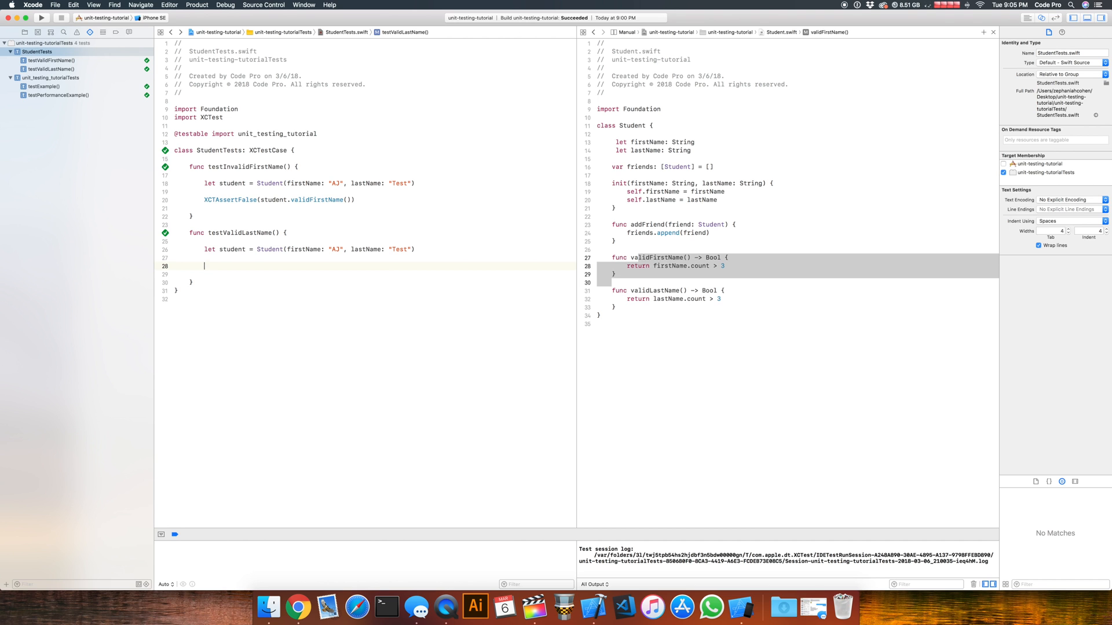
- Add XCTAssertTrue(student.validLastName()) to testValidLastName for the AJ Test student
type("XCTAss")
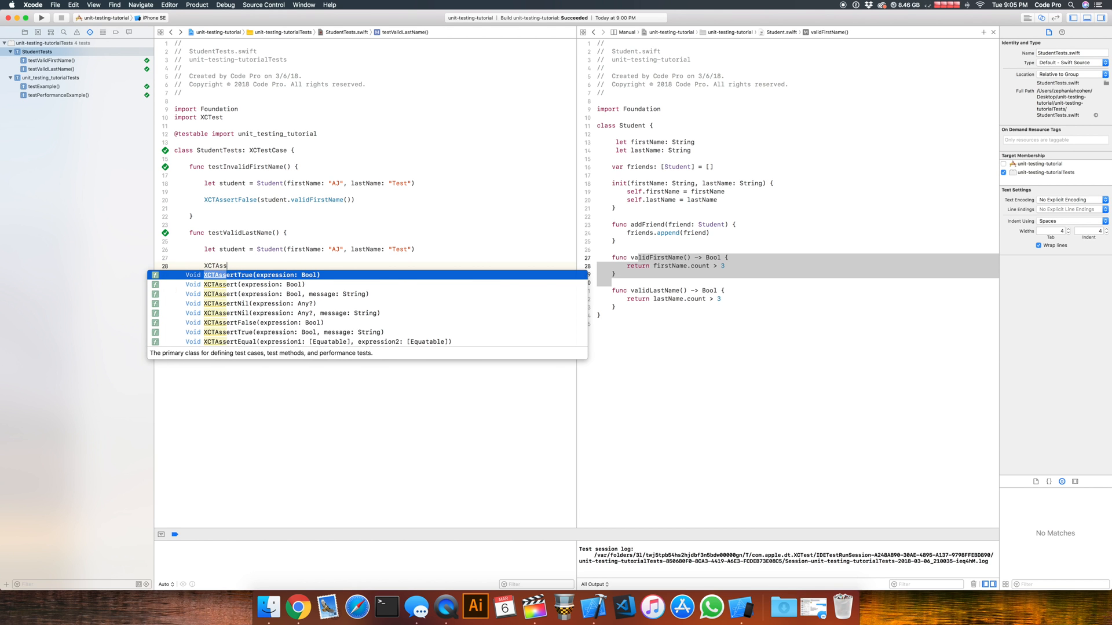
key("Return")
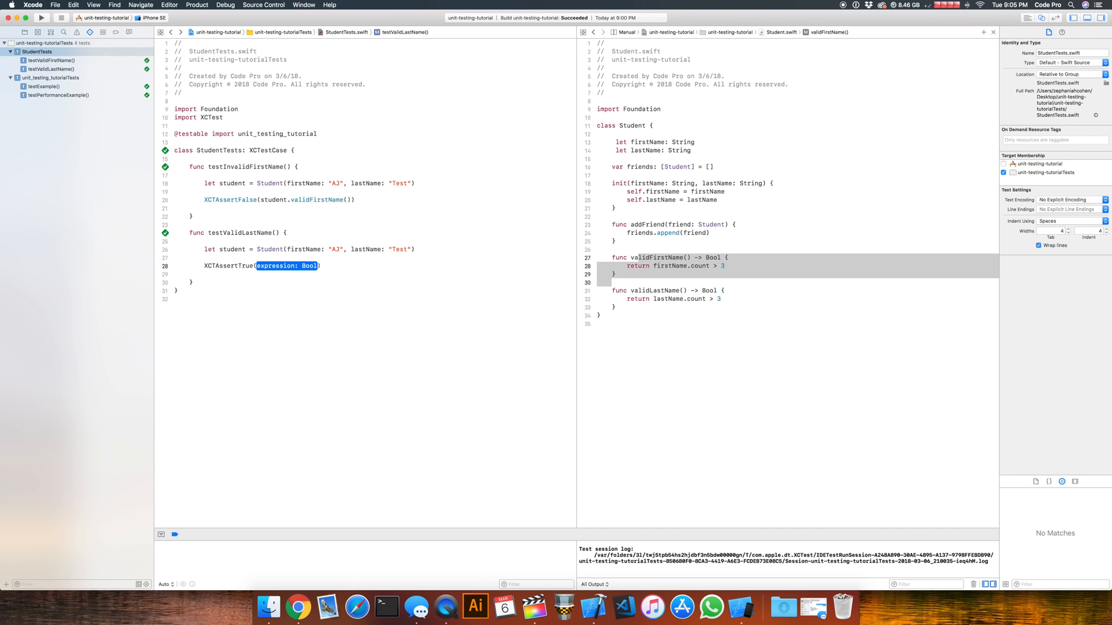
type("student.validLastName(")
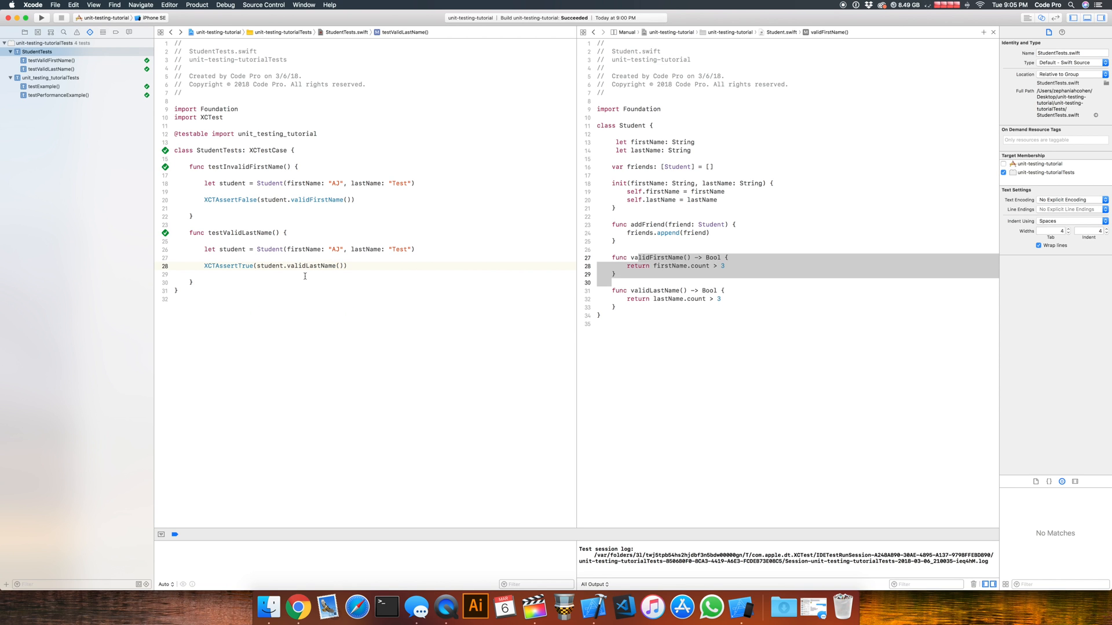
double_click(400, 249)
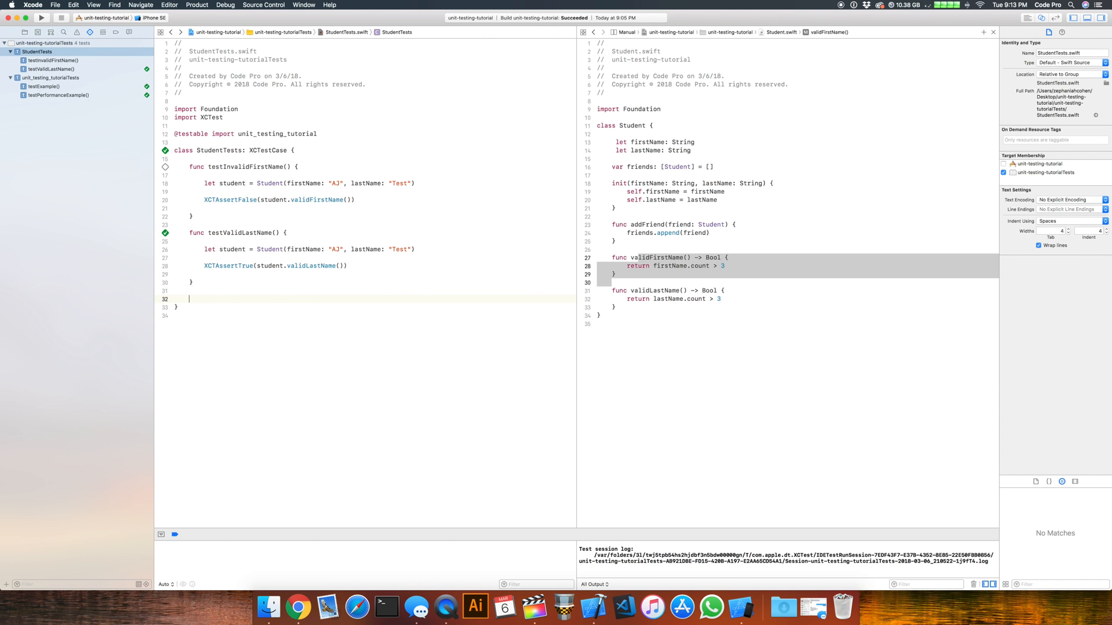
- Declare a new func testAddFriend() in StudentTests
type("func te")
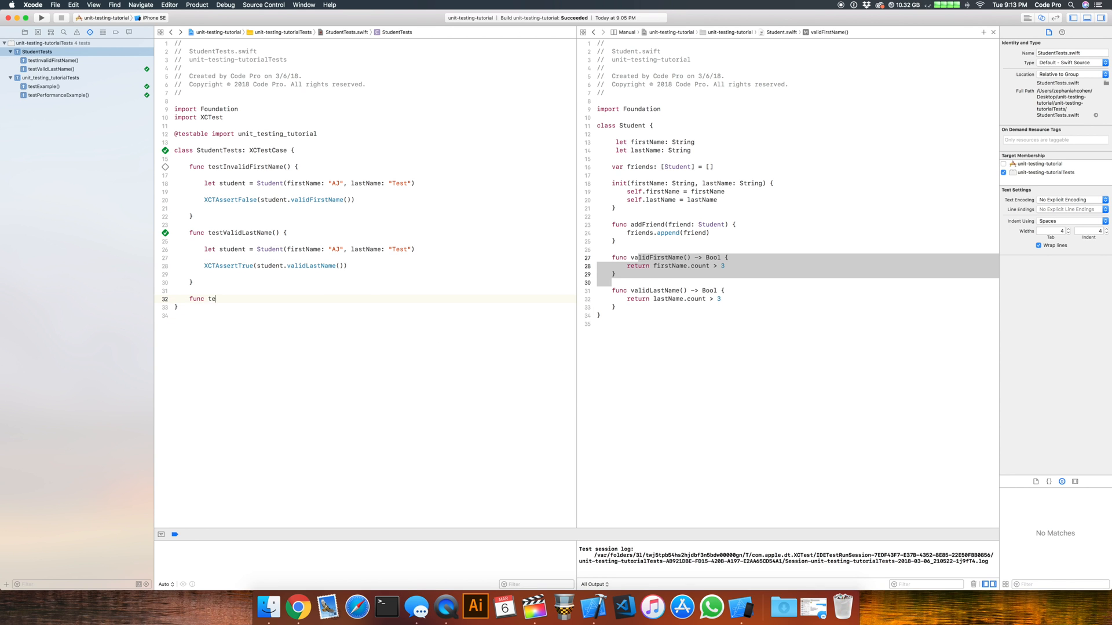
type("stAddFriend() {")
type("let student = Student(firstName: \"AJ\", lastName: \"Test")
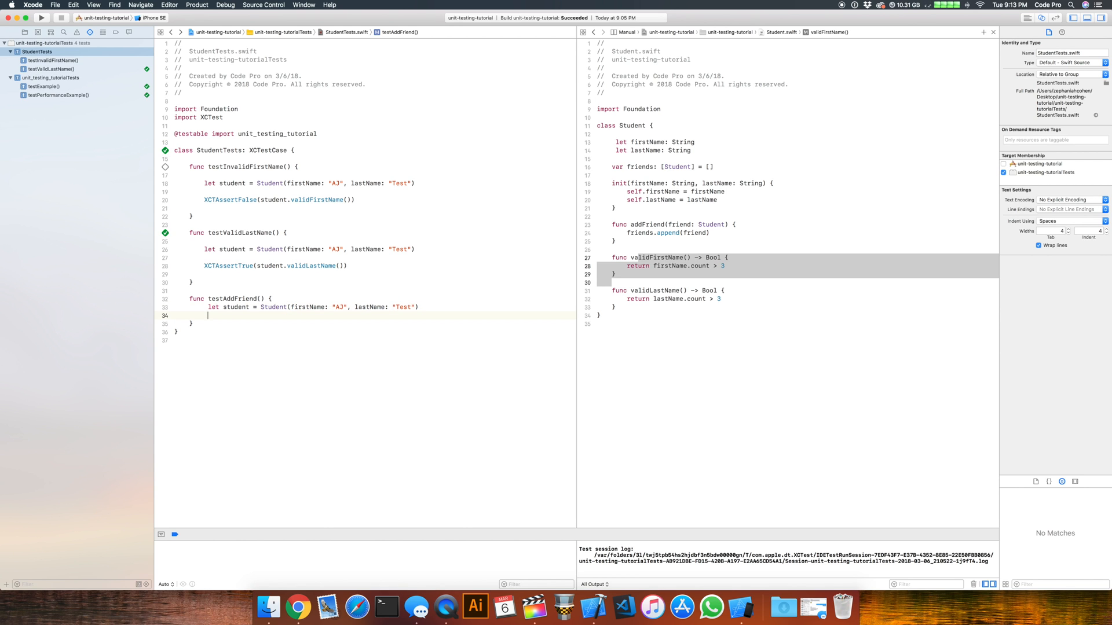
- Create a friend Student with first name "Tom" and last name "TestTwo", then check Student's friends array
type("let friend =")
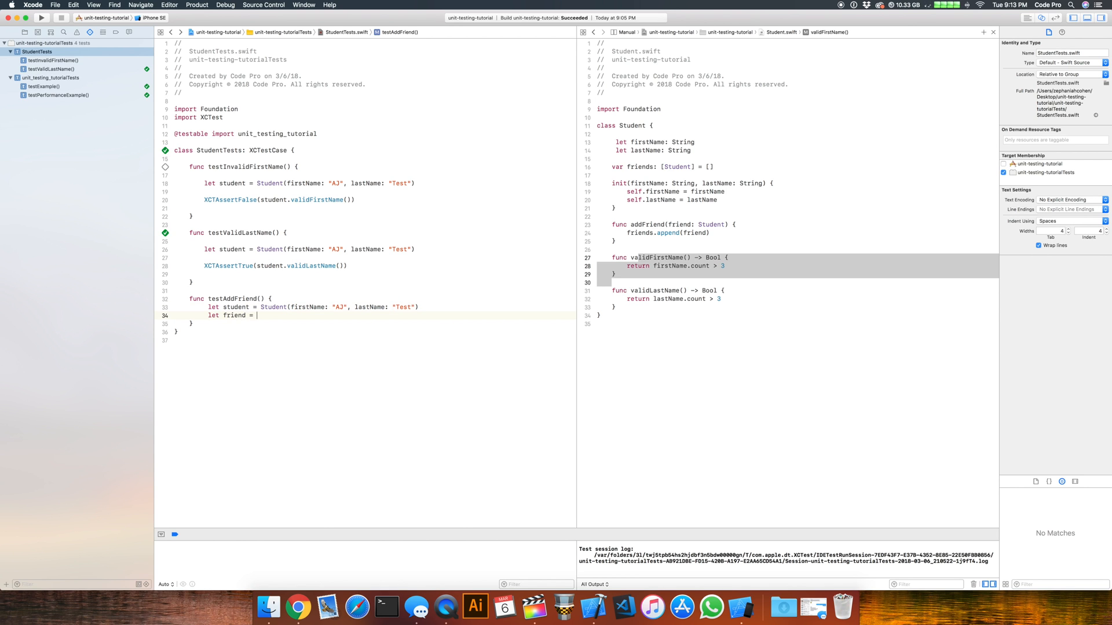
type("Student(\"")
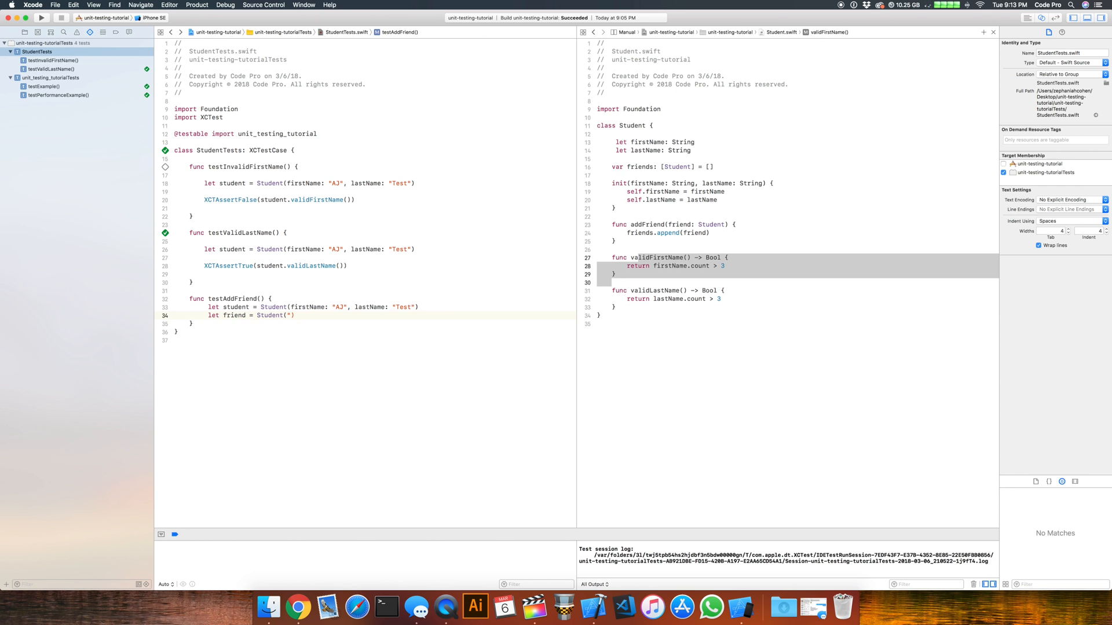
type("firstName: \"Tom")
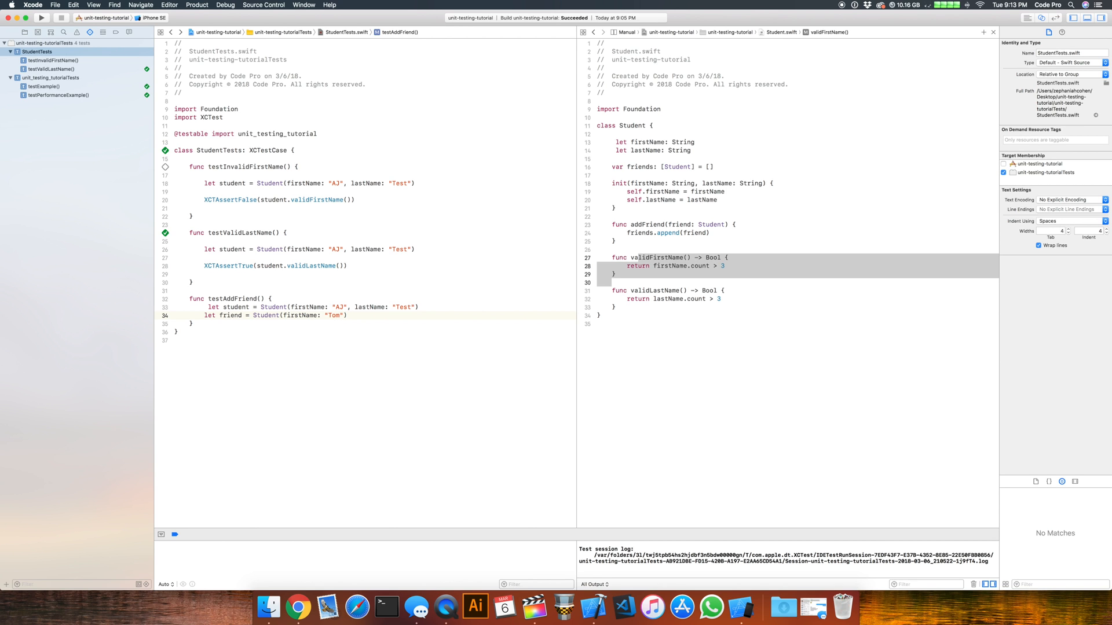
type(", lastName: \"")
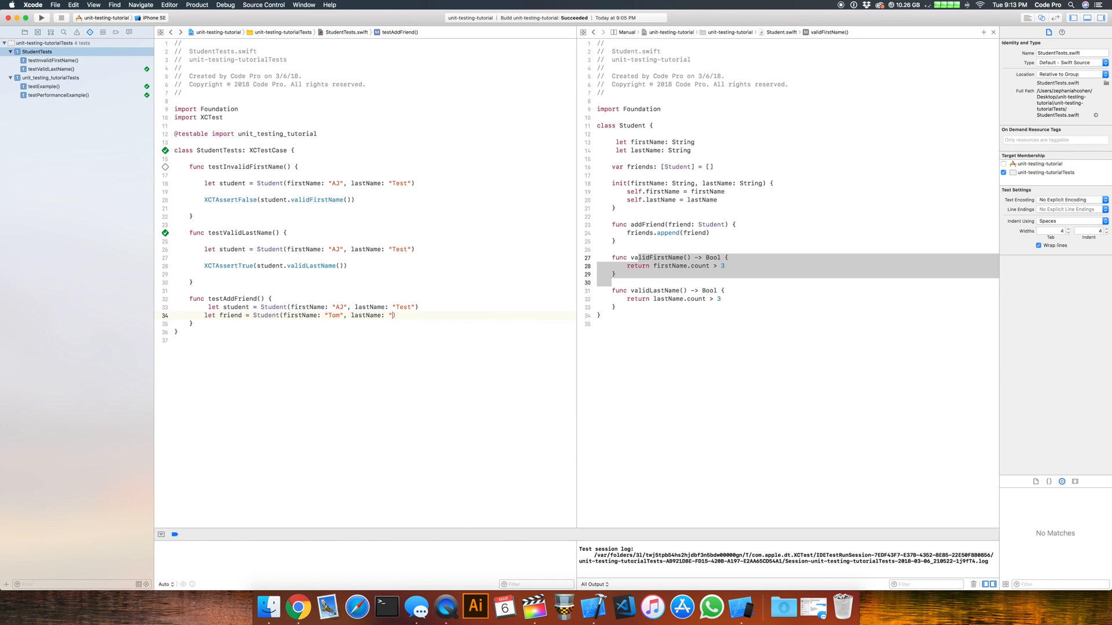
type("TestTwo")
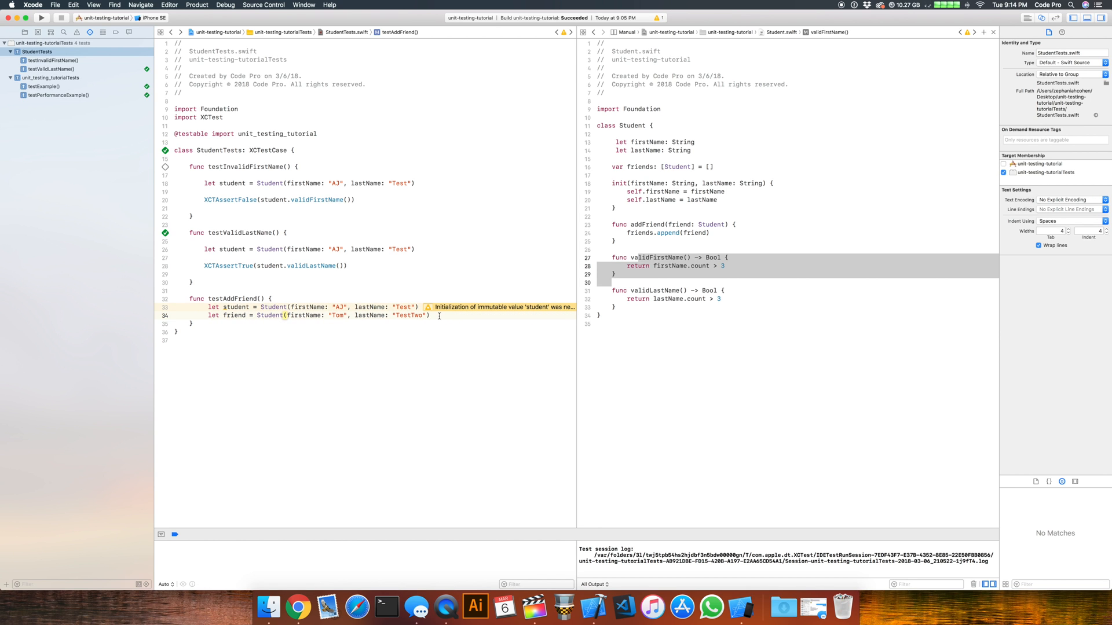
key("return")
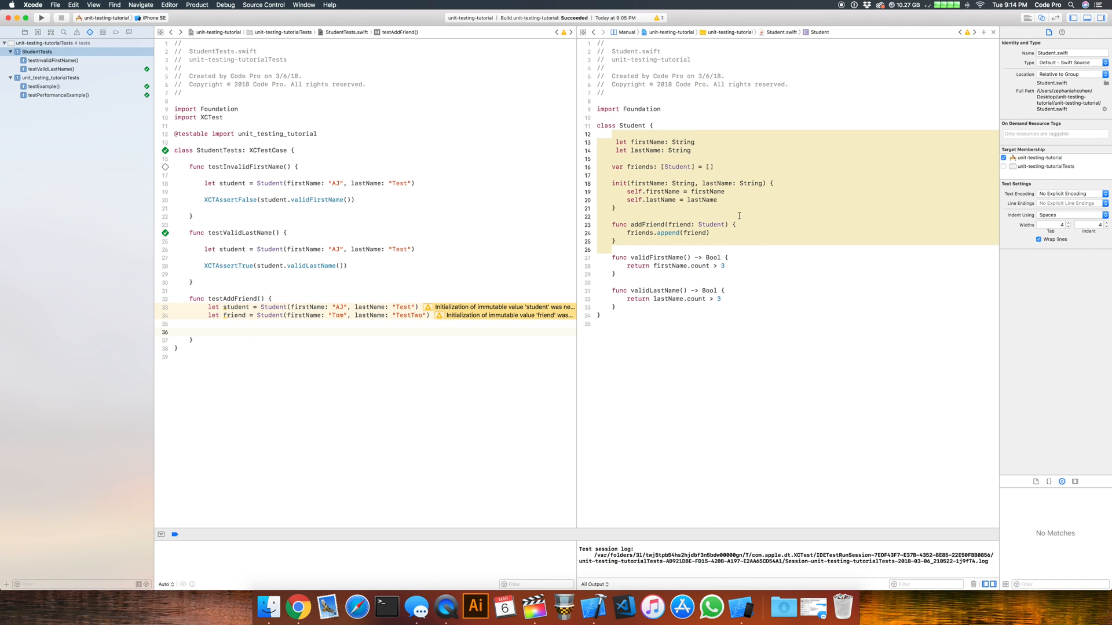
left_click(596, 165)
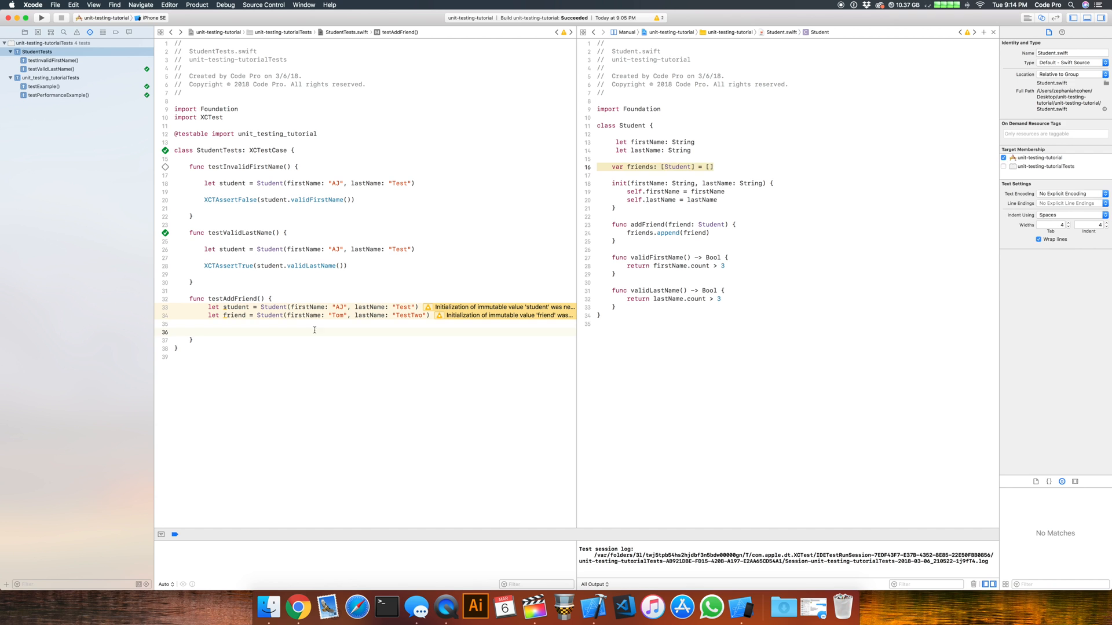
- Assert the student's friends.count == 0 in testAddFriend and run it to pass
type("x")
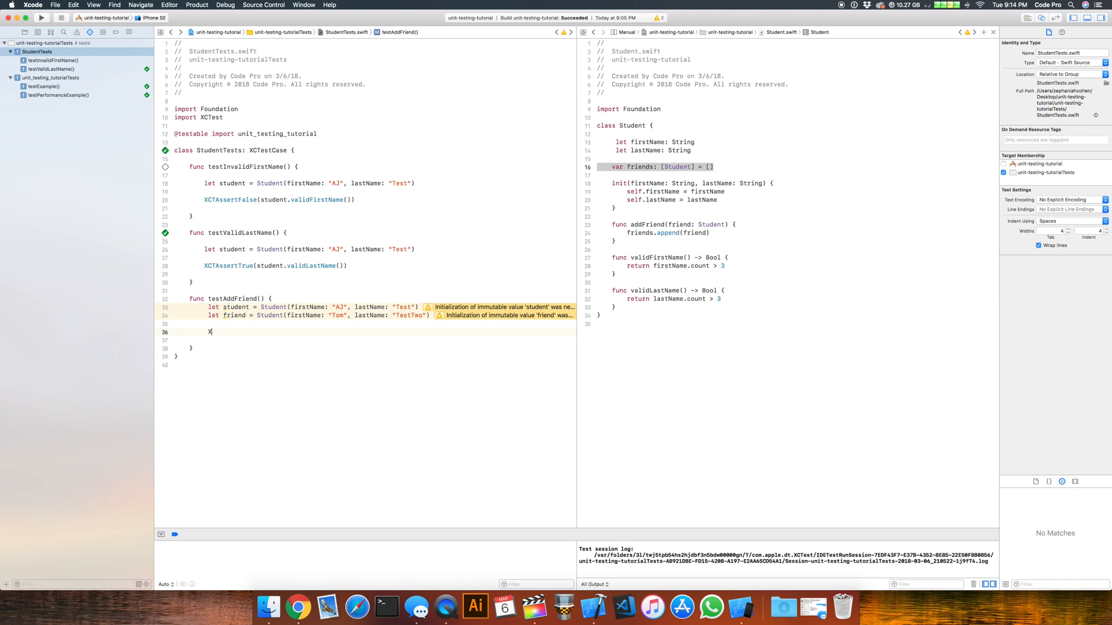
type("XCTAssert")
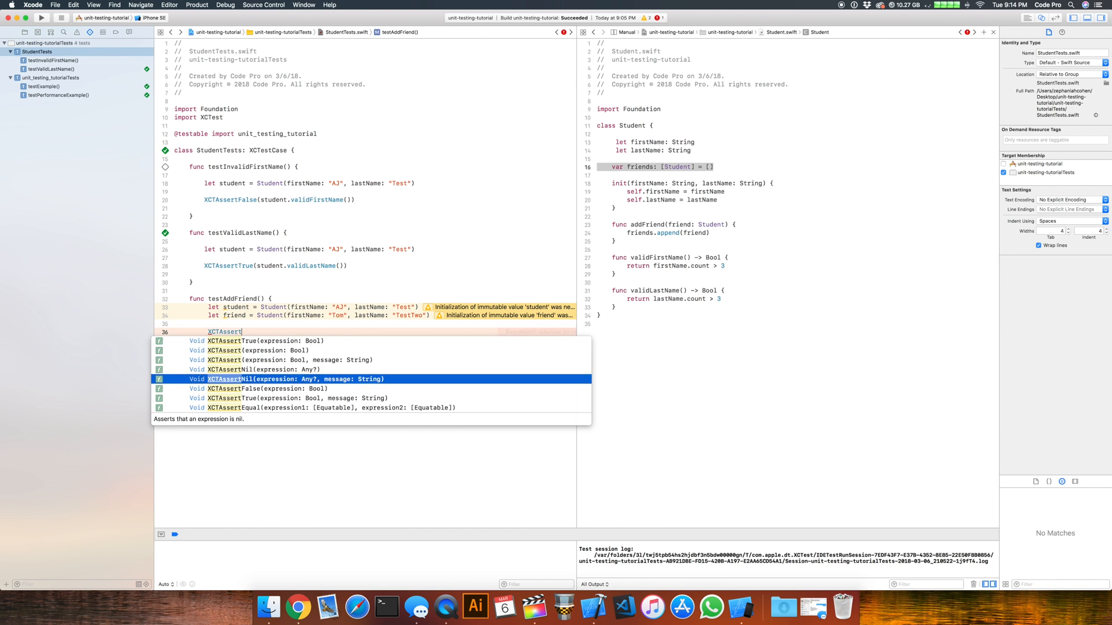
key("Down")
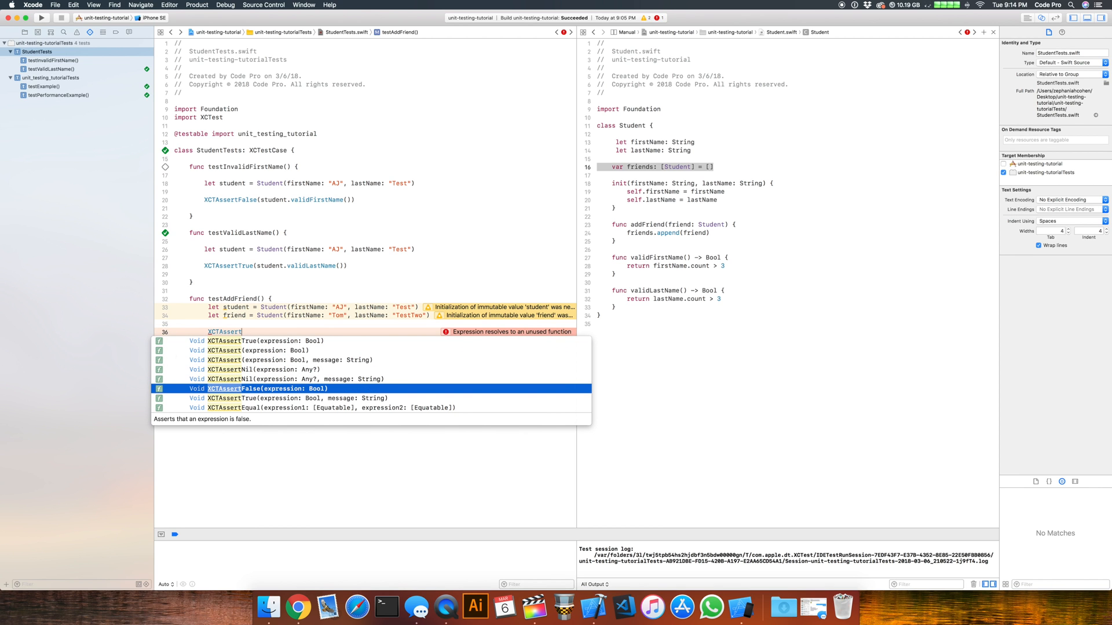
type("Equal")
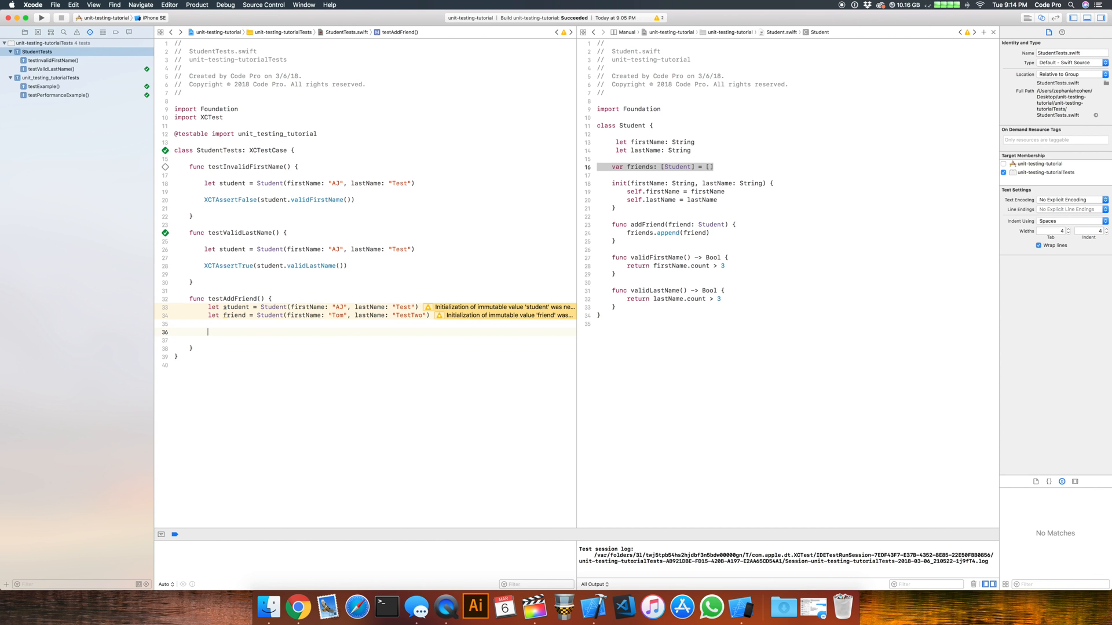
type("student.cou")
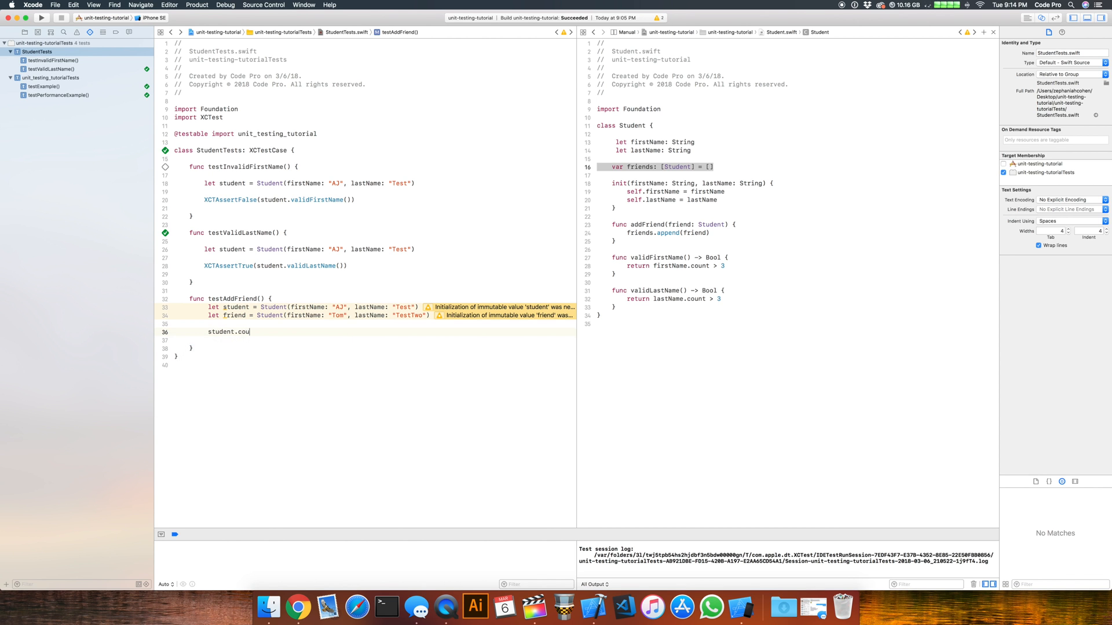
type("fri")
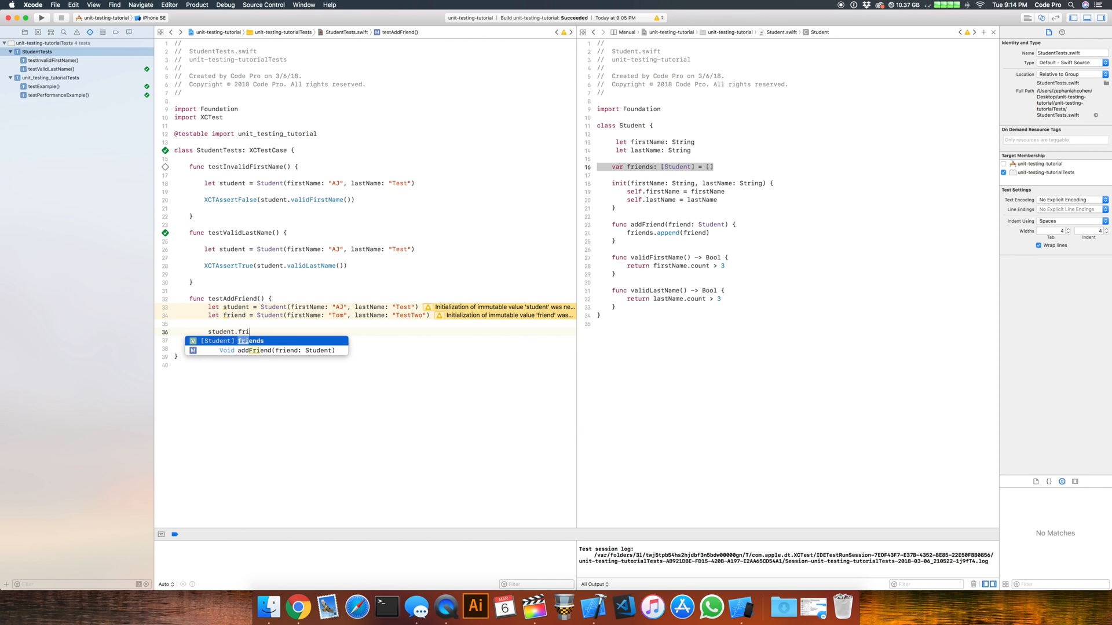
type("ends.count")
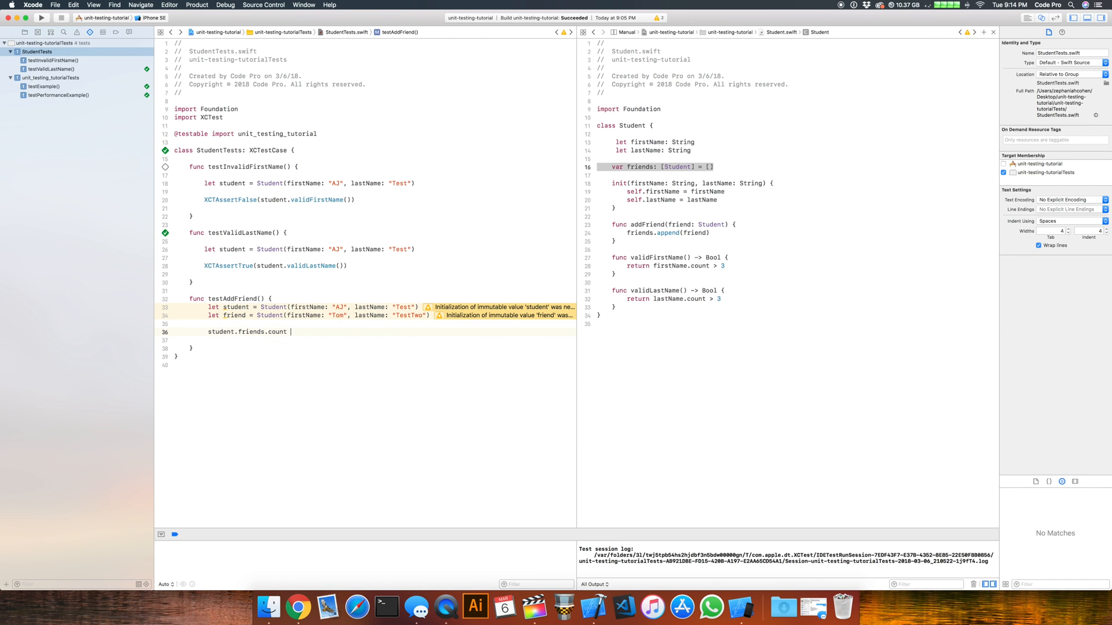
type("== 0)")
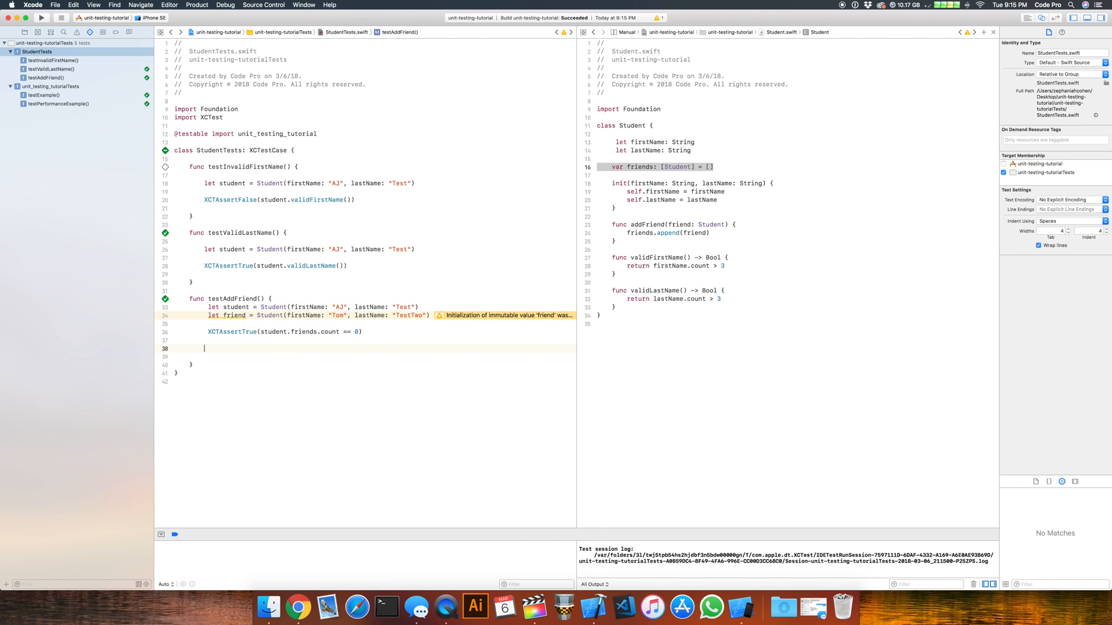
- Add the addFriend call and an assertion on aj.friends.count after adding tom
type("st")
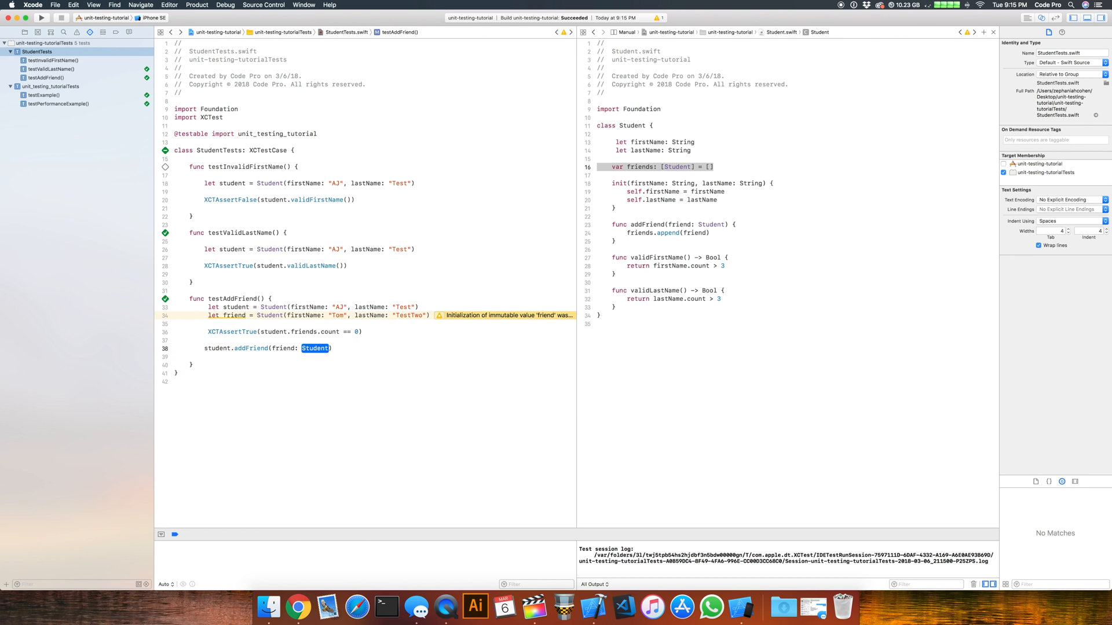
type("frie")
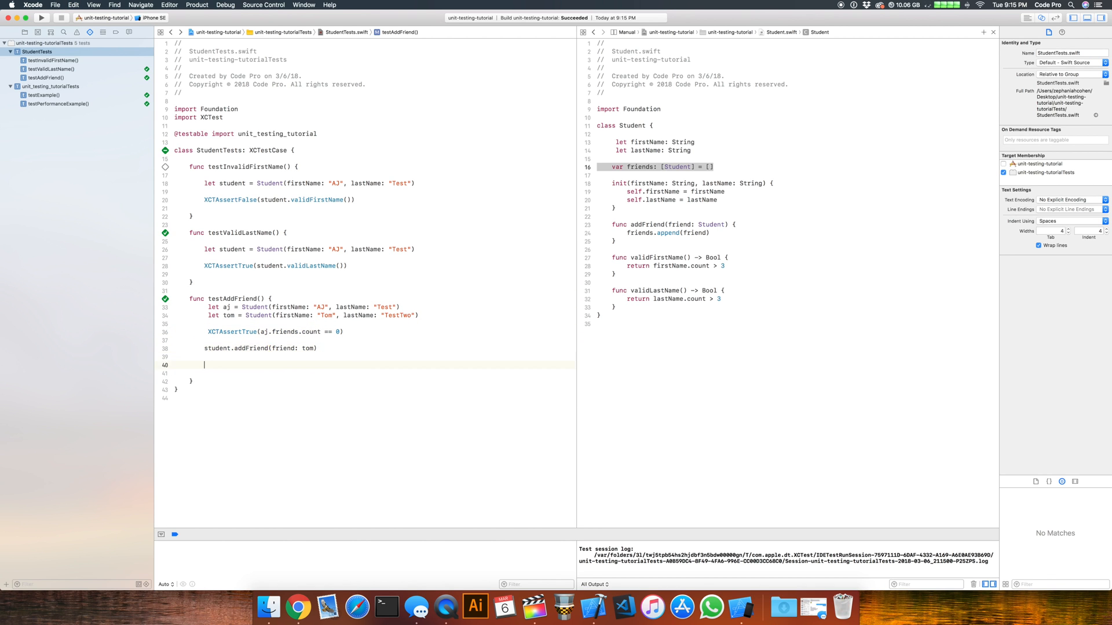
type("XCTAssertTrue(aj.friends.count == 0)")
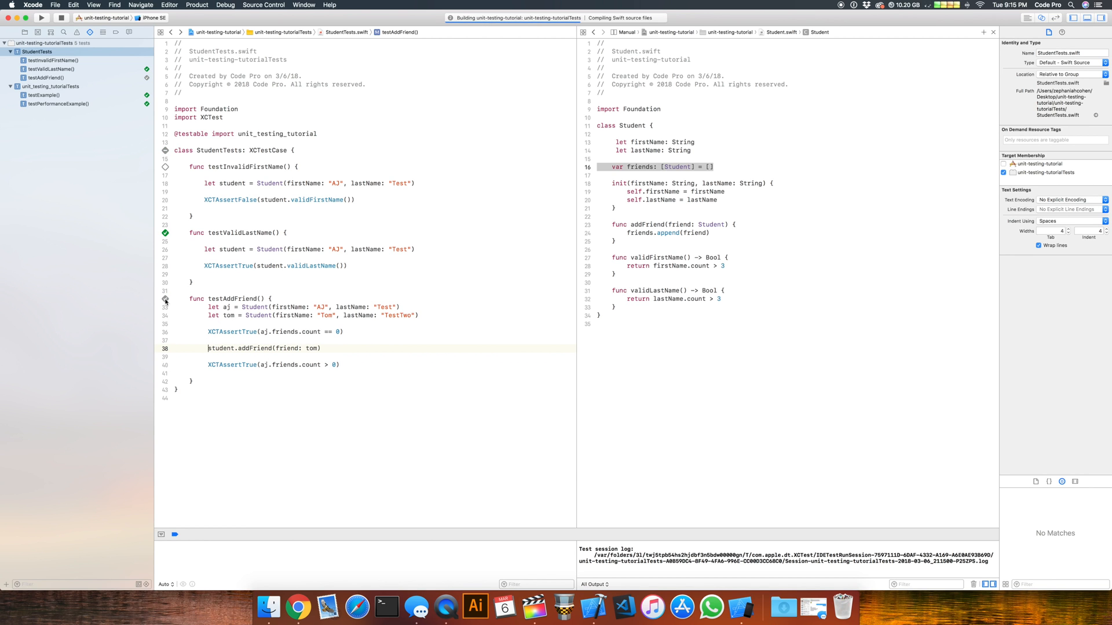
- Jump to the unresolved student reference and select it for renaming to aj
left_click(40, 16)
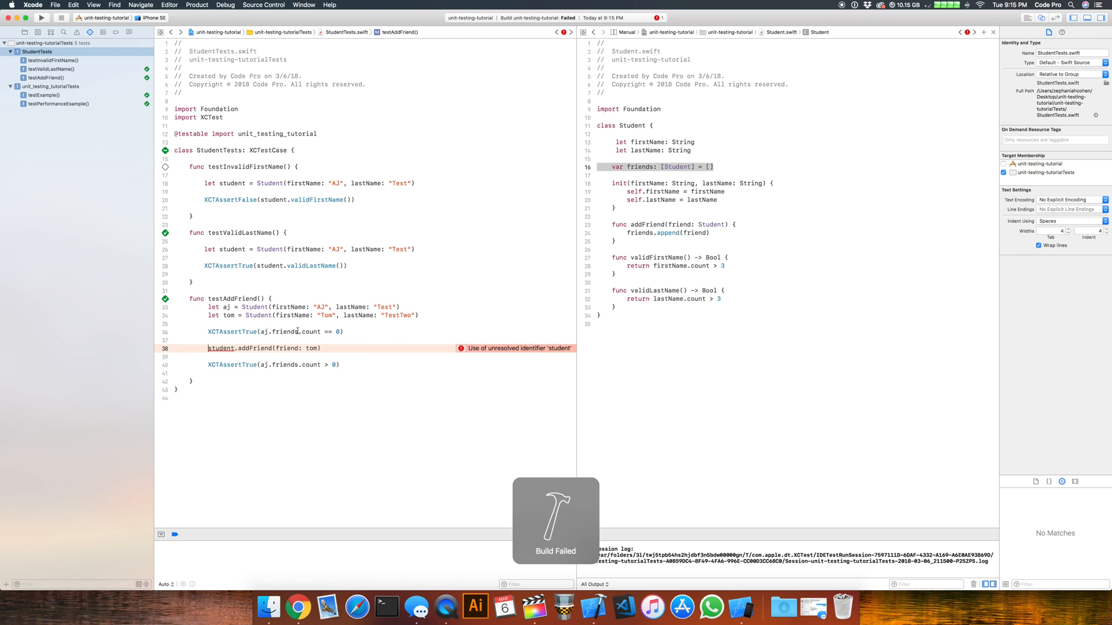
double_click(220, 349)
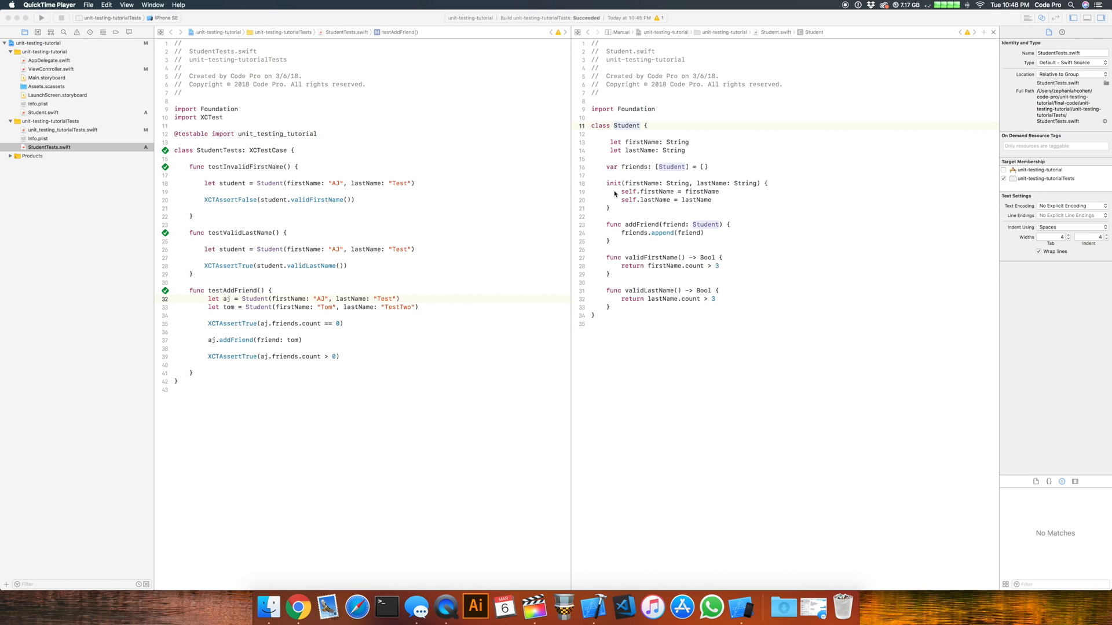
mouse_move(645, 326)
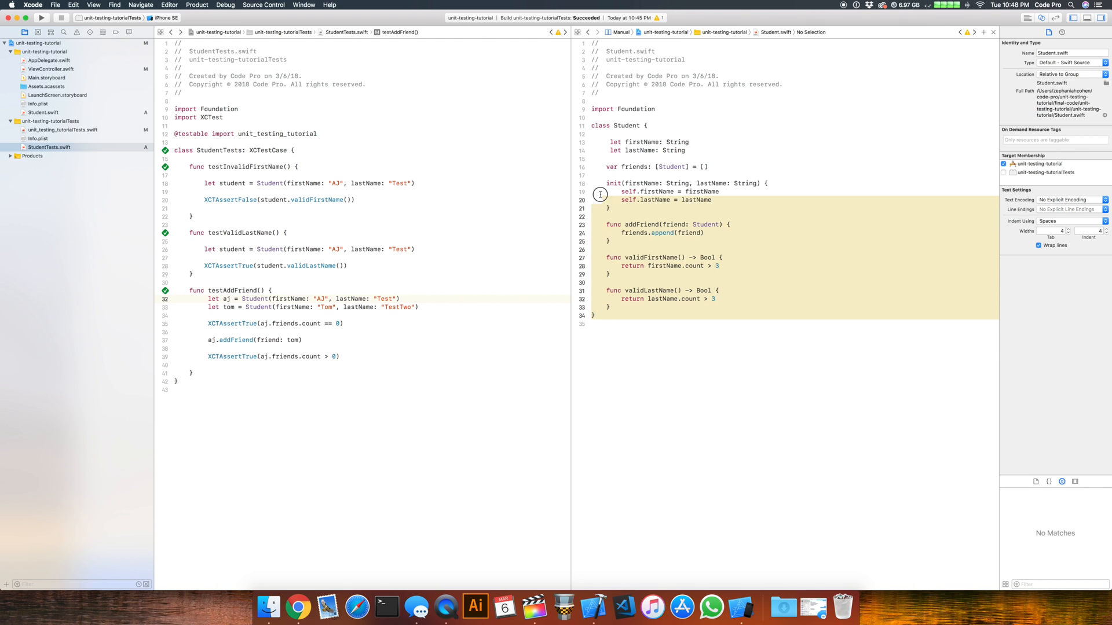
- Highlight the uses of lastName in Student.swift beside the passing StudentTests
left_click(641, 151)
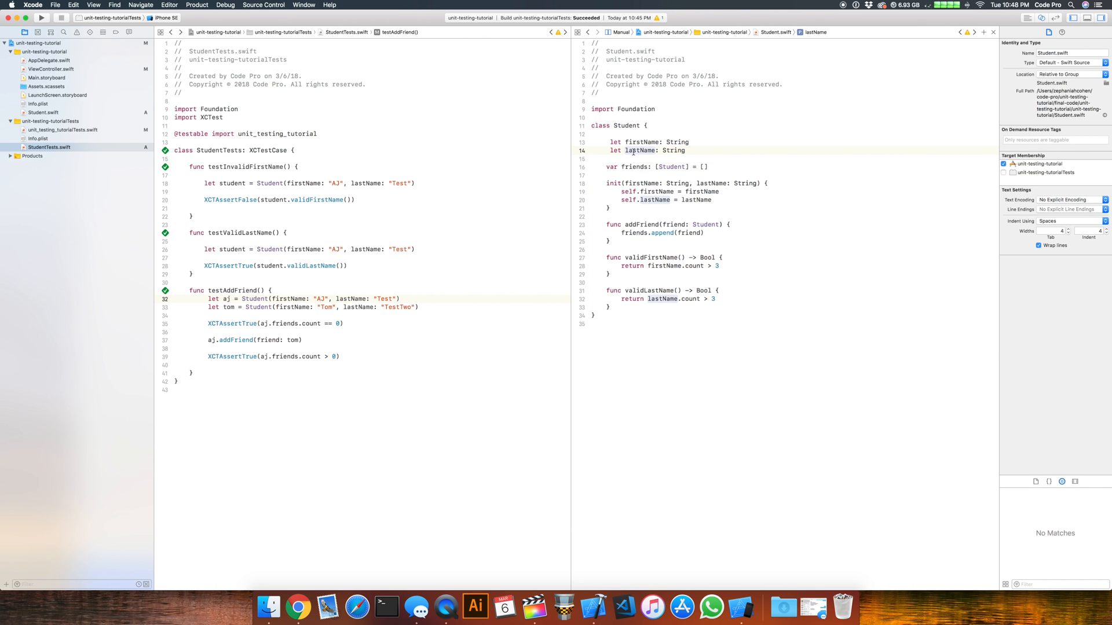